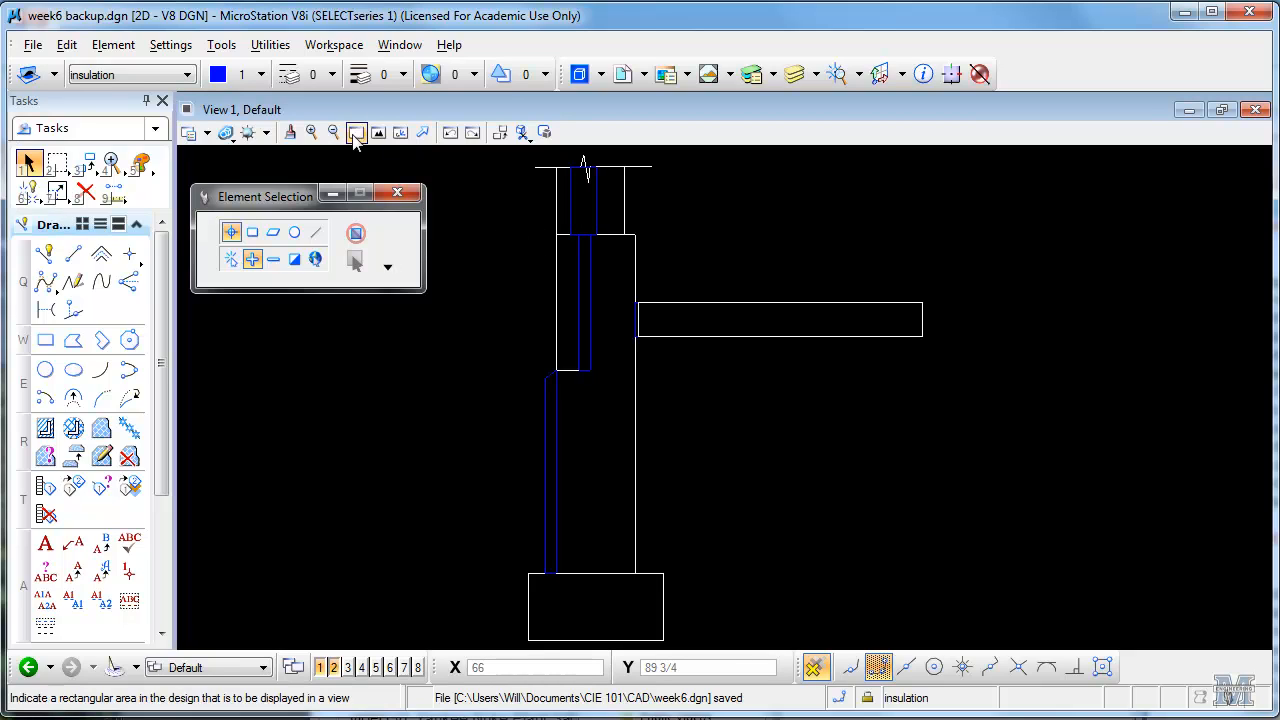
Zoom with Window Area onto the insulation strip at the top of the foundation wall.
{"action": "left_click", "coordinate": [312, 132]}
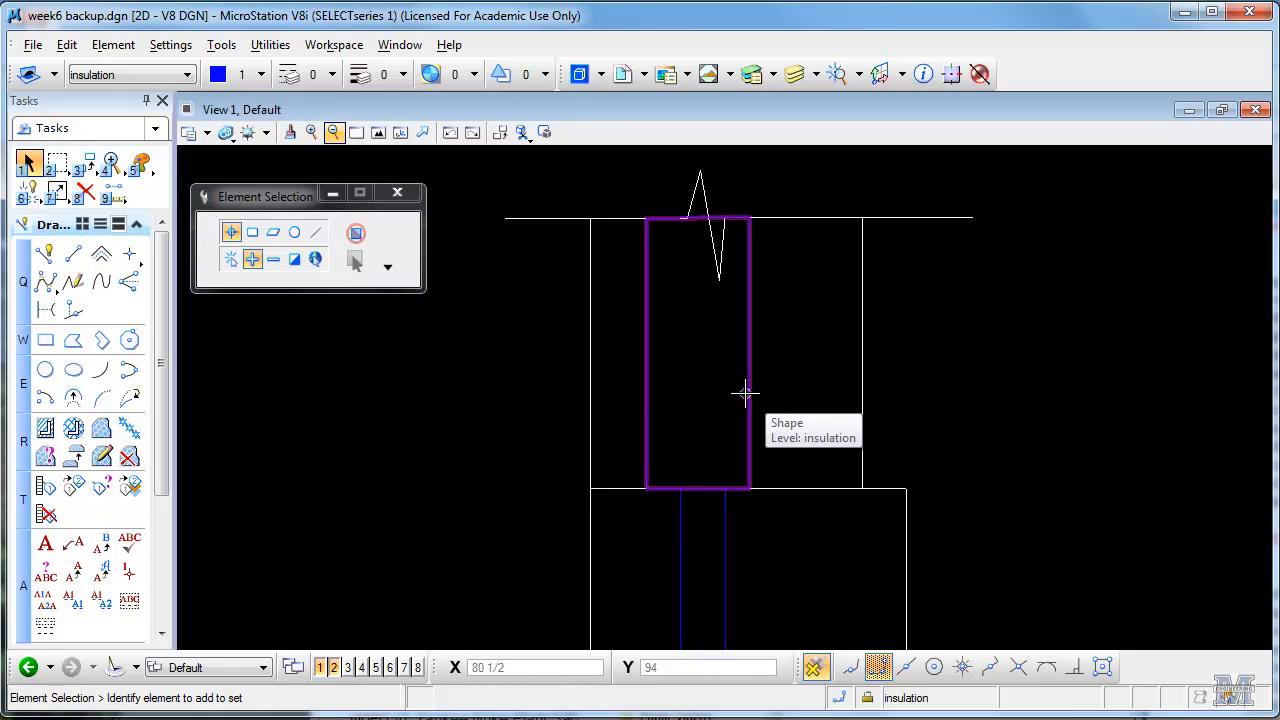
{"action": "left_click", "coordinate": [744, 392]}
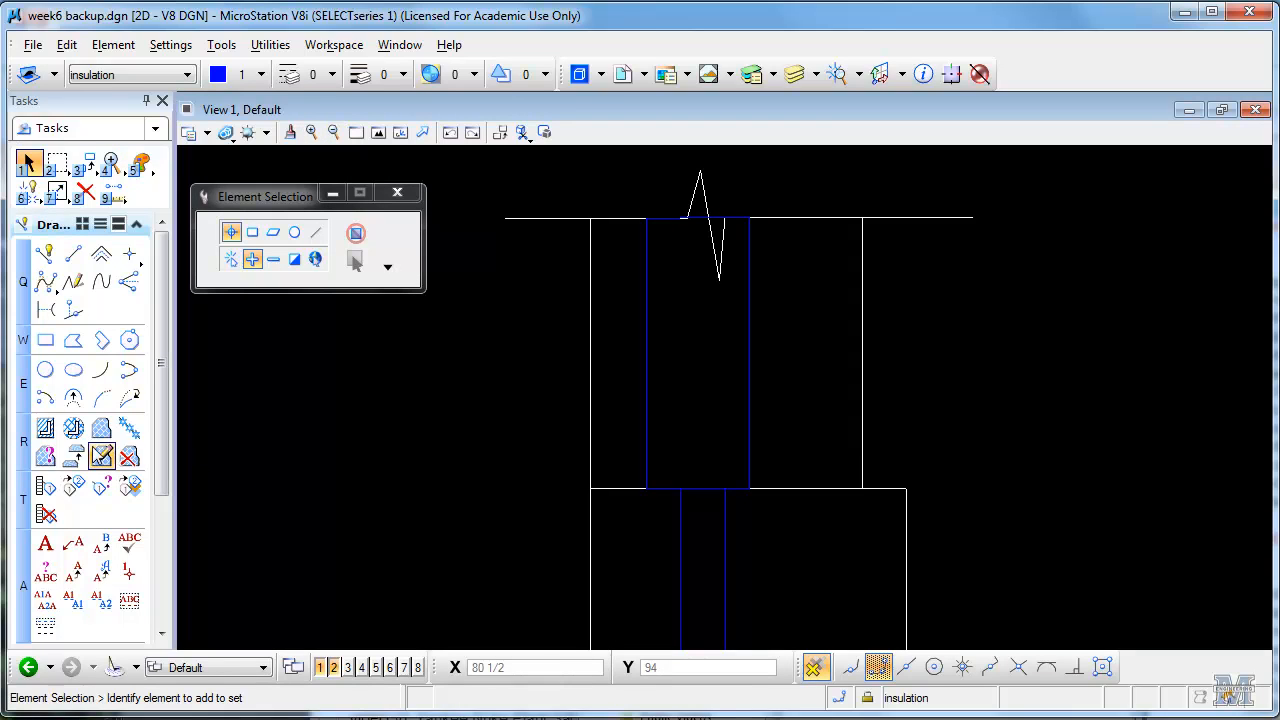
{"action": "mouse_move", "coordinate": [44, 428]}
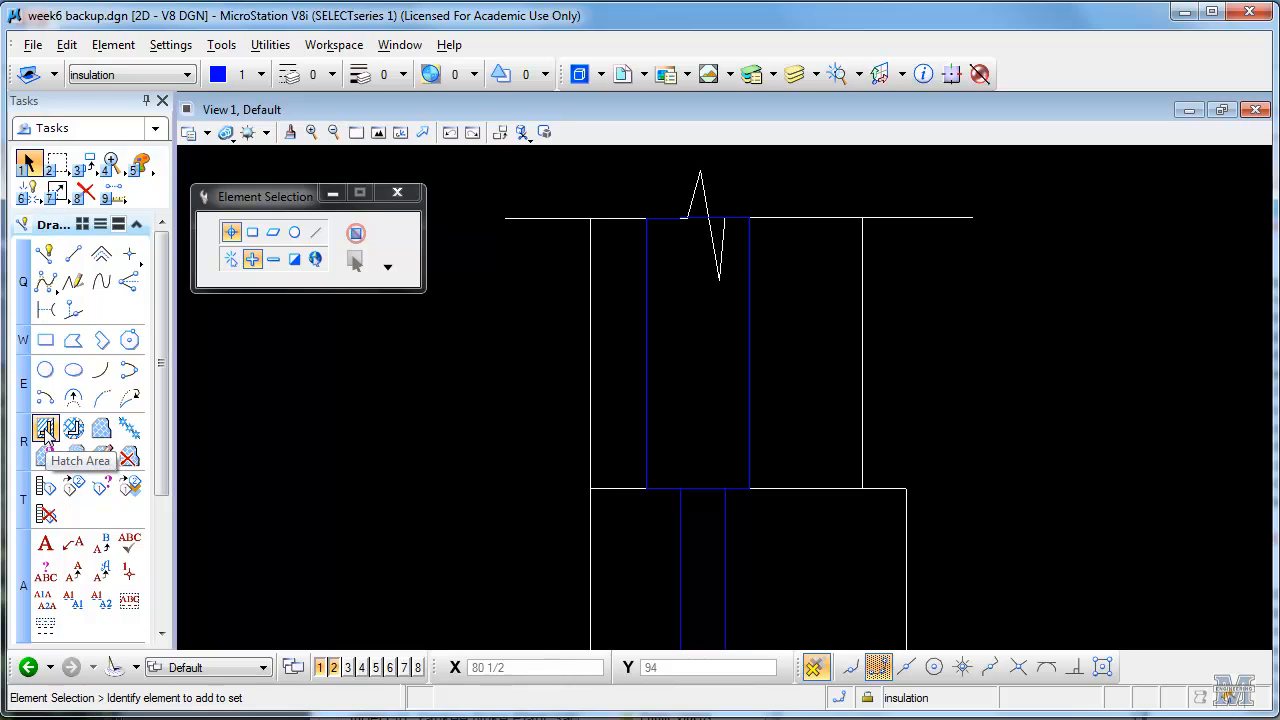
Hatch the upper insulation shape with horizontal lines at spacing 1, angle 0°.
{"action": "left_click", "coordinate": [44, 428]}
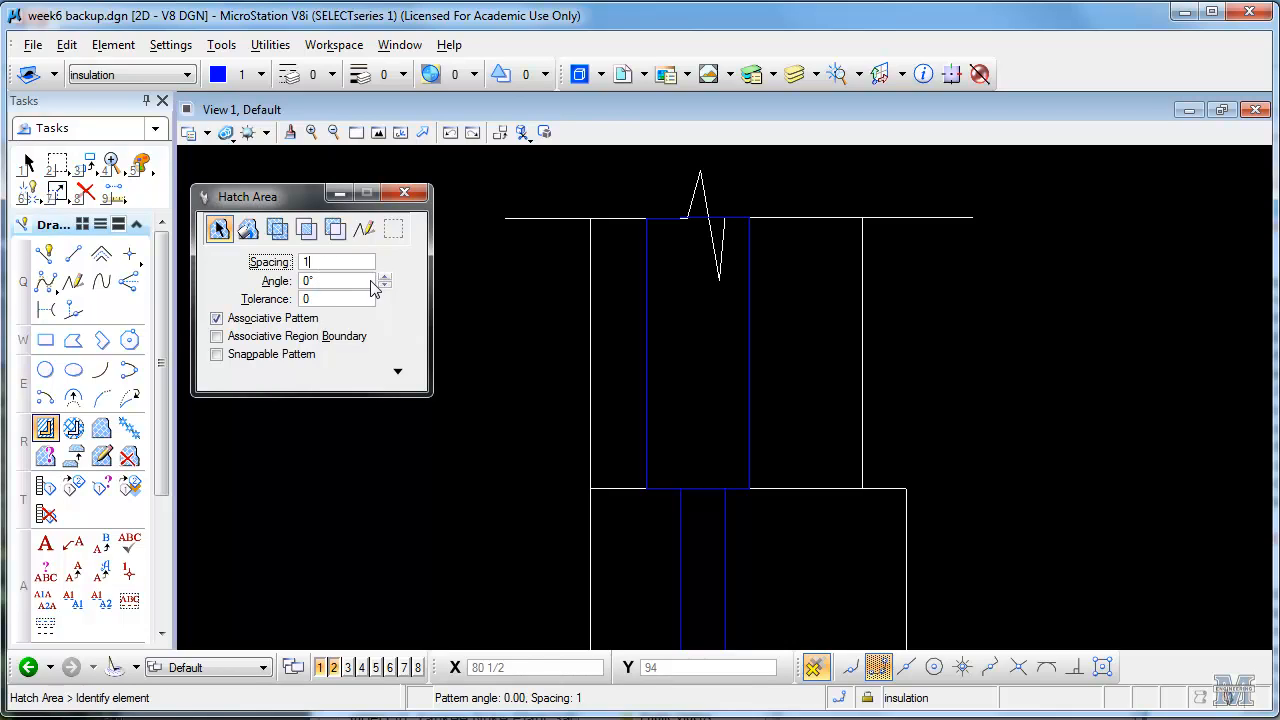
{"action": "left_click", "coordinate": [384, 276]}
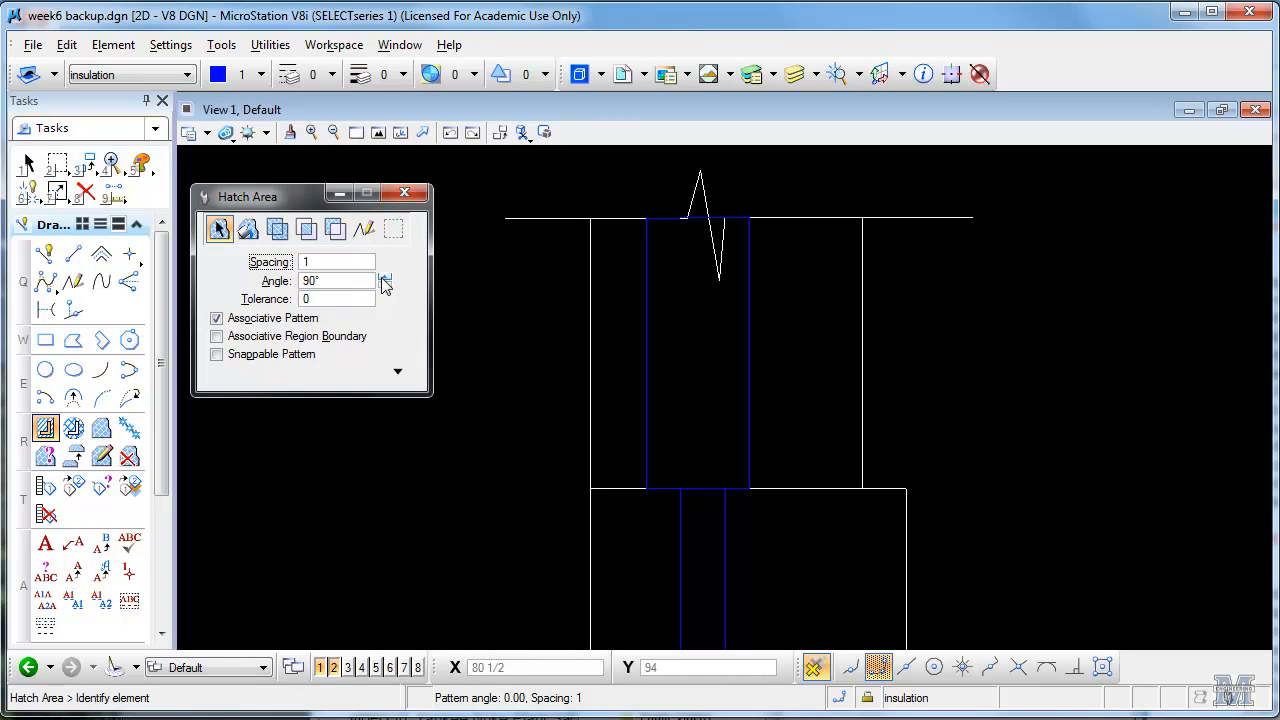
{"action": "left_click", "coordinate": [386, 284]}
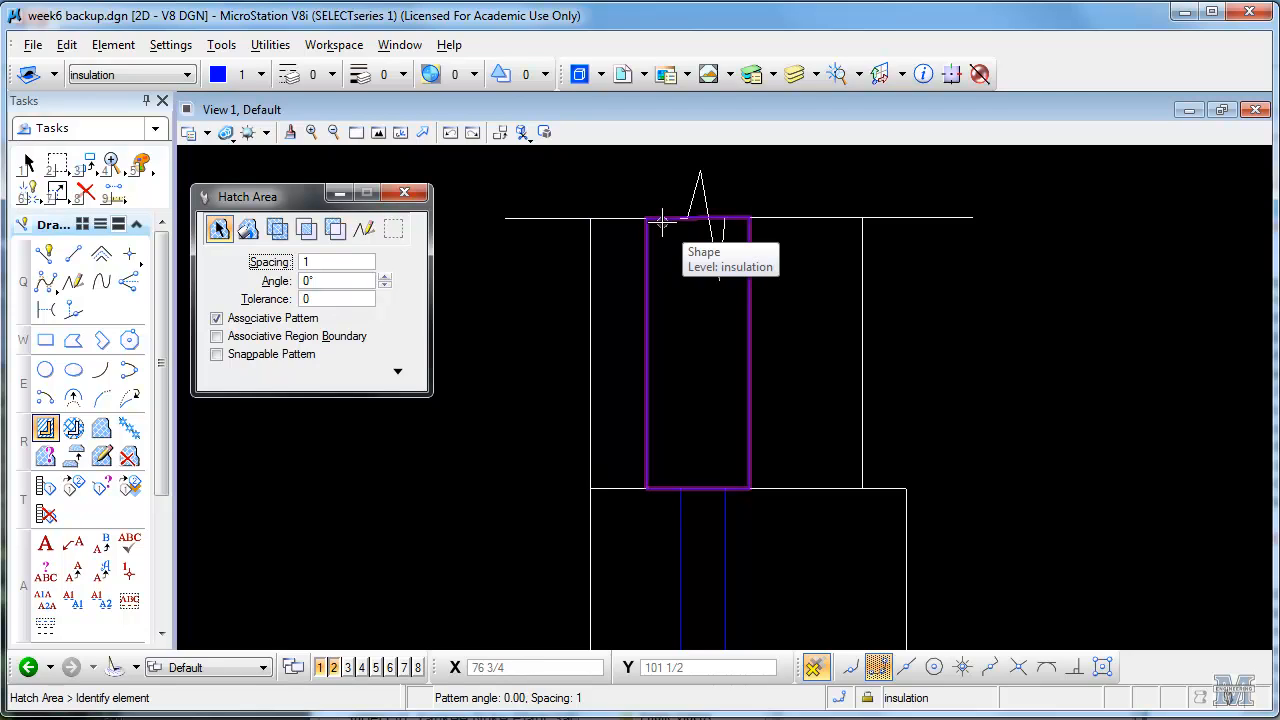
{"action": "left_click", "coordinate": [660, 220]}
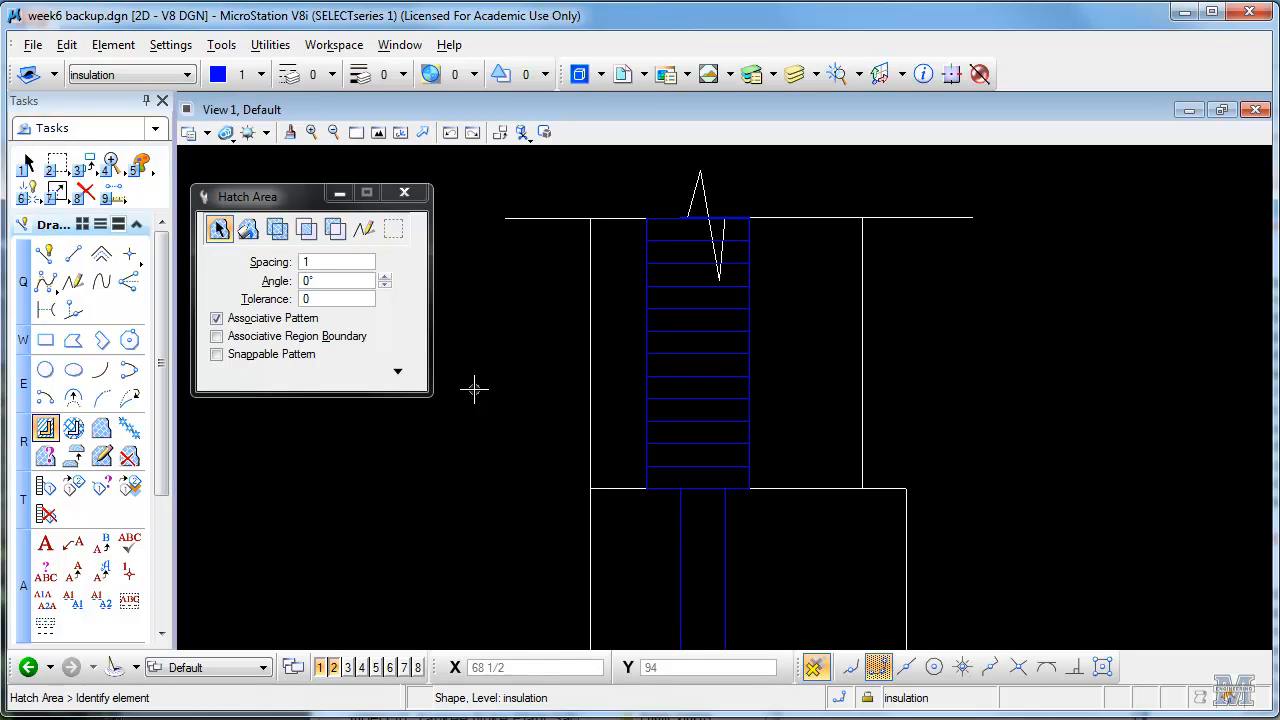
{"action": "mouse_move", "coordinate": [1012, 378]}
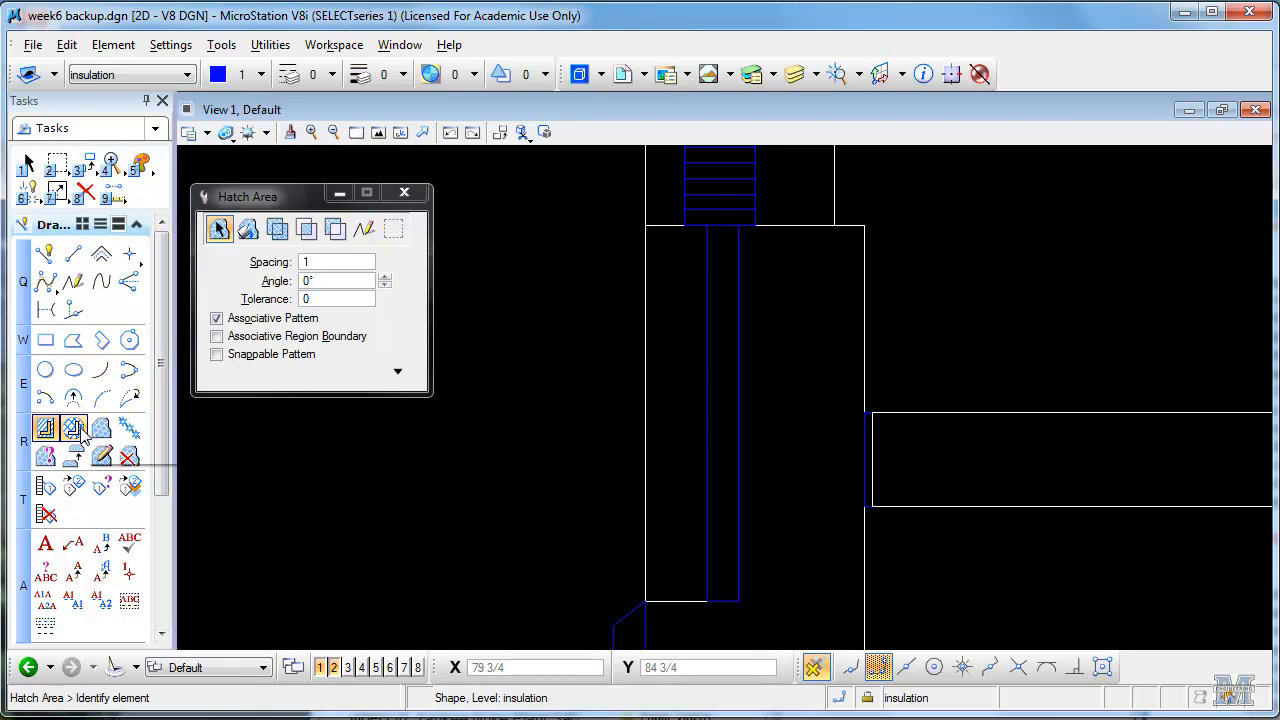
Crosshatch the lower insulation shape at spacing 1 with 0° angles.
{"action": "left_click", "coordinate": [72, 428]}
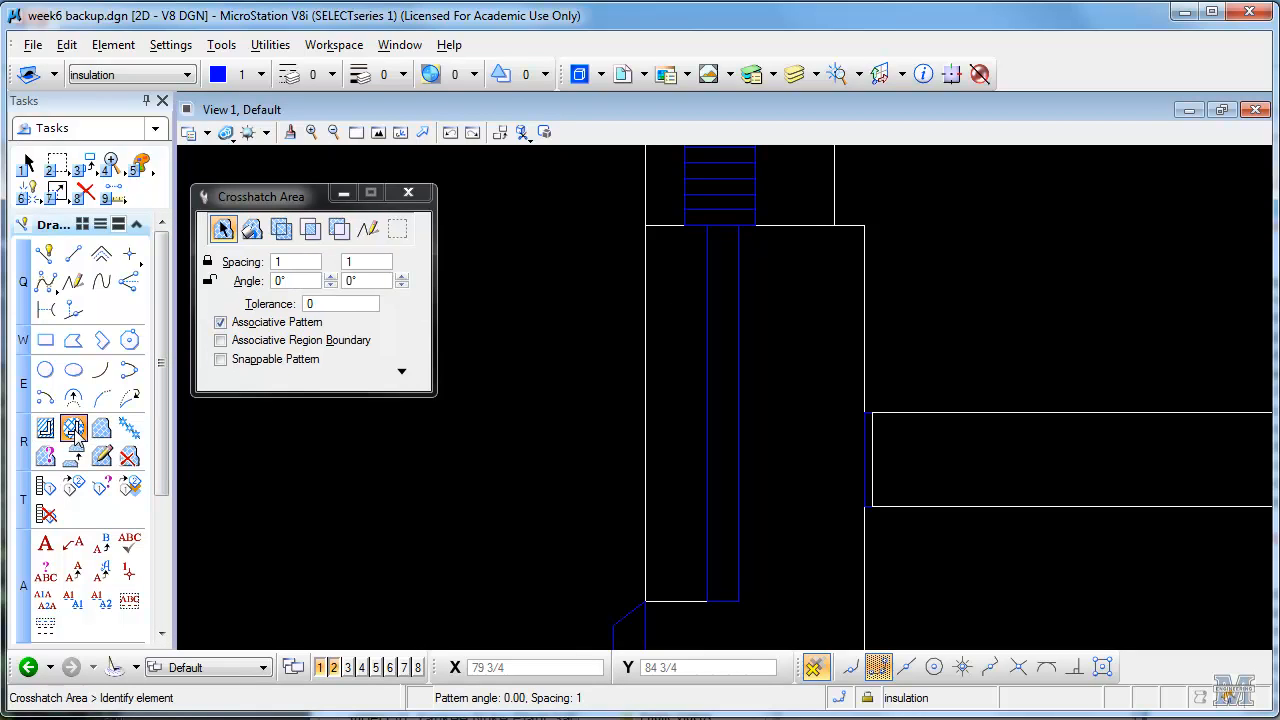
{"action": "left_click", "coordinate": [72, 428]}
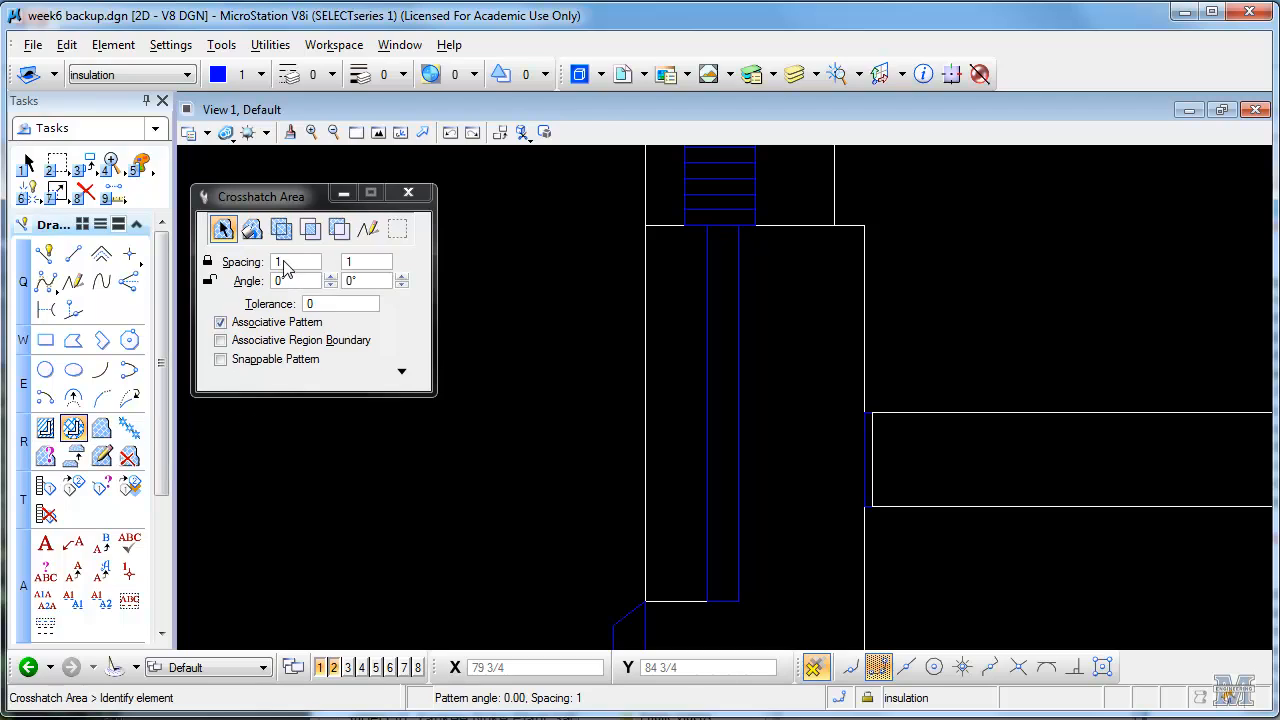
{"action": "mouse_move", "coordinate": [292, 250]}
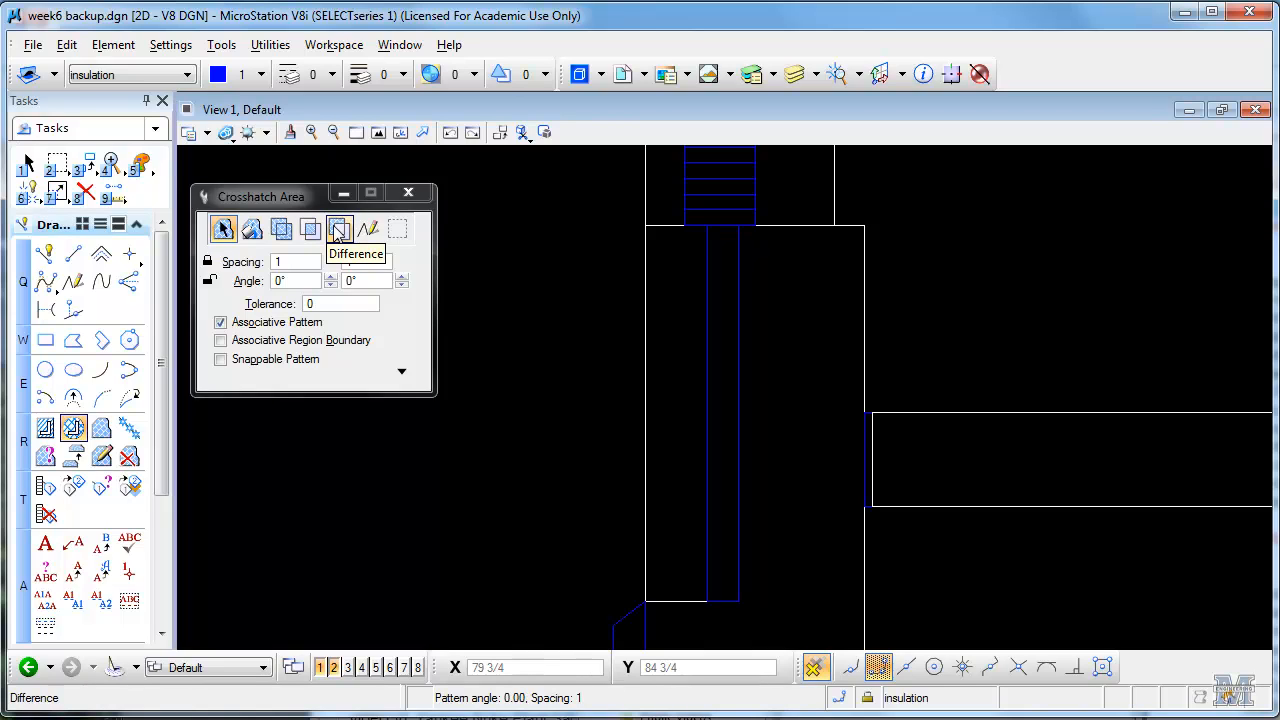
{"action": "left_click", "coordinate": [340, 228]}
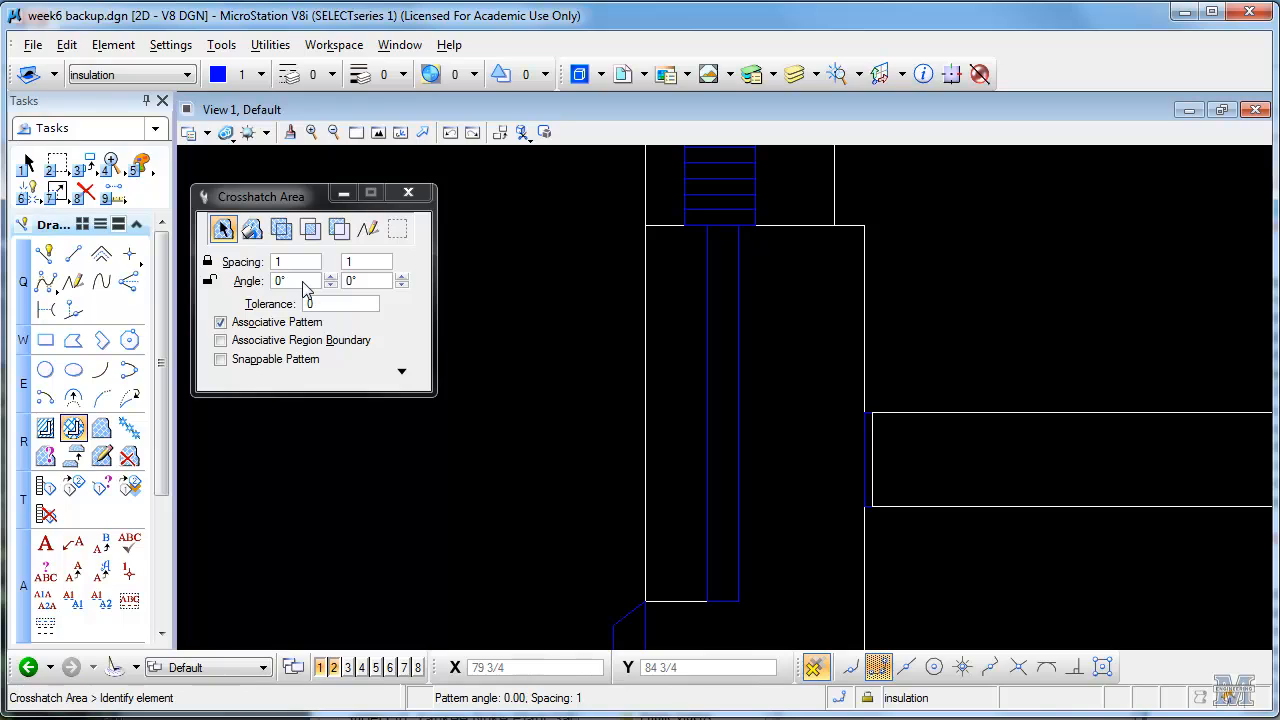
{"action": "mouse_move", "coordinate": [708, 236]}
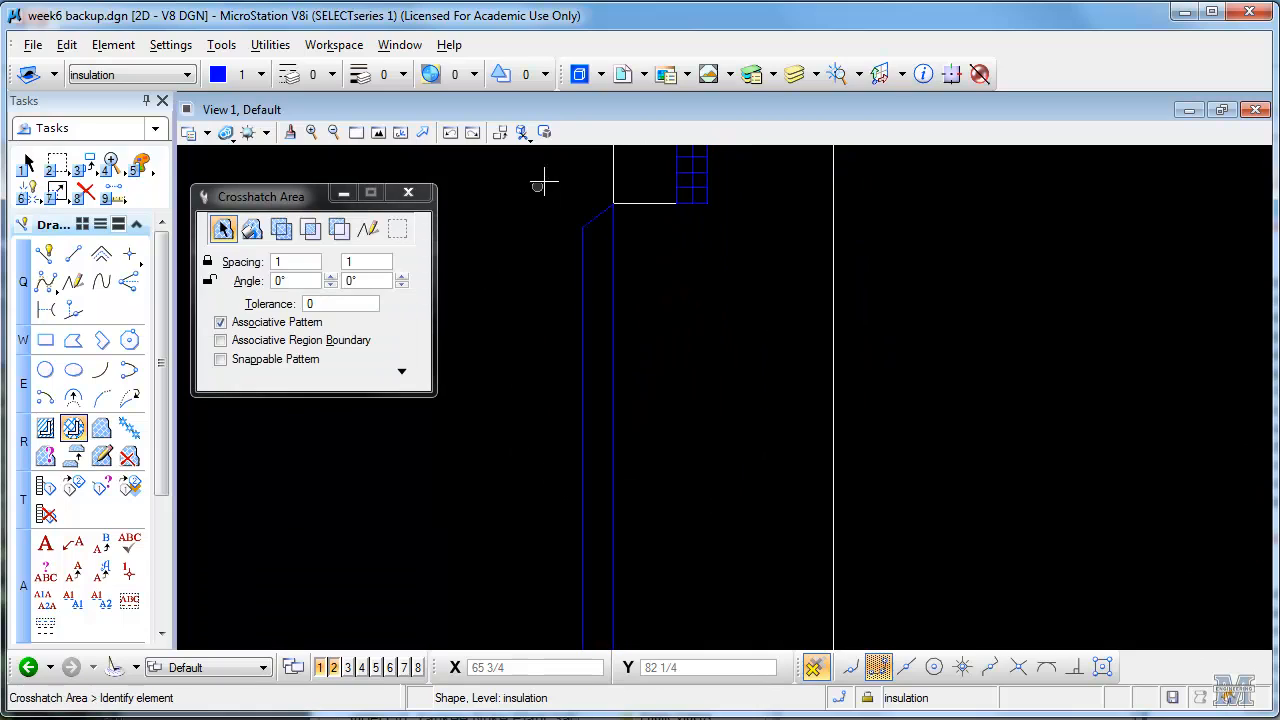
{"action": "left_click", "coordinate": [584, 230]}
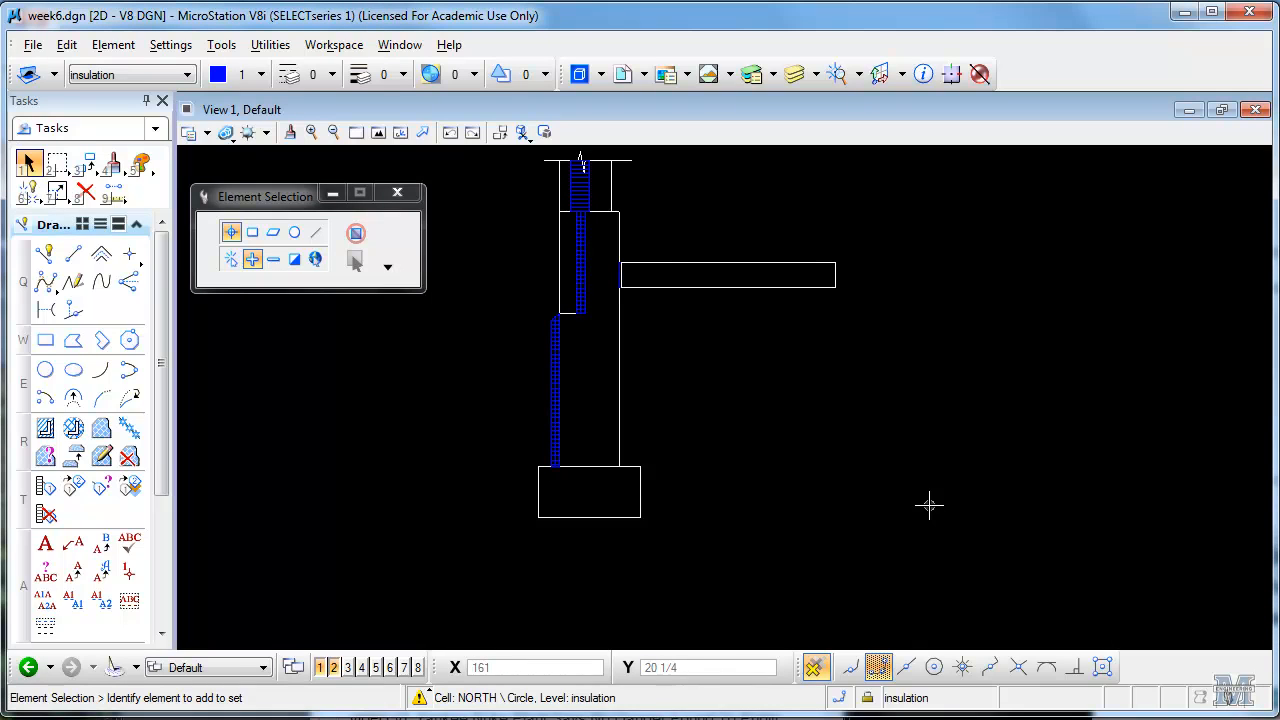
{"action": "mouse_move", "coordinate": [928, 512]}
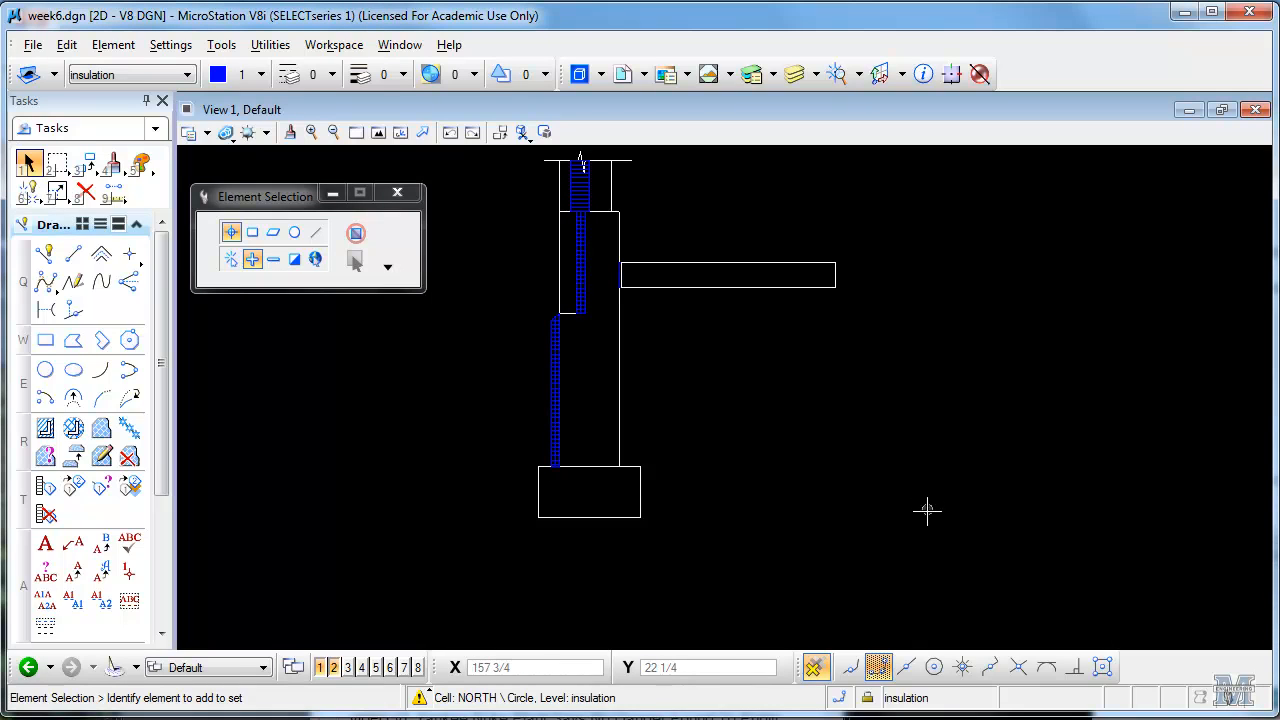
{"action": "mouse_move", "coordinate": [890, 492]}
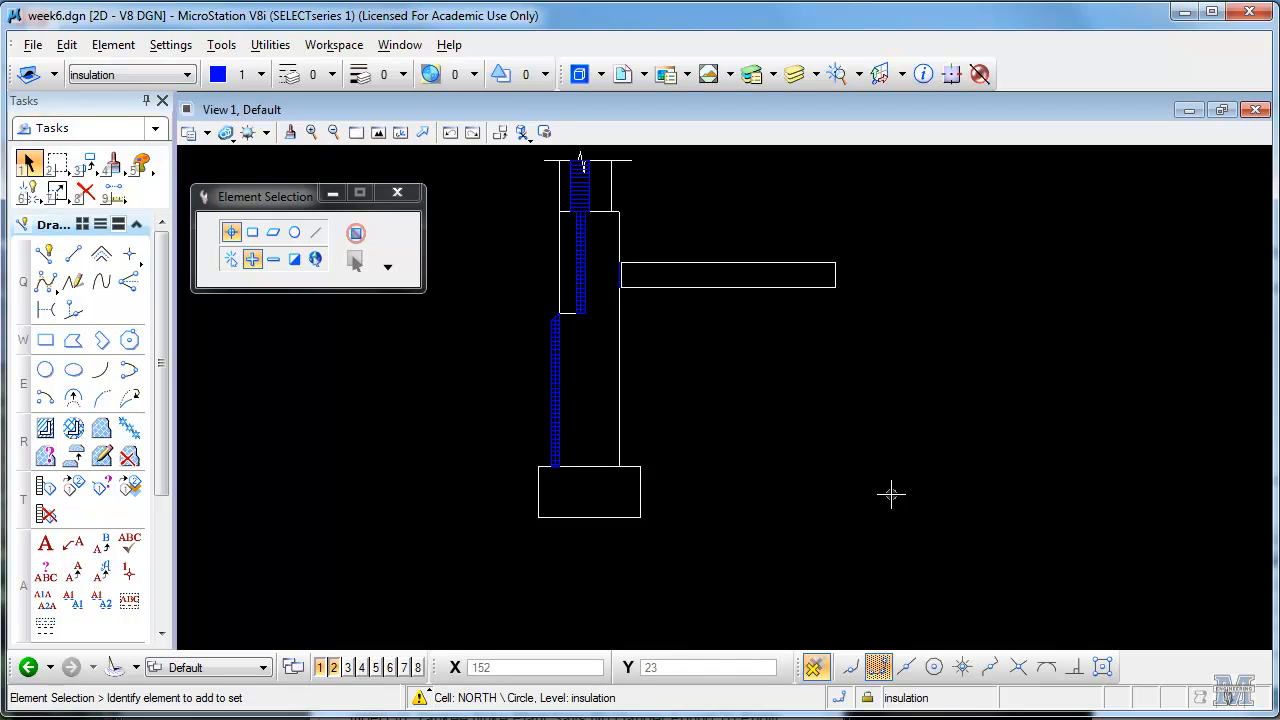
{"action": "mouse_move", "coordinate": [362, 428]}
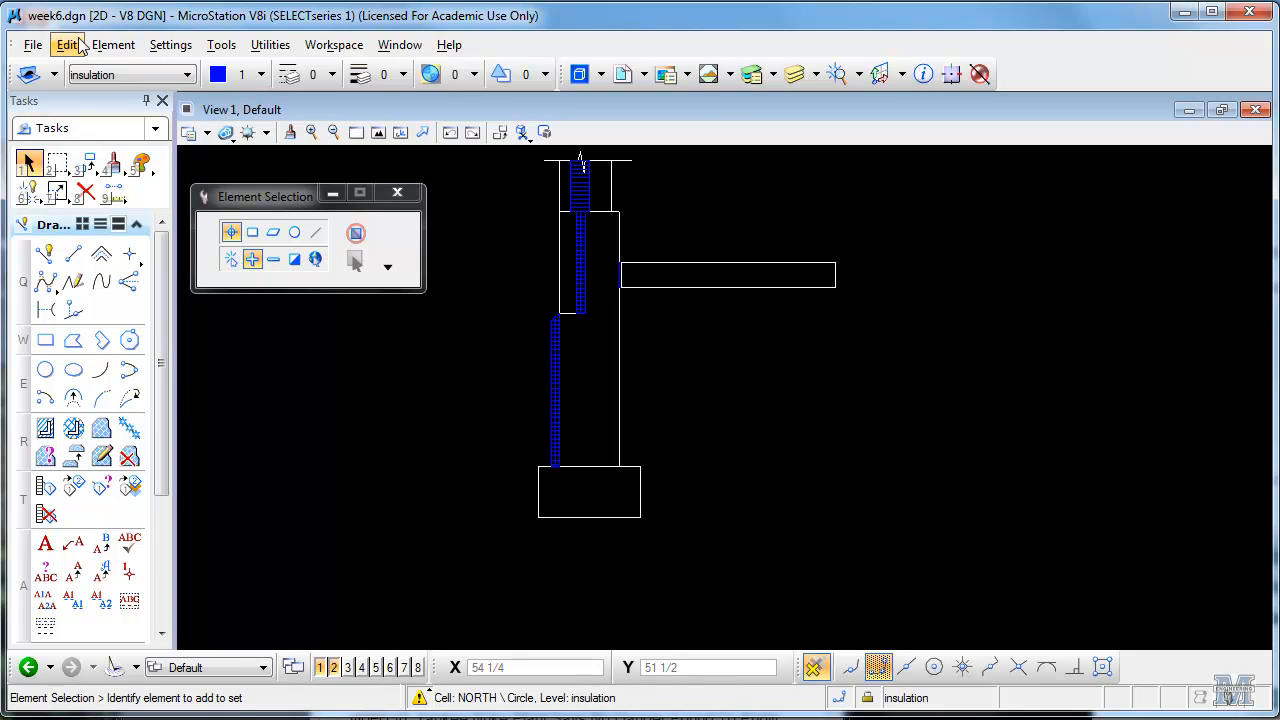
Bring up the Element menu to reach the Cells settings.
{"action": "left_click", "coordinate": [112, 44]}
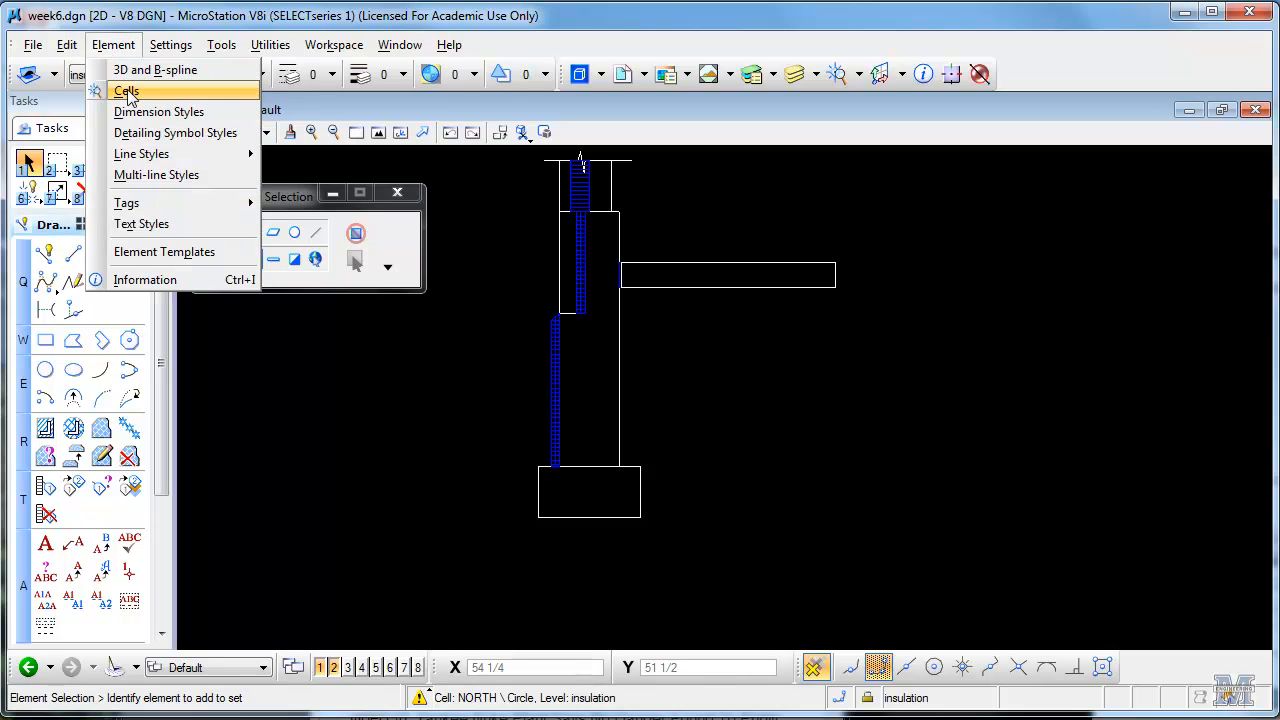
In the Cell Library dialog, start attaching an existing library via File > Attach File.
{"action": "left_click", "coordinate": [126, 90]}
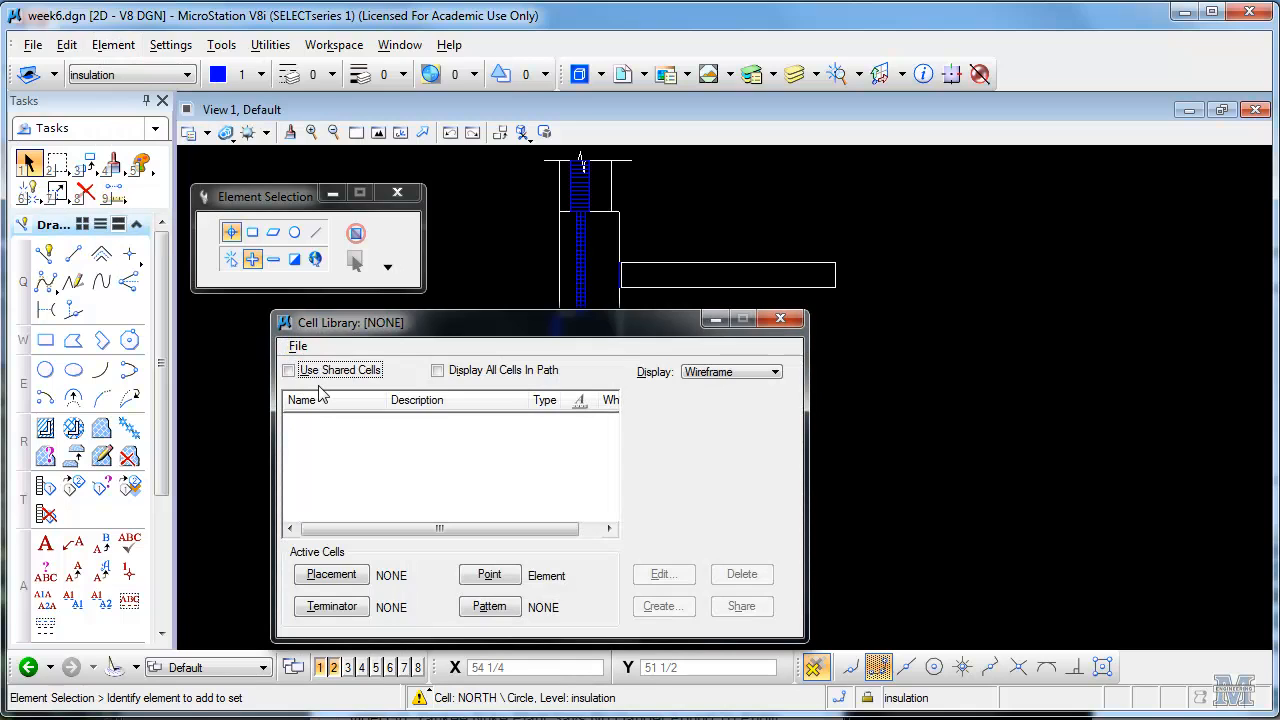
{"action": "left_click", "coordinate": [296, 346]}
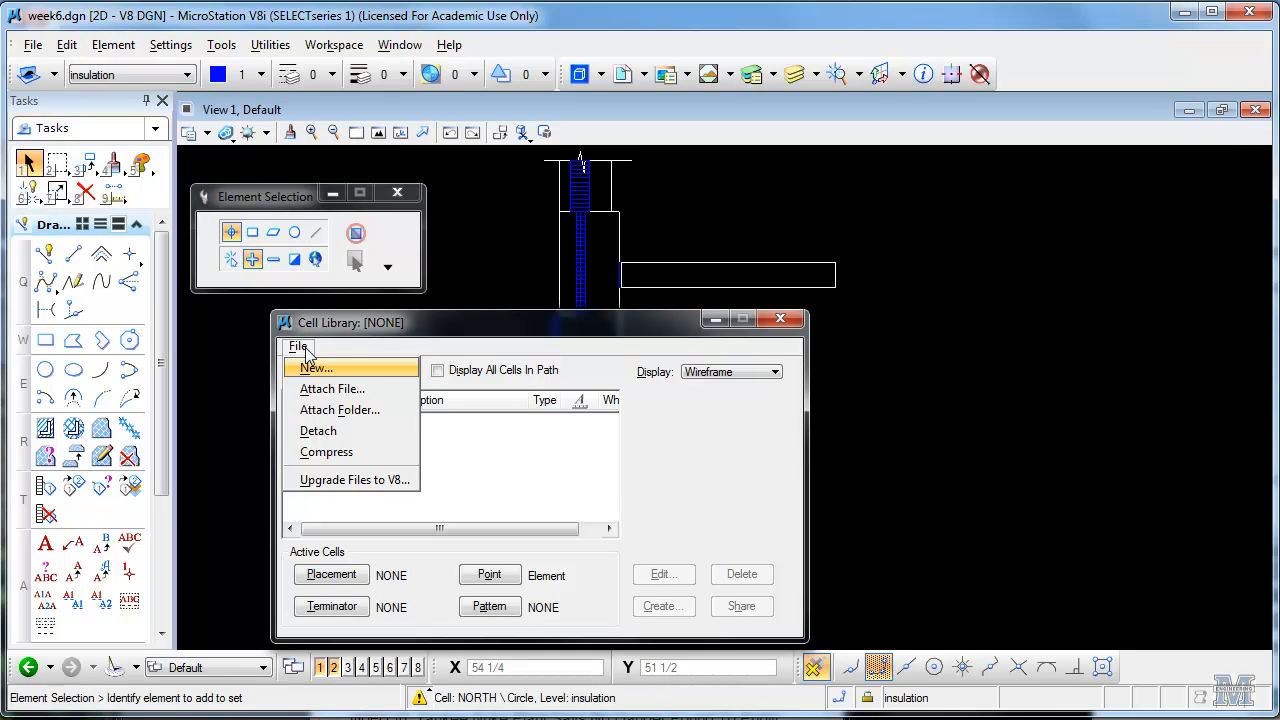
{"action": "left_click", "coordinate": [332, 388]}
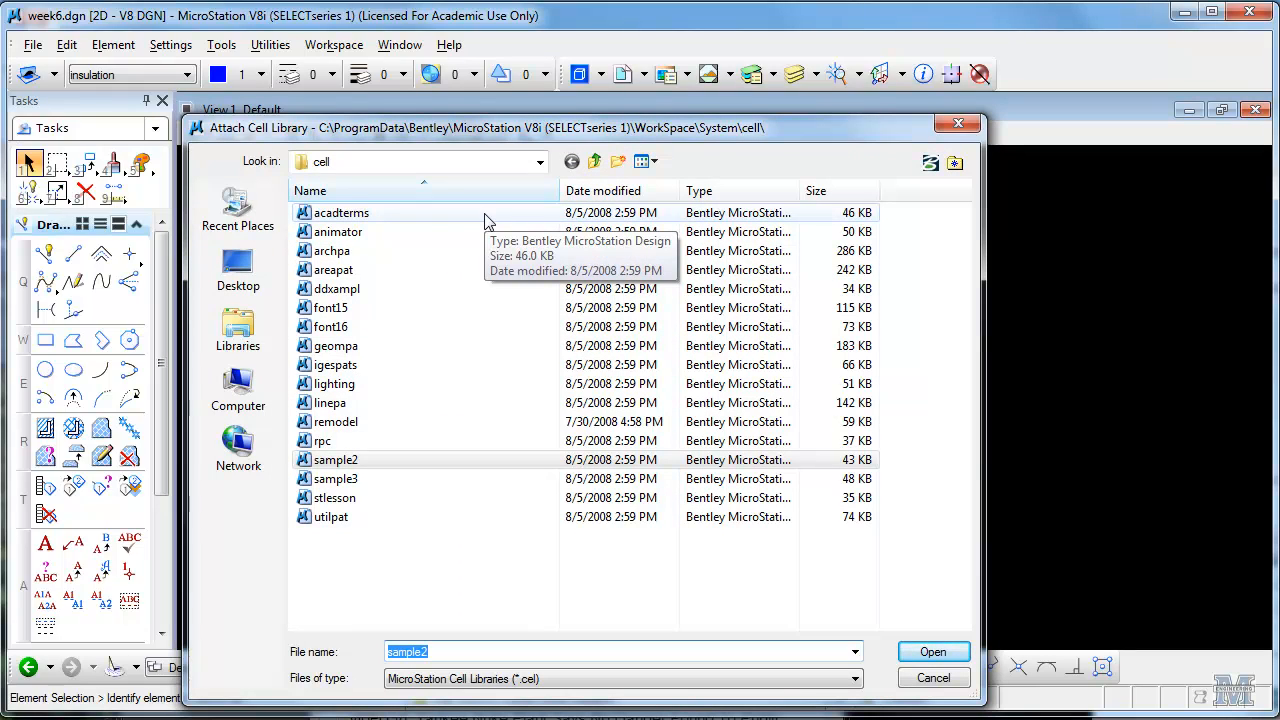
{"action": "mouse_move", "coordinate": [550, 228]}
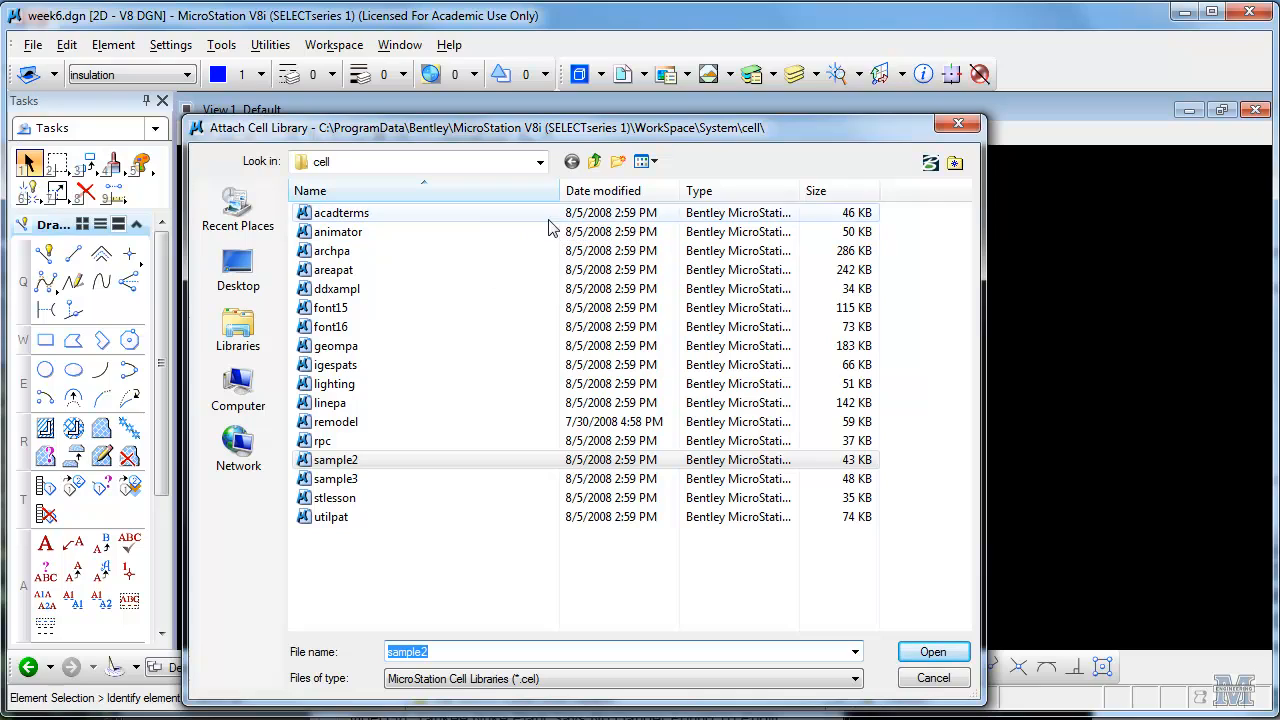
Navigate from the drive list into Local Disk C: toward the program data folders.
{"action": "left_click", "coordinate": [238, 390]}
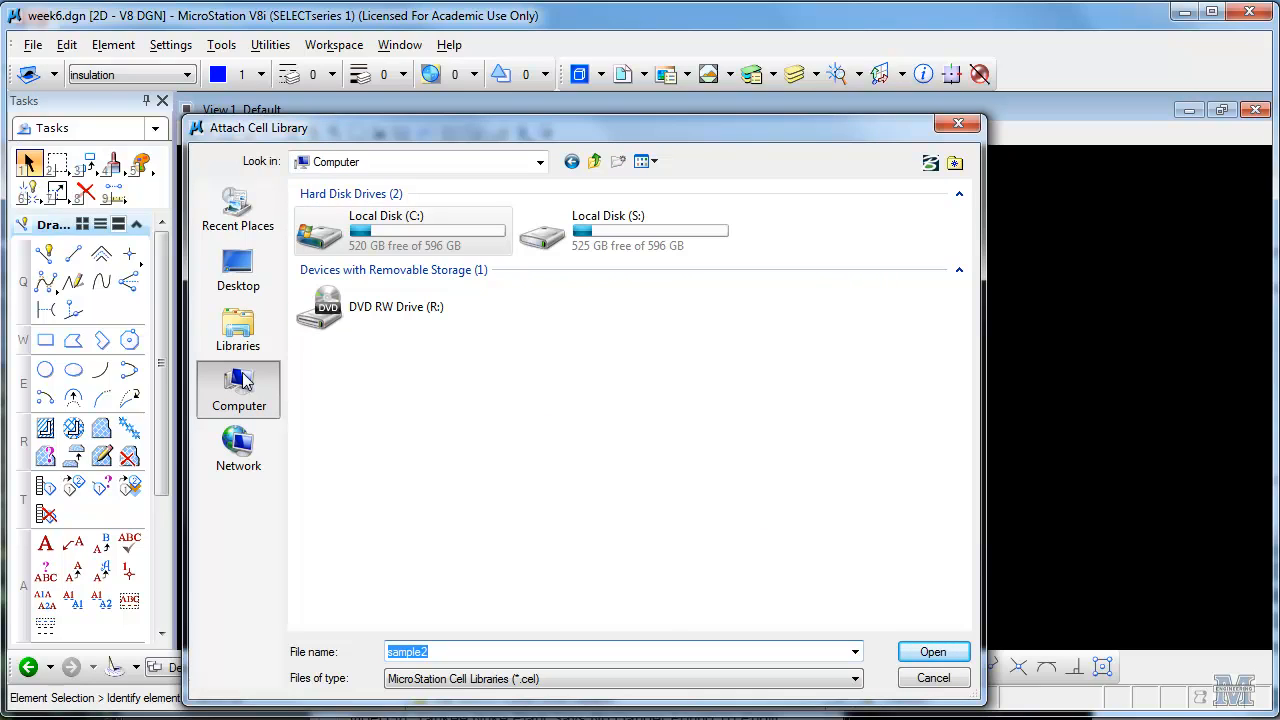
{"action": "left_click", "coordinate": [400, 230]}
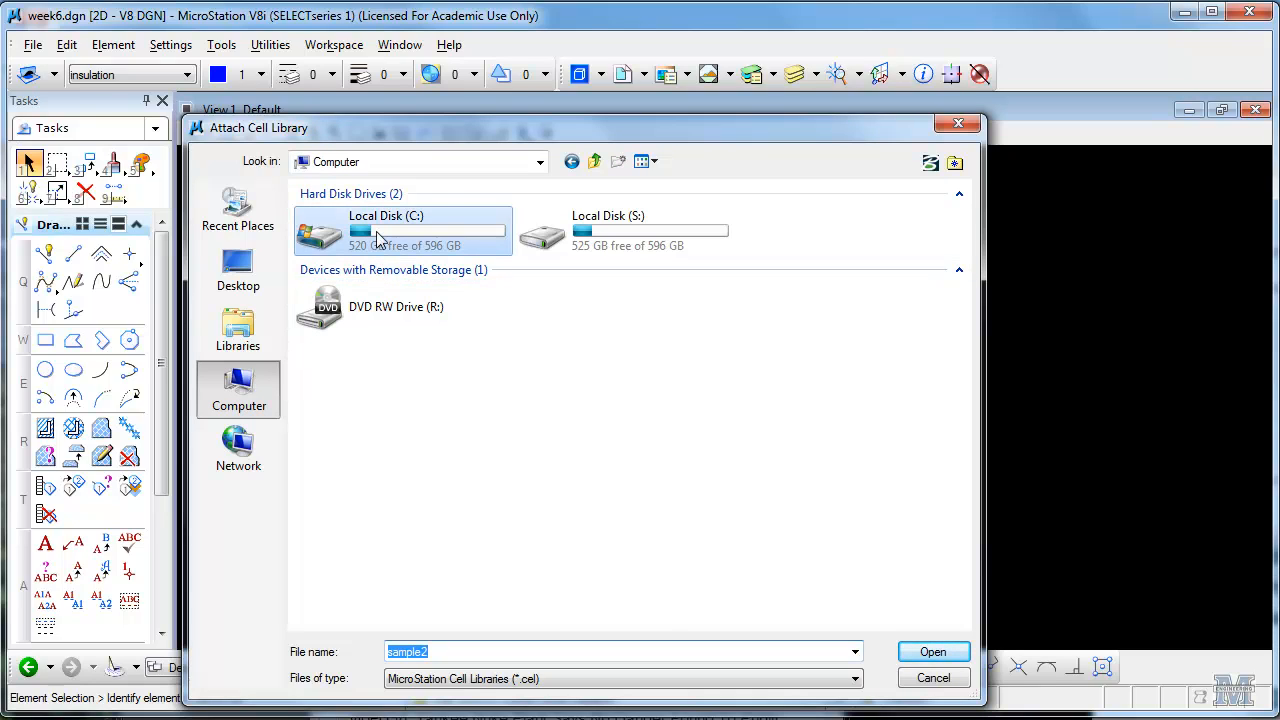
{"action": "double_click", "coordinate": [386, 230]}
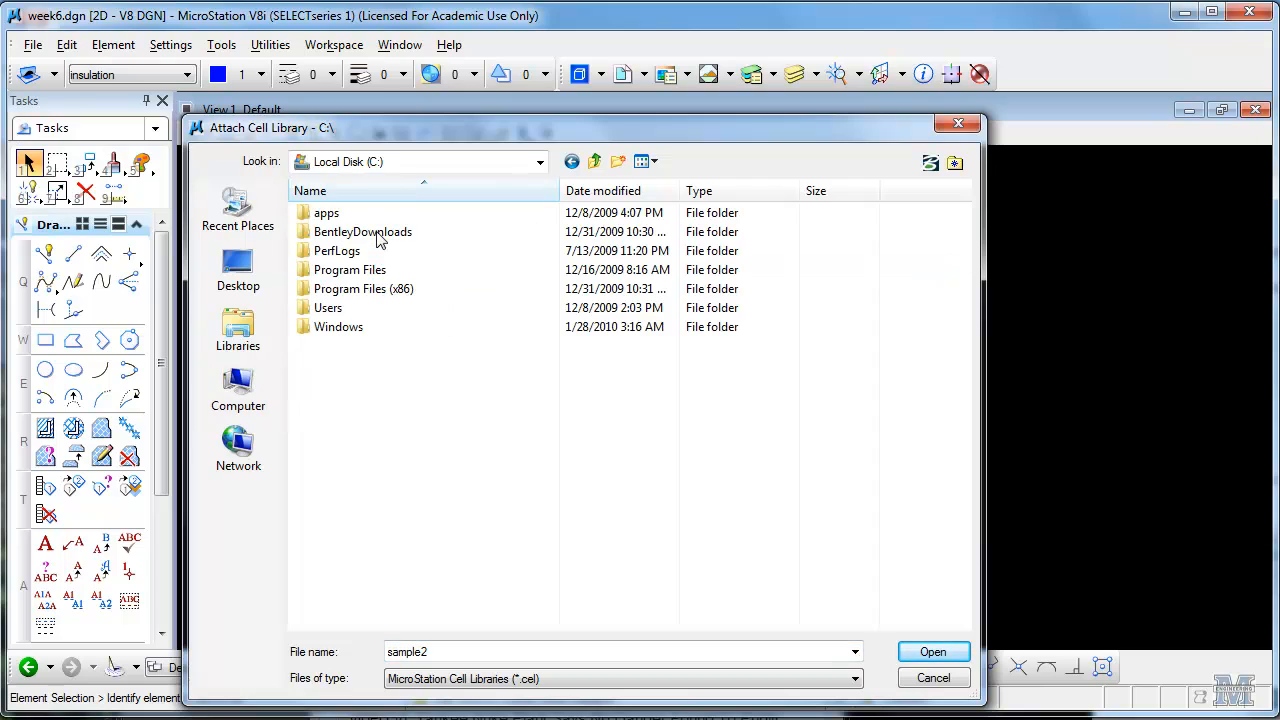
{"action": "double_click", "coordinate": [328, 308]}
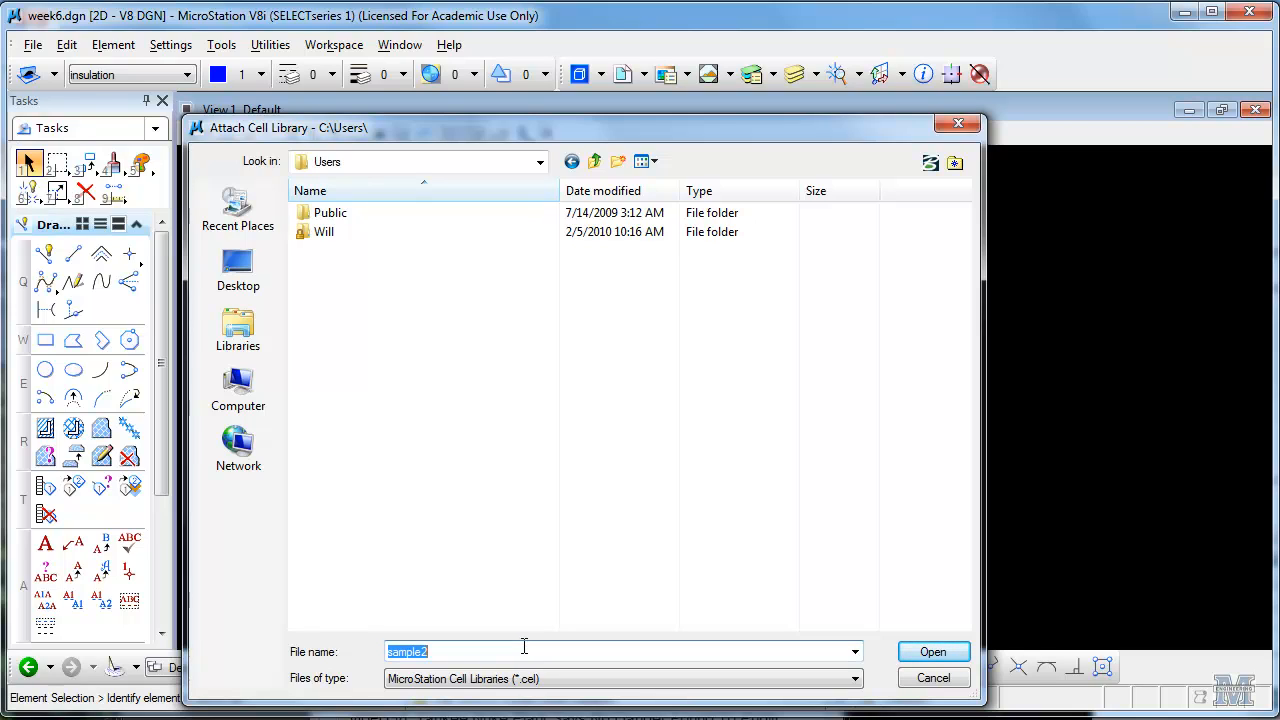
{"action": "mouse_move", "coordinate": [520, 612]}
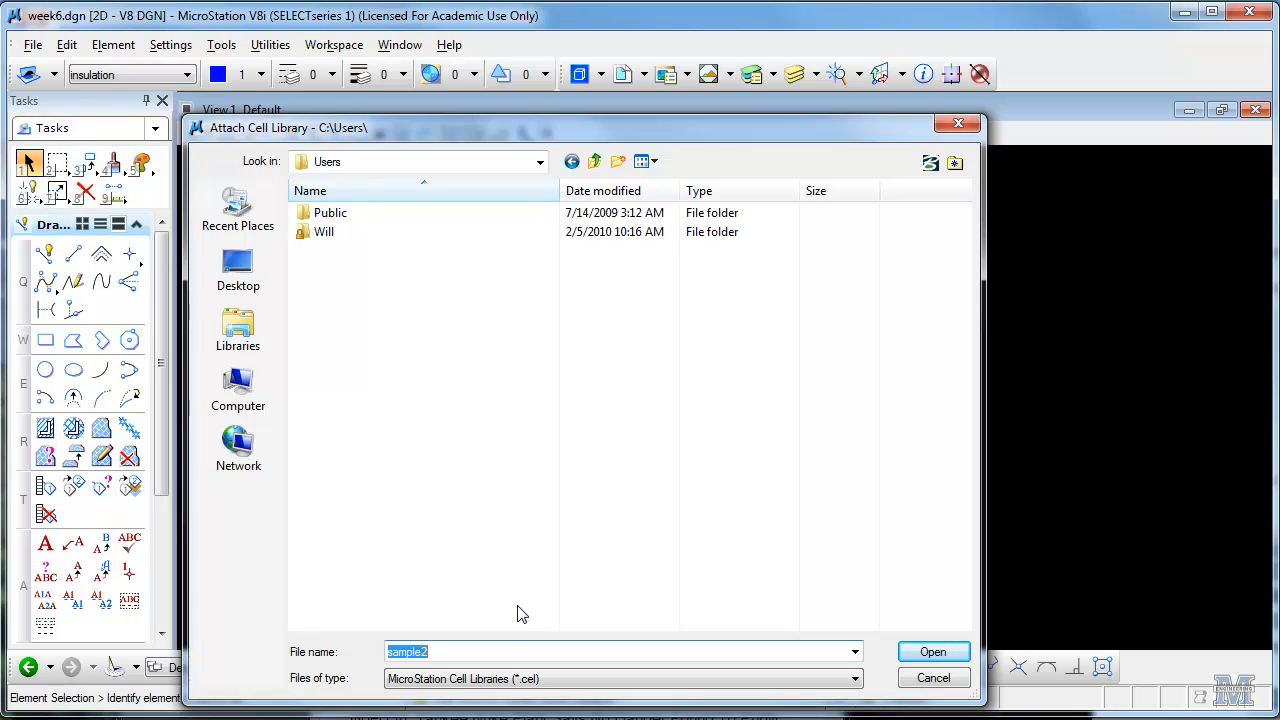
{"action": "type", "text": "c:"}
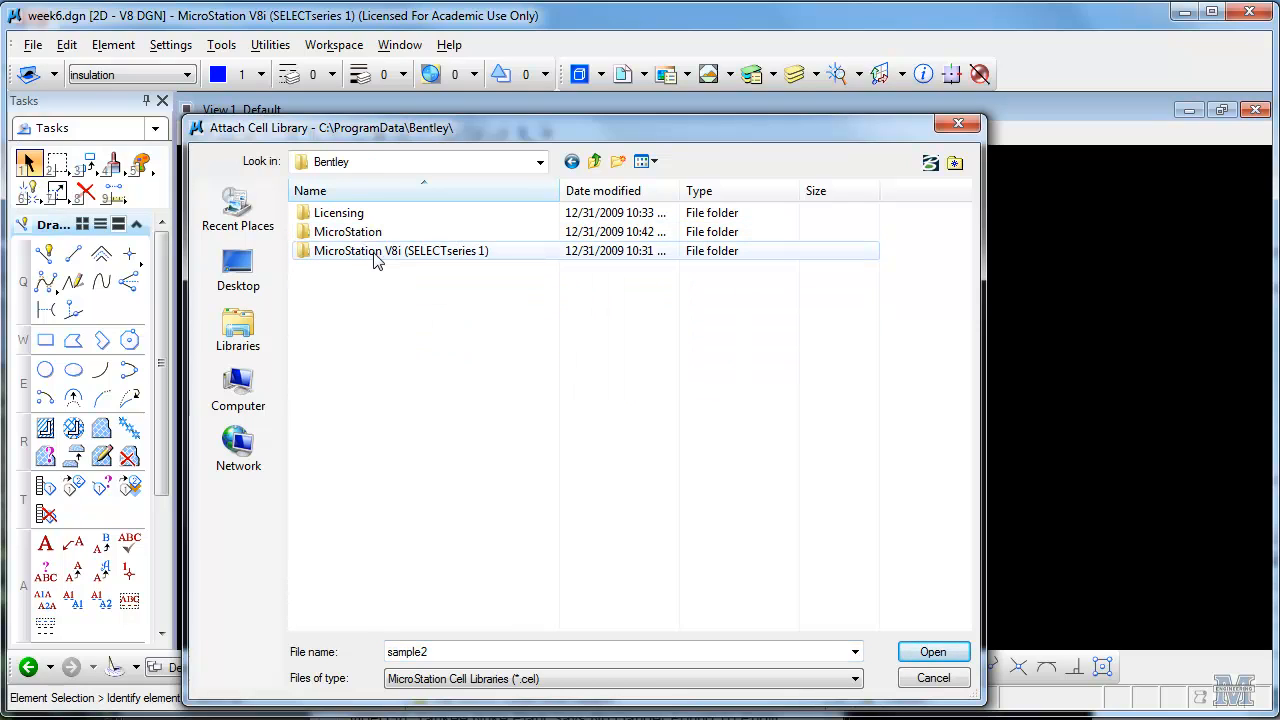
{"action": "mouse_move", "coordinate": [378, 252]}
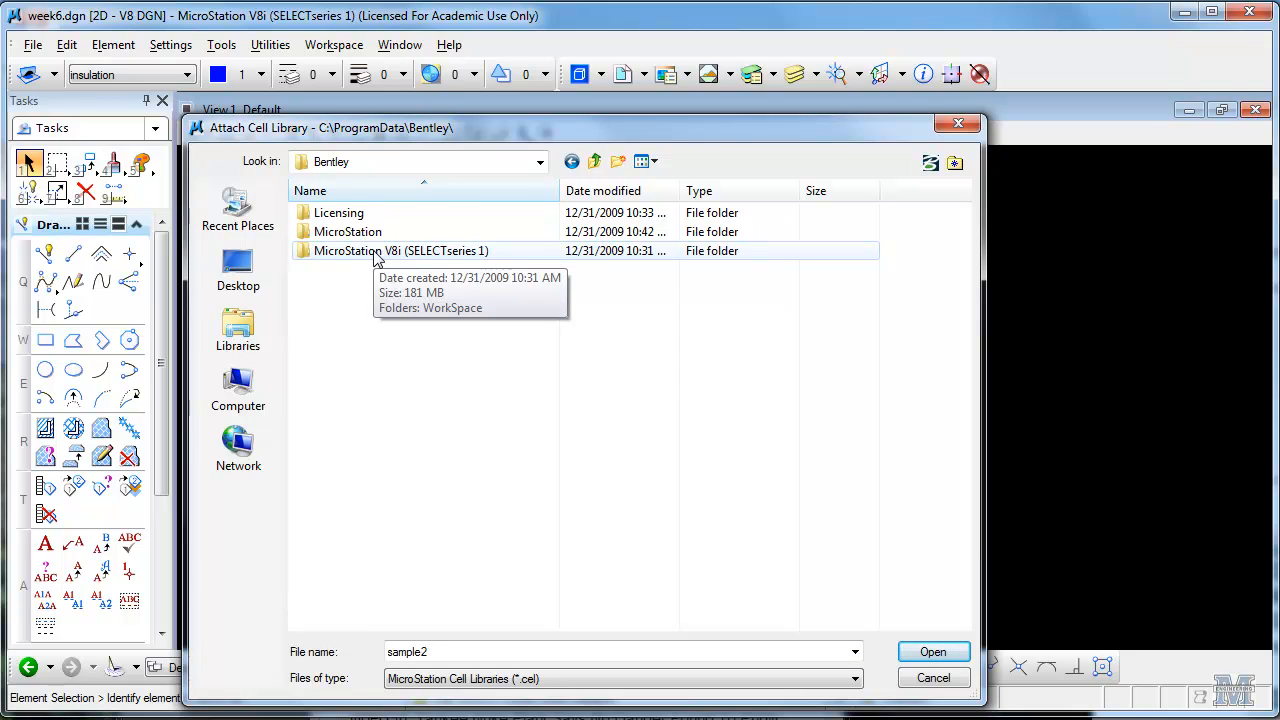
Browse MicroStation V8i\WorkSpace\System\cell and select the sample2.cel library.
{"action": "double_click", "coordinate": [404, 250]}
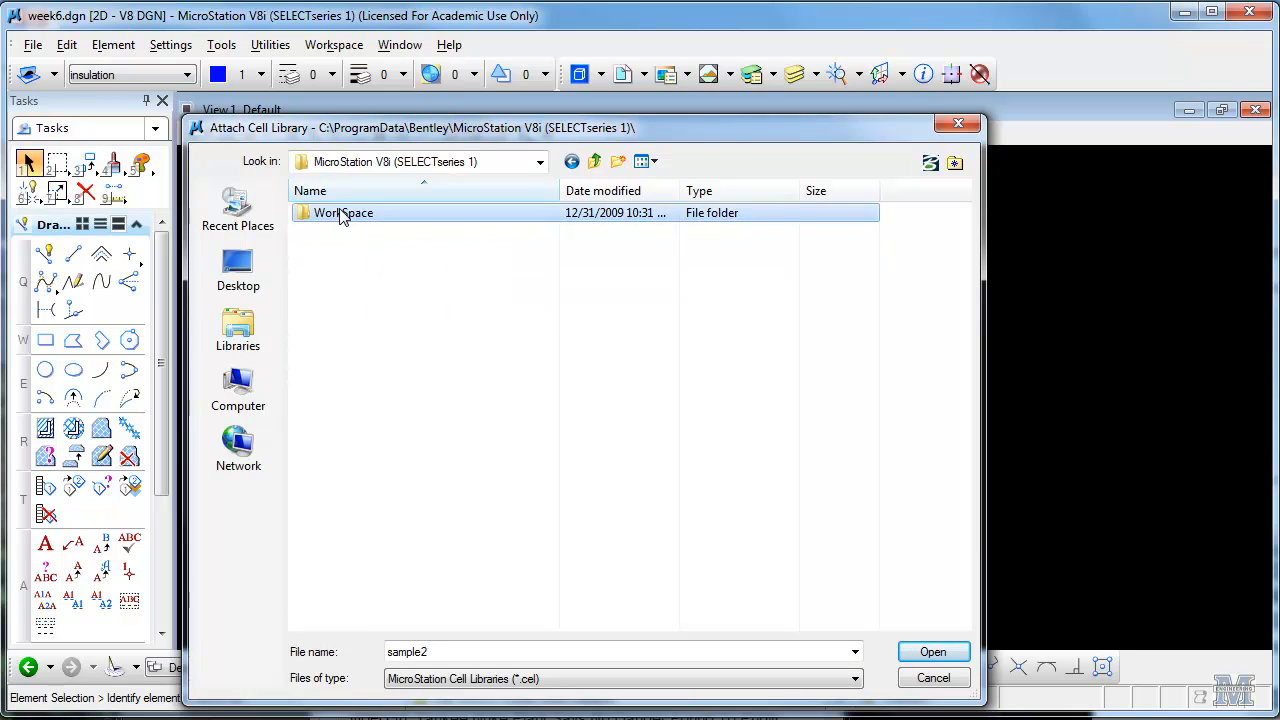
{"action": "double_click", "coordinate": [344, 212]}
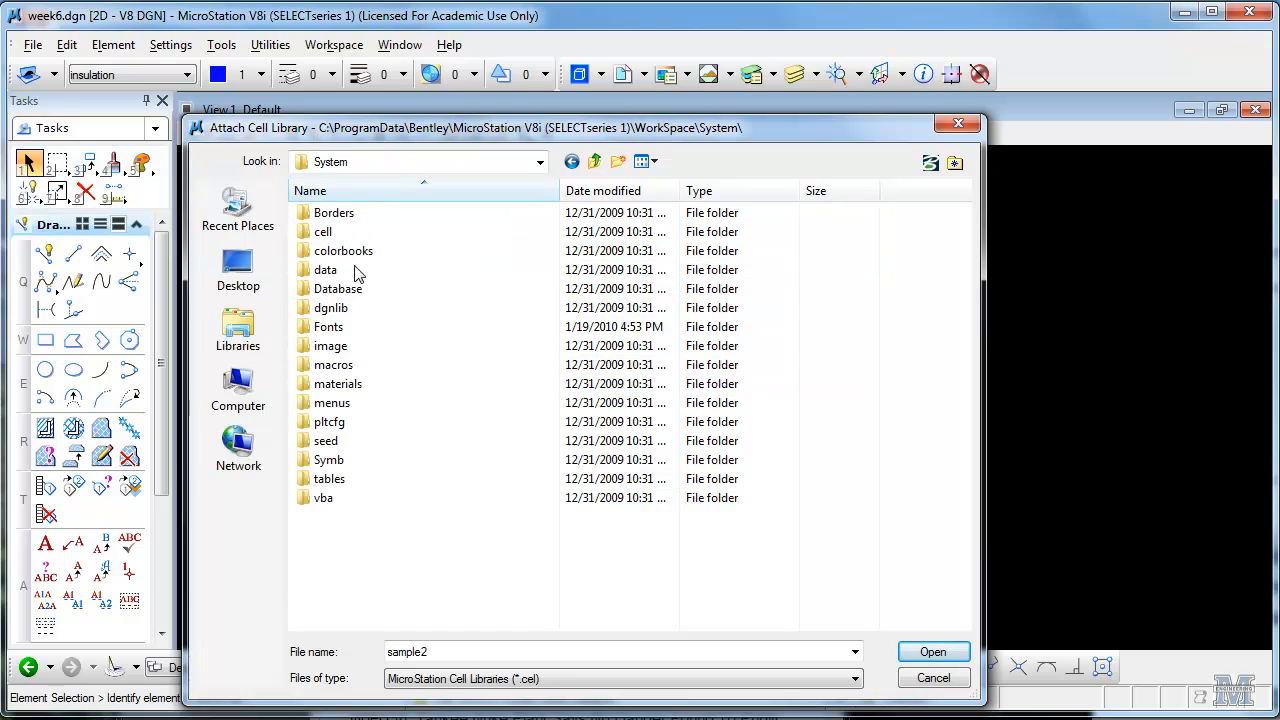
{"action": "double_click", "coordinate": [322, 232]}
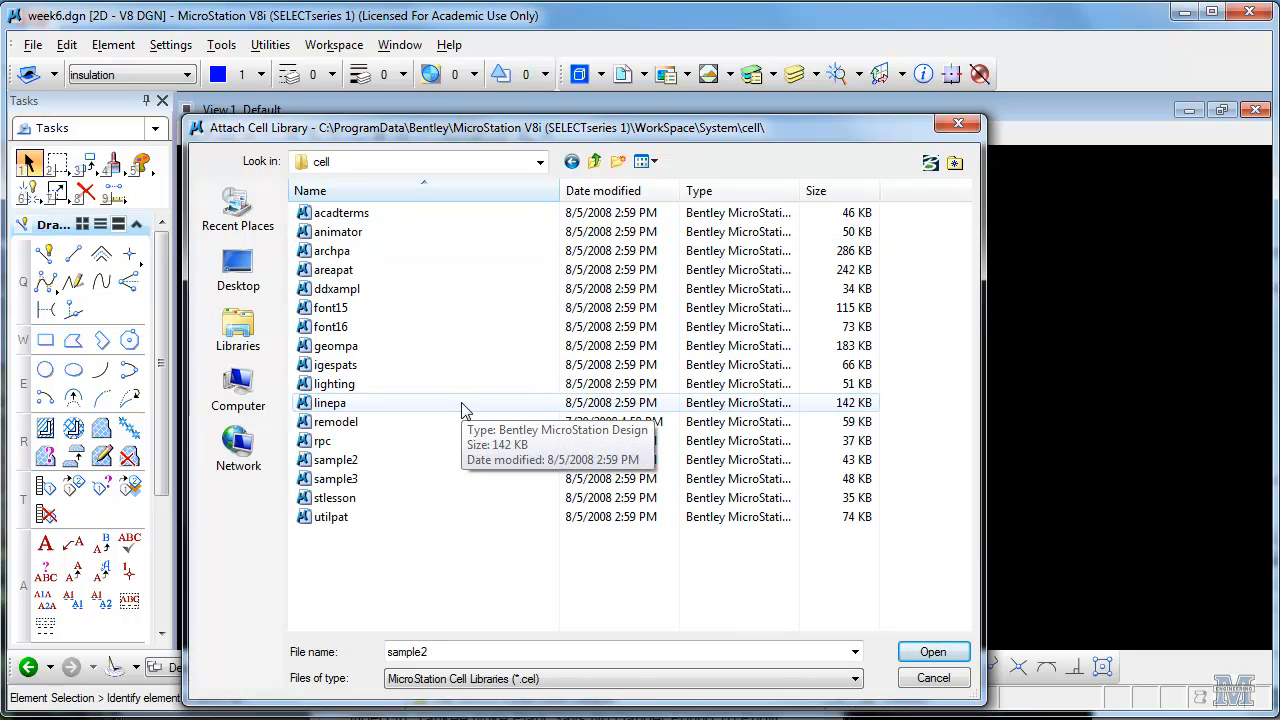
{"action": "mouse_move", "coordinate": [378, 460]}
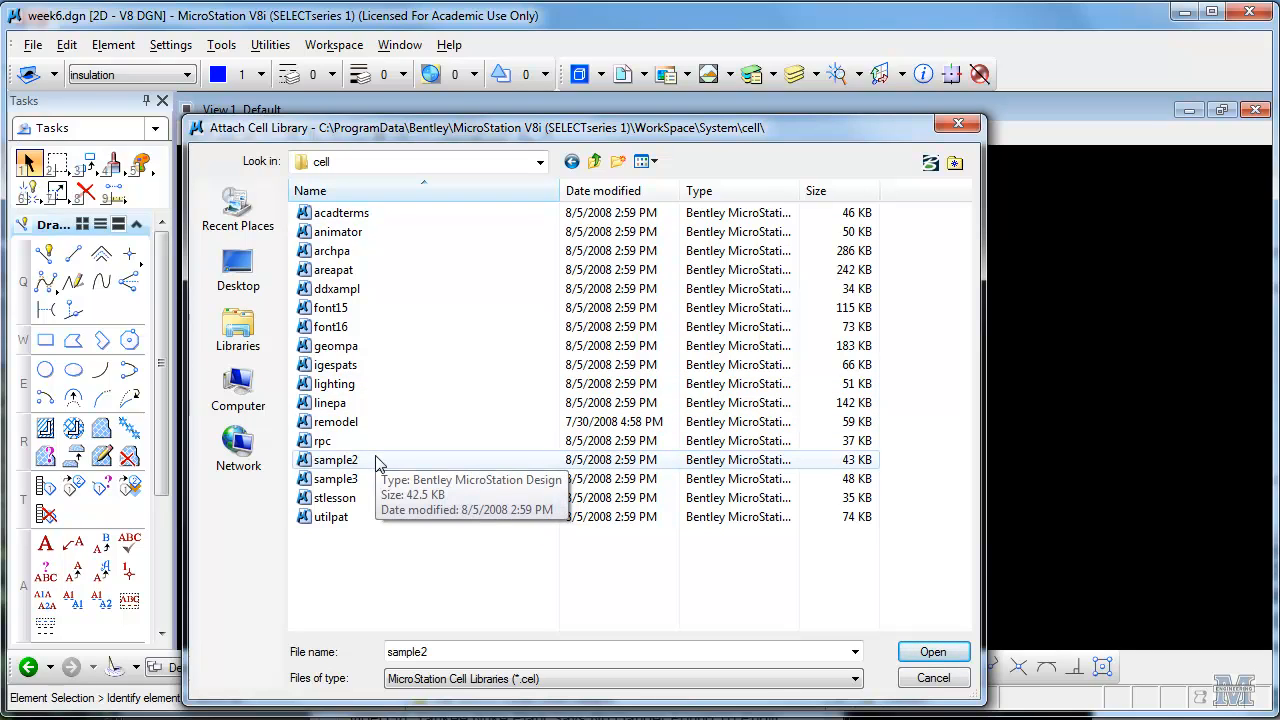
{"action": "left_click", "coordinate": [336, 458]}
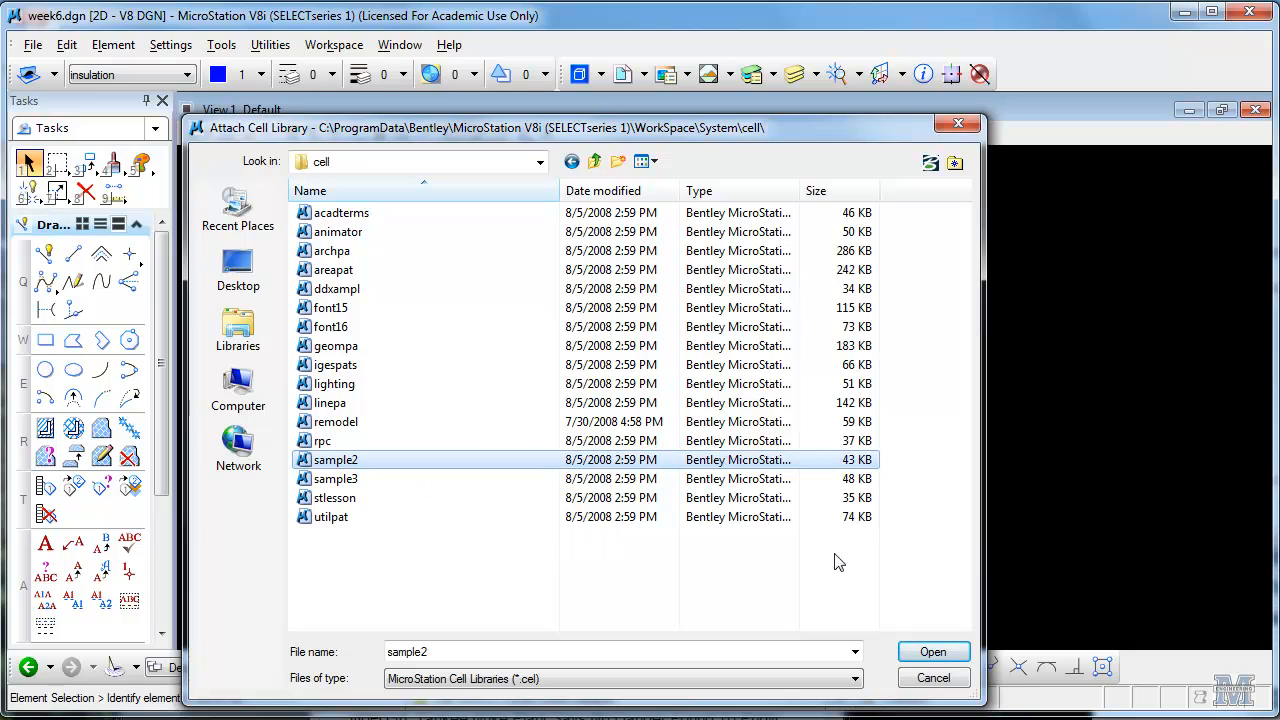
Attach sample2.cel, preview its ARROW cell, then close the Cell Library.
{"action": "left_click", "coordinate": [932, 652]}
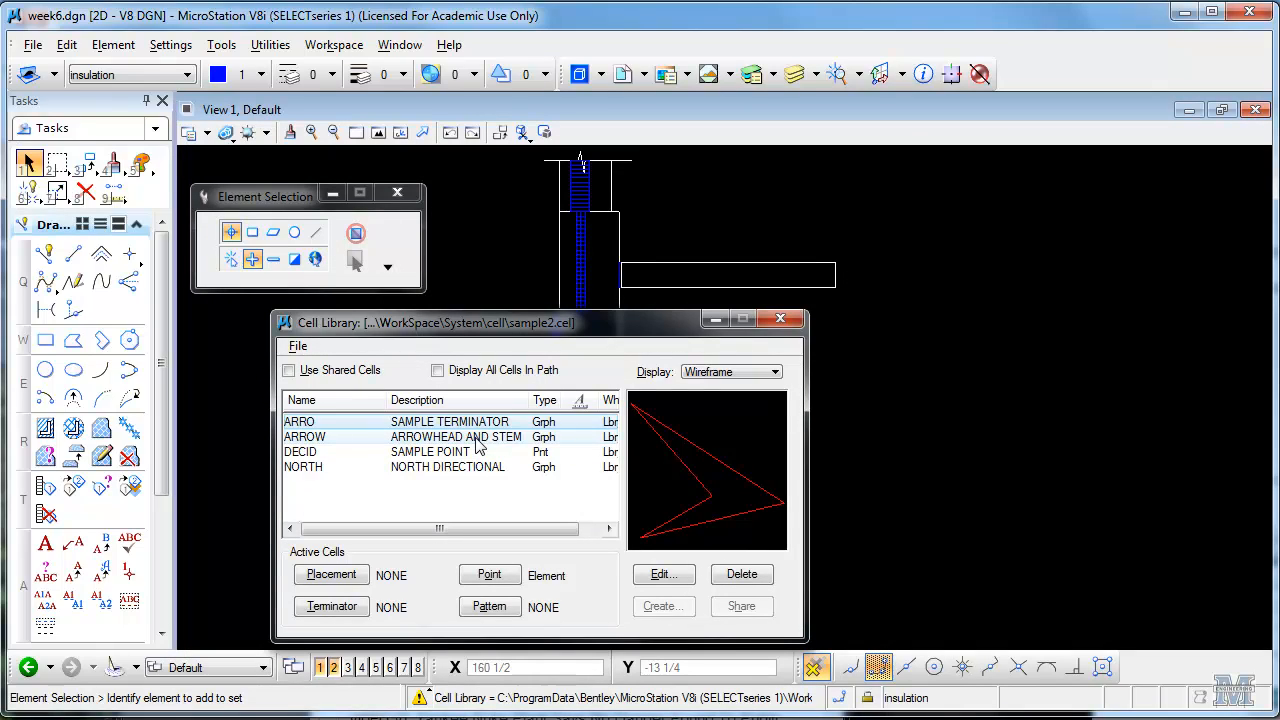
{"action": "left_click", "coordinate": [304, 436]}
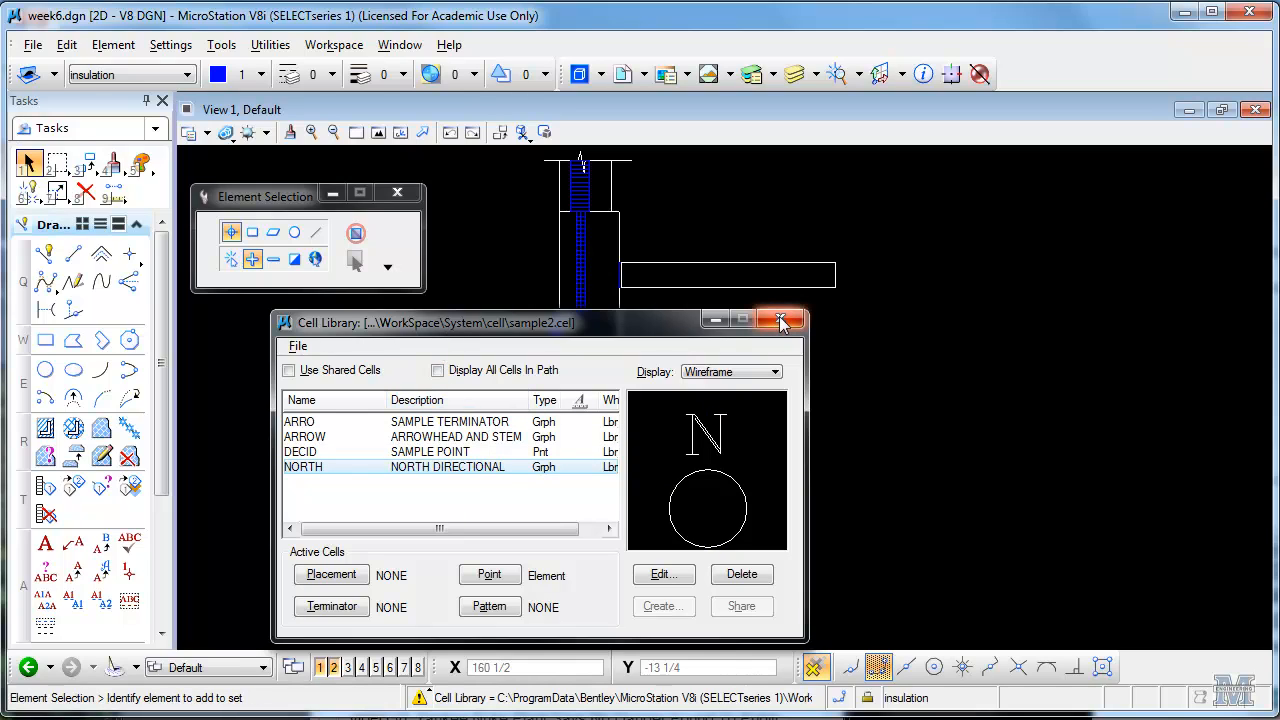
{"action": "left_click", "coordinate": [782, 322]}
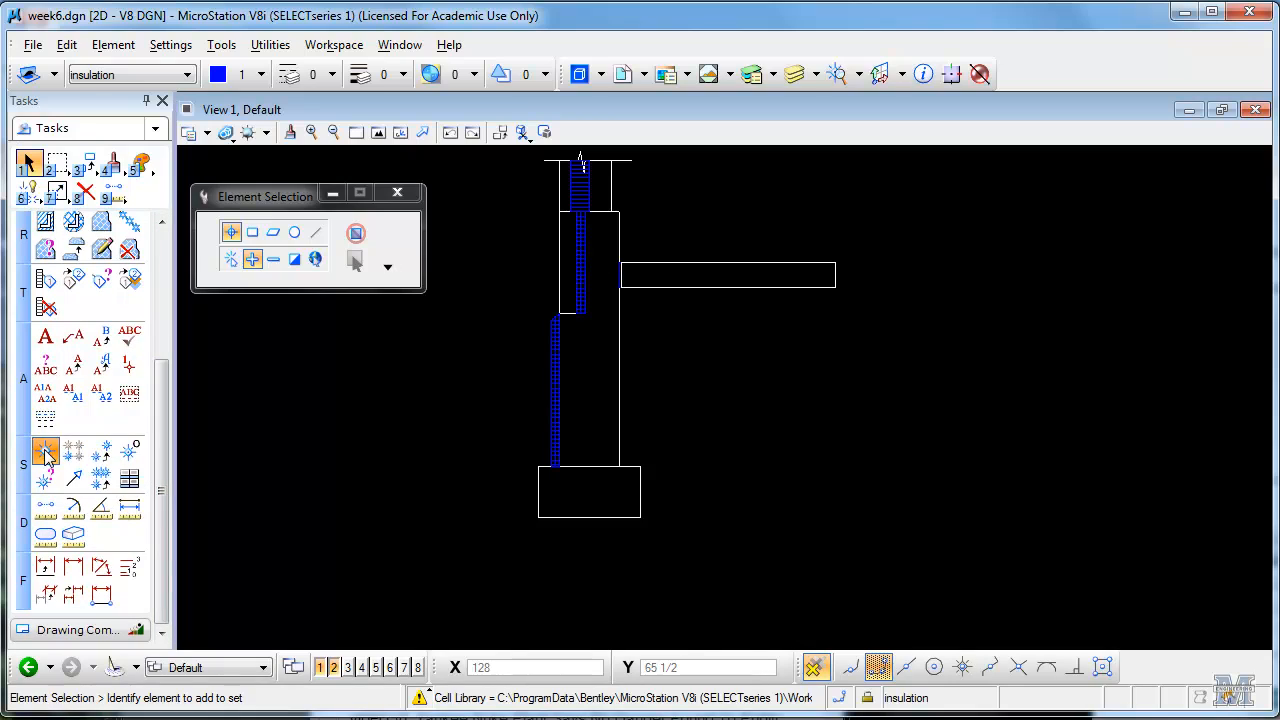
Make NORTH the active cell to place, with X scale 0.01.
{"action": "left_click", "coordinate": [44, 452]}
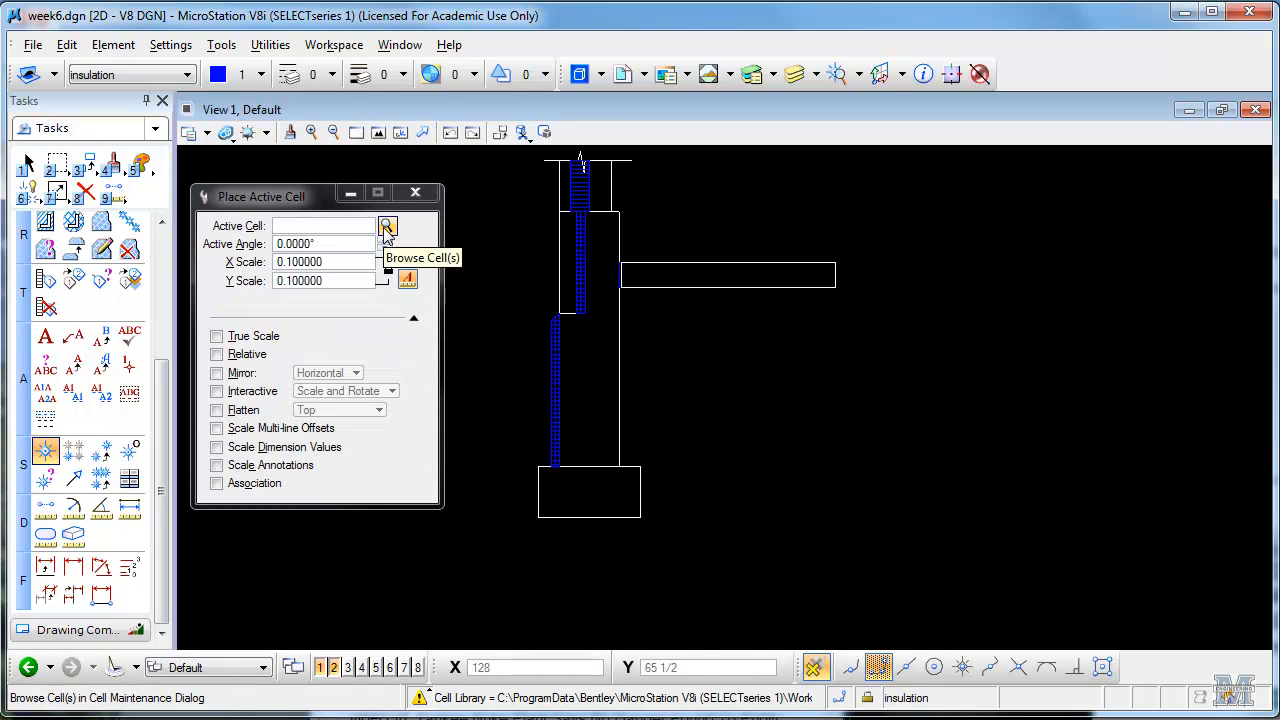
{"action": "left_click", "coordinate": [388, 226]}
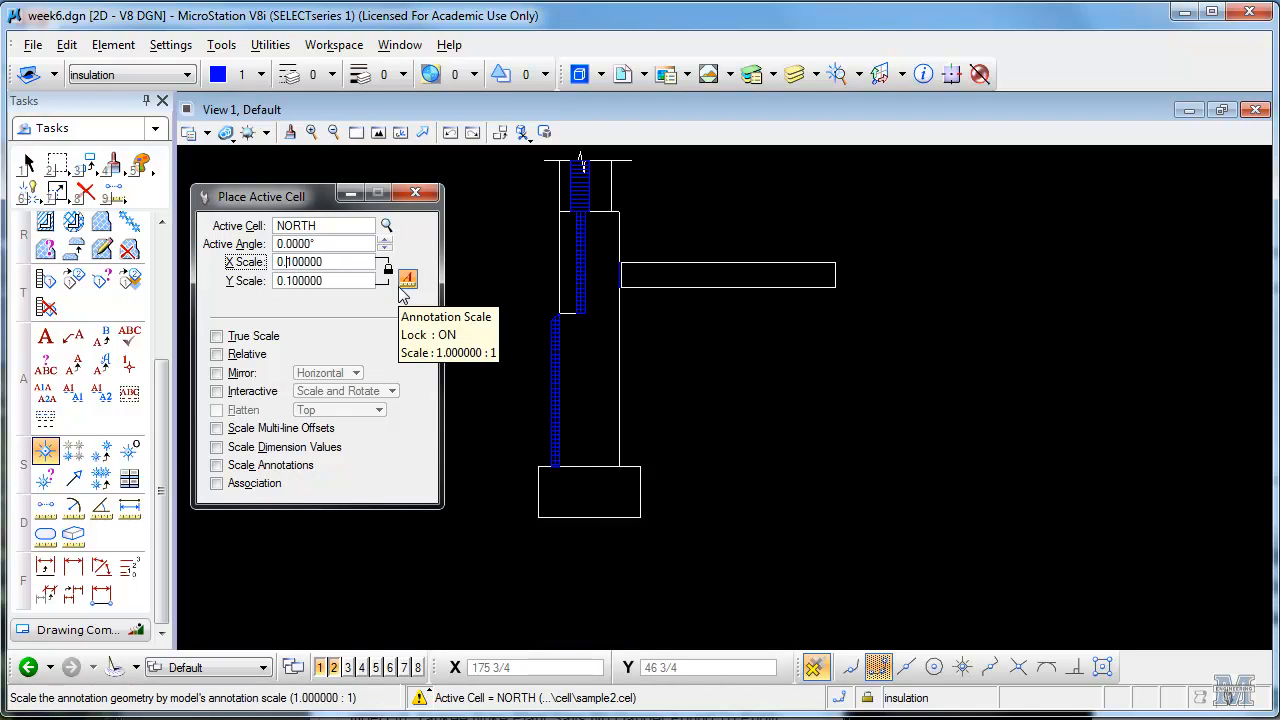
{"action": "type", "text": "0.0100000"}
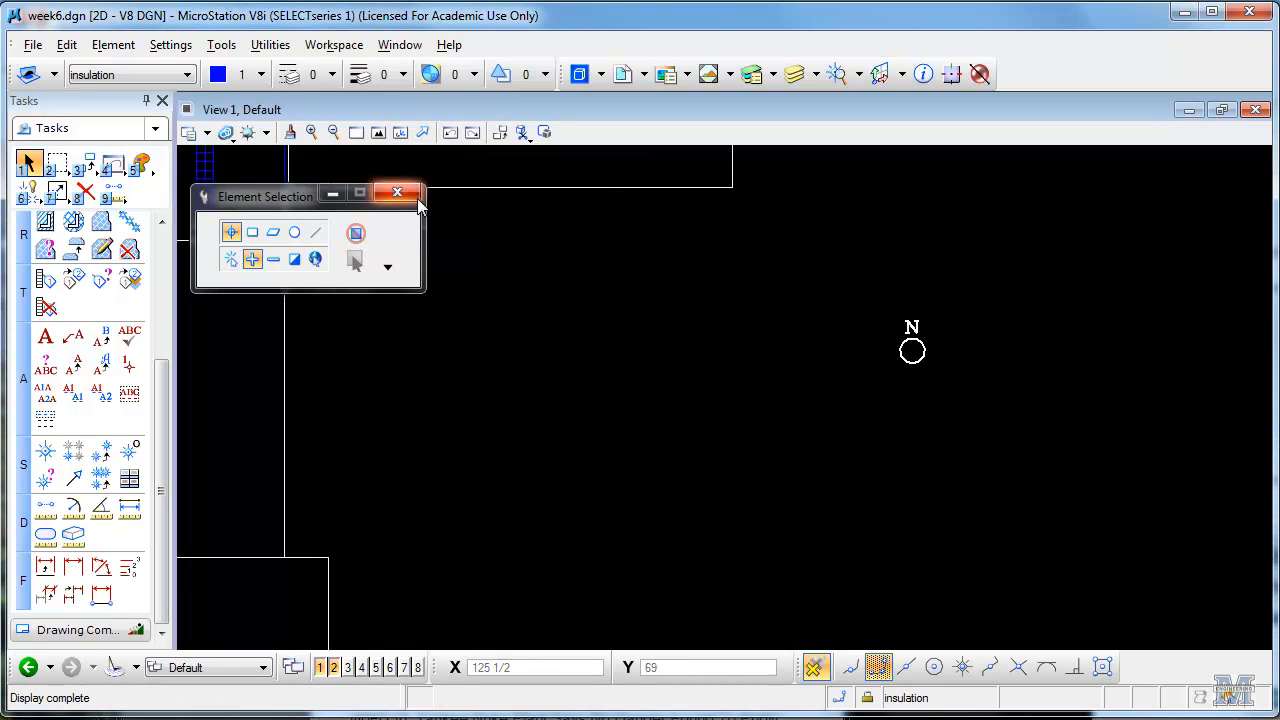
Undo placing the north symbol via Edit > Undo Place Active Cell.
{"action": "left_click", "coordinate": [66, 44]}
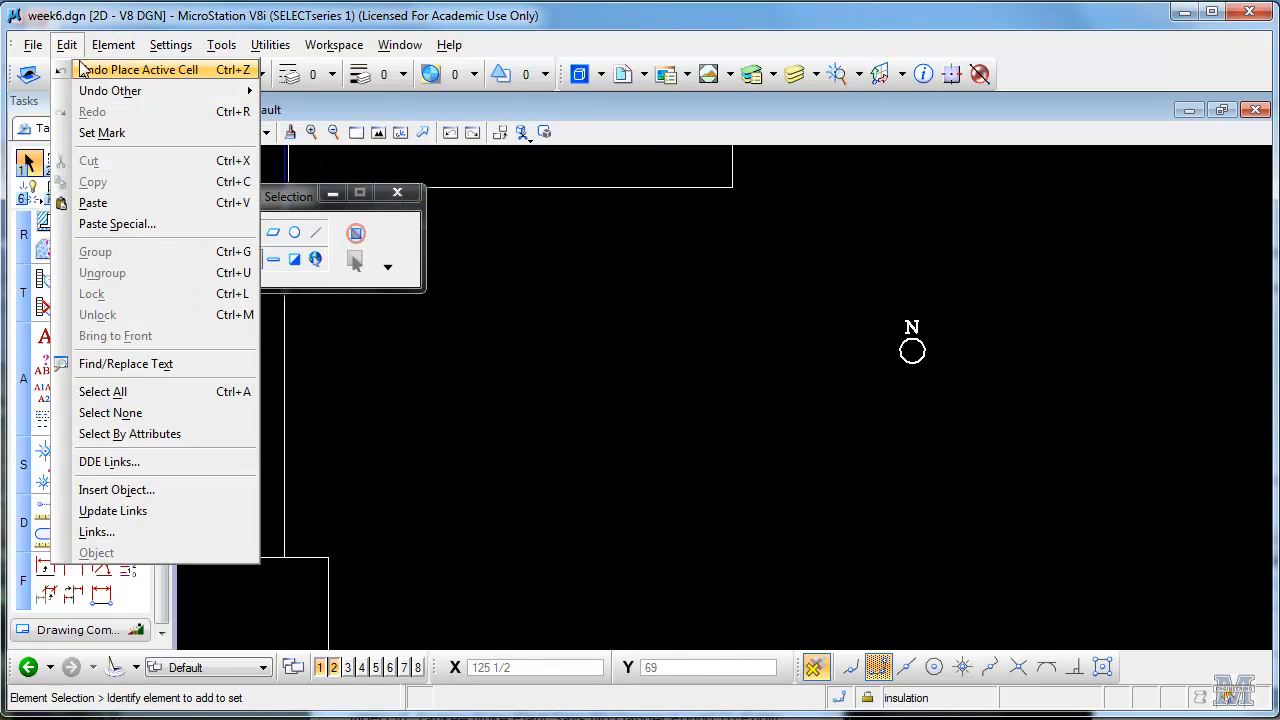
{"action": "left_click", "coordinate": [138, 68]}
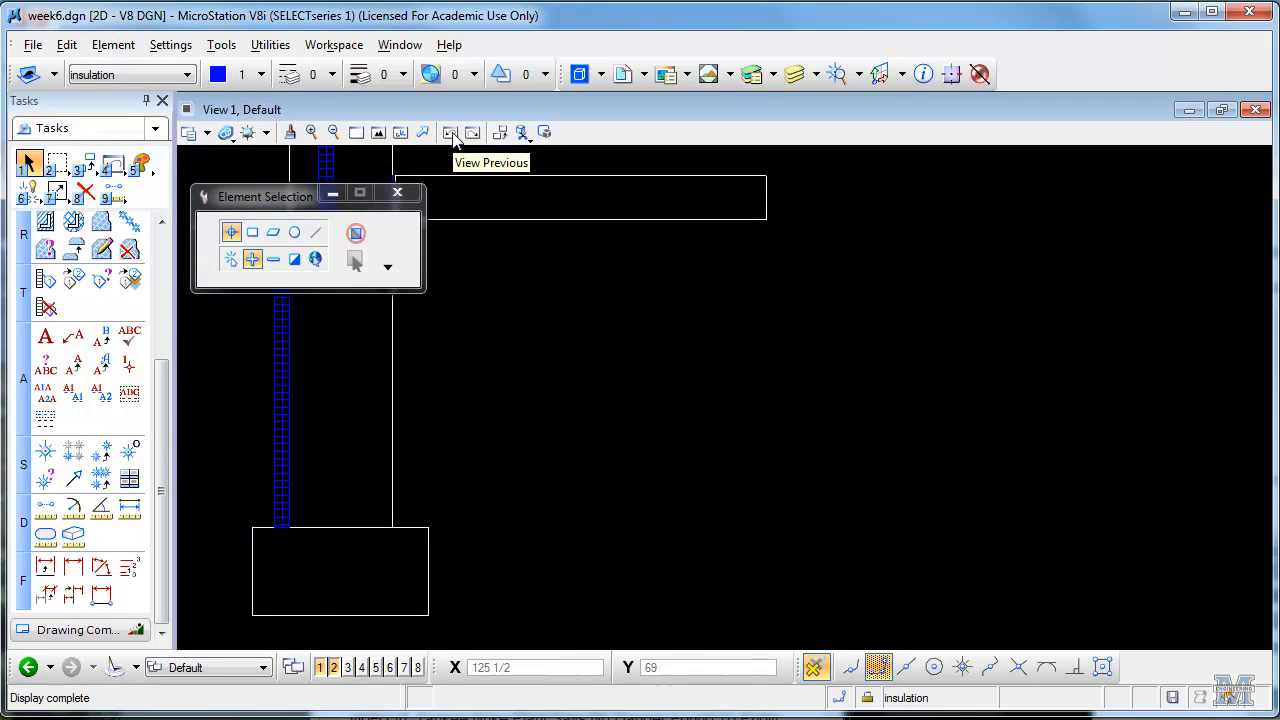
{"action": "mouse_move", "coordinate": [376, 540]}
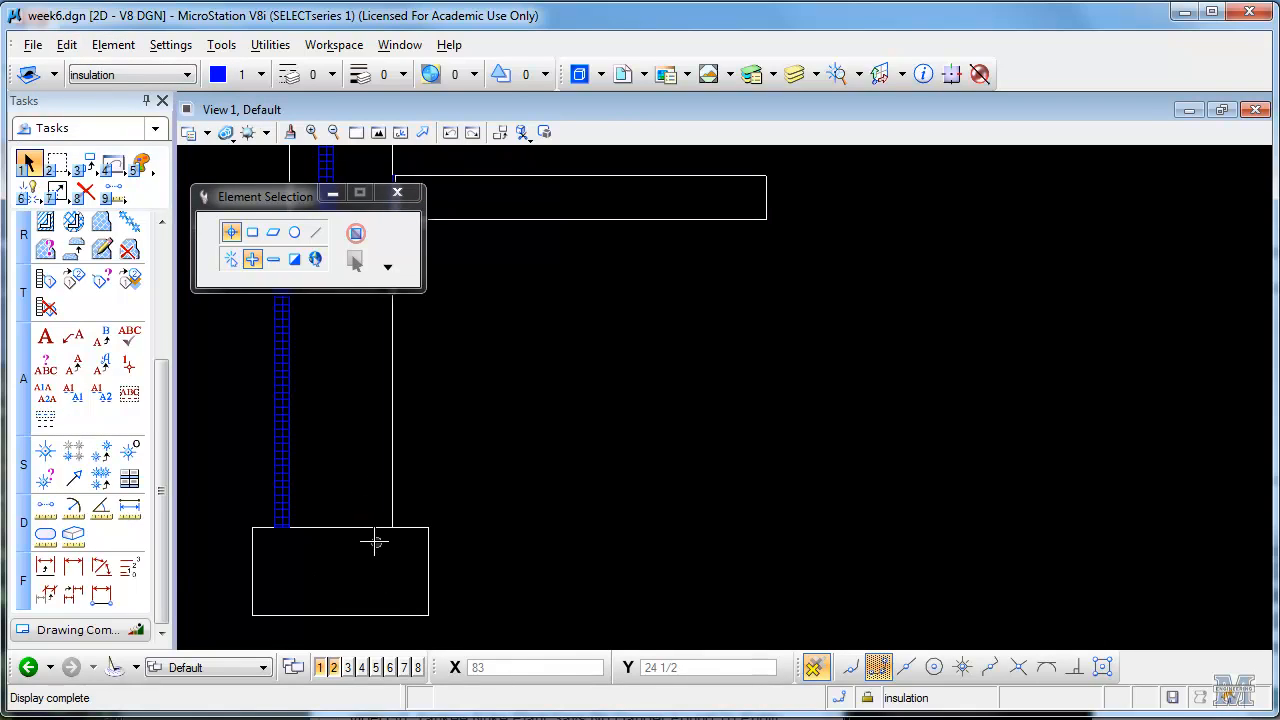
{"action": "mouse_move", "coordinate": [304, 552]}
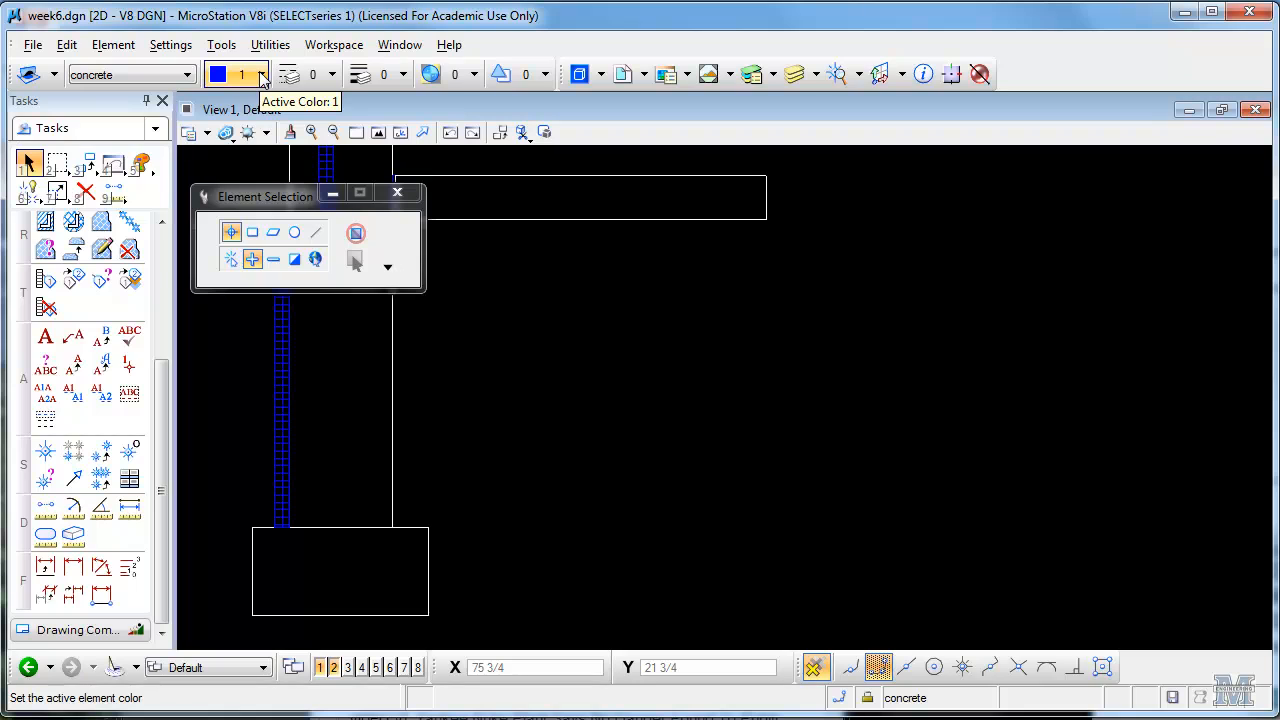
Set the active colour to white and start Pattern Area with a From Cell definition.
{"action": "left_click", "coordinate": [244, 76]}
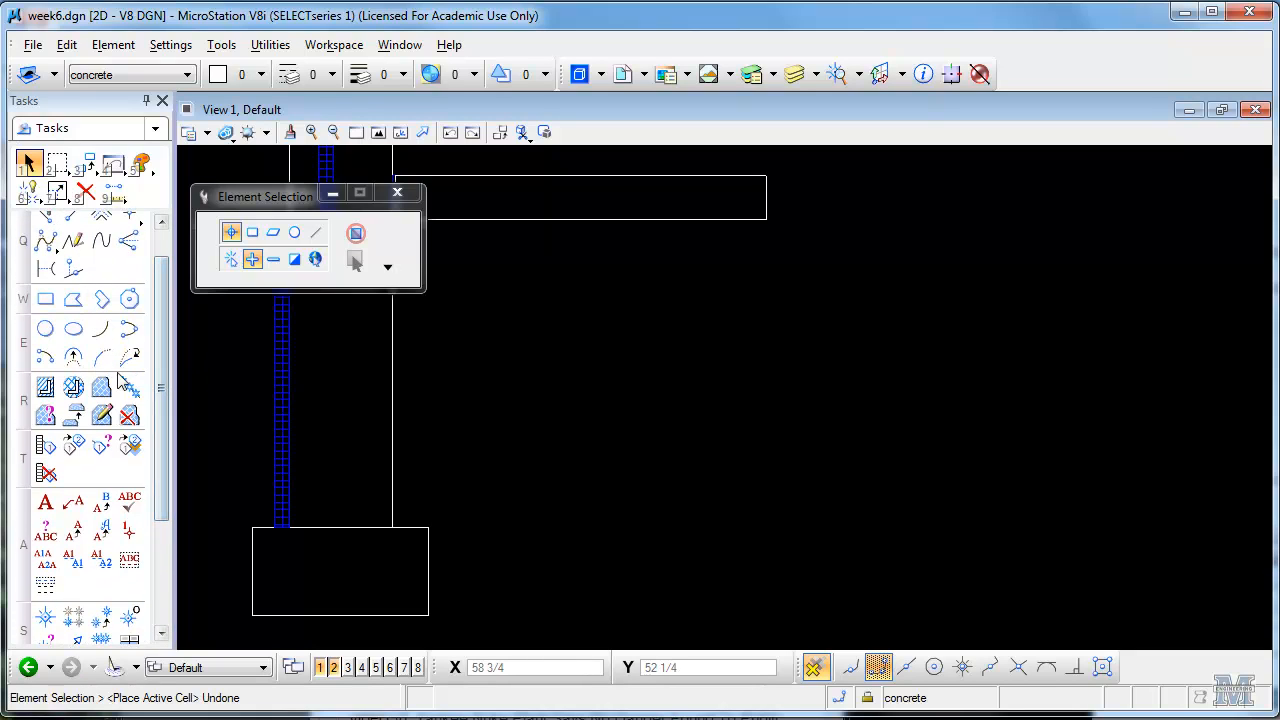
{"action": "mouse_move", "coordinate": [100, 388]}
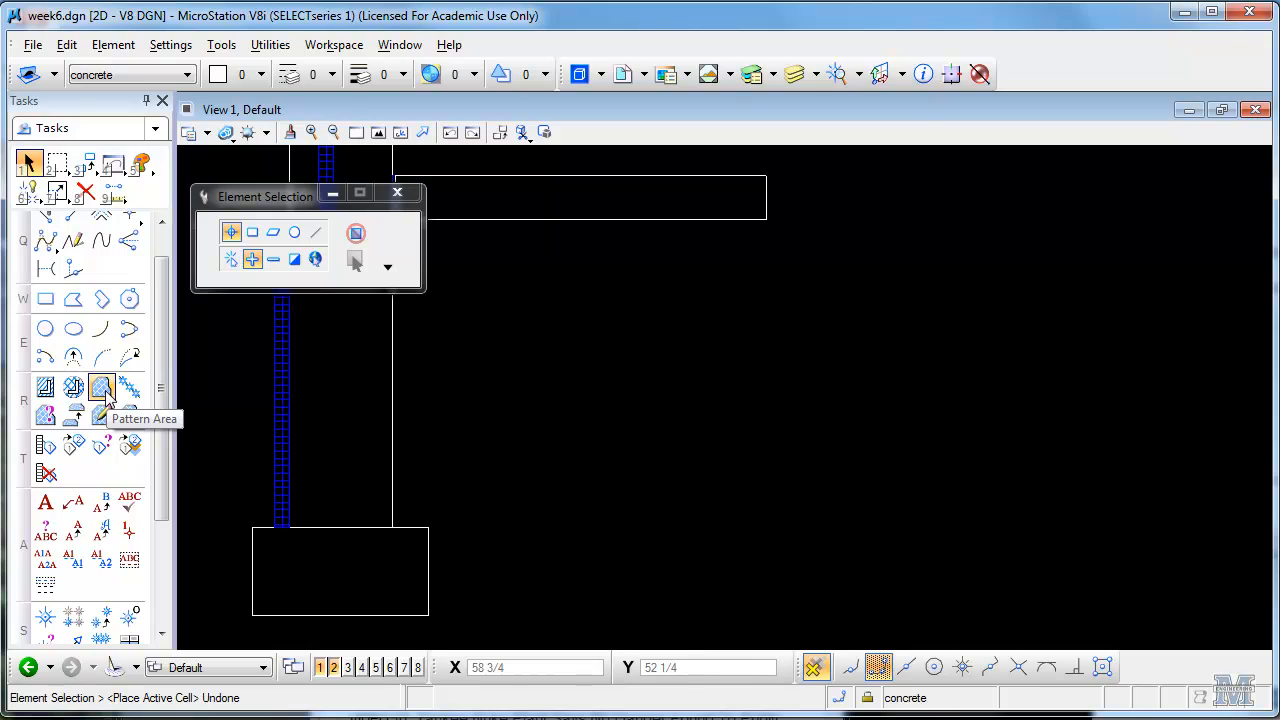
{"action": "left_click", "coordinate": [100, 388]}
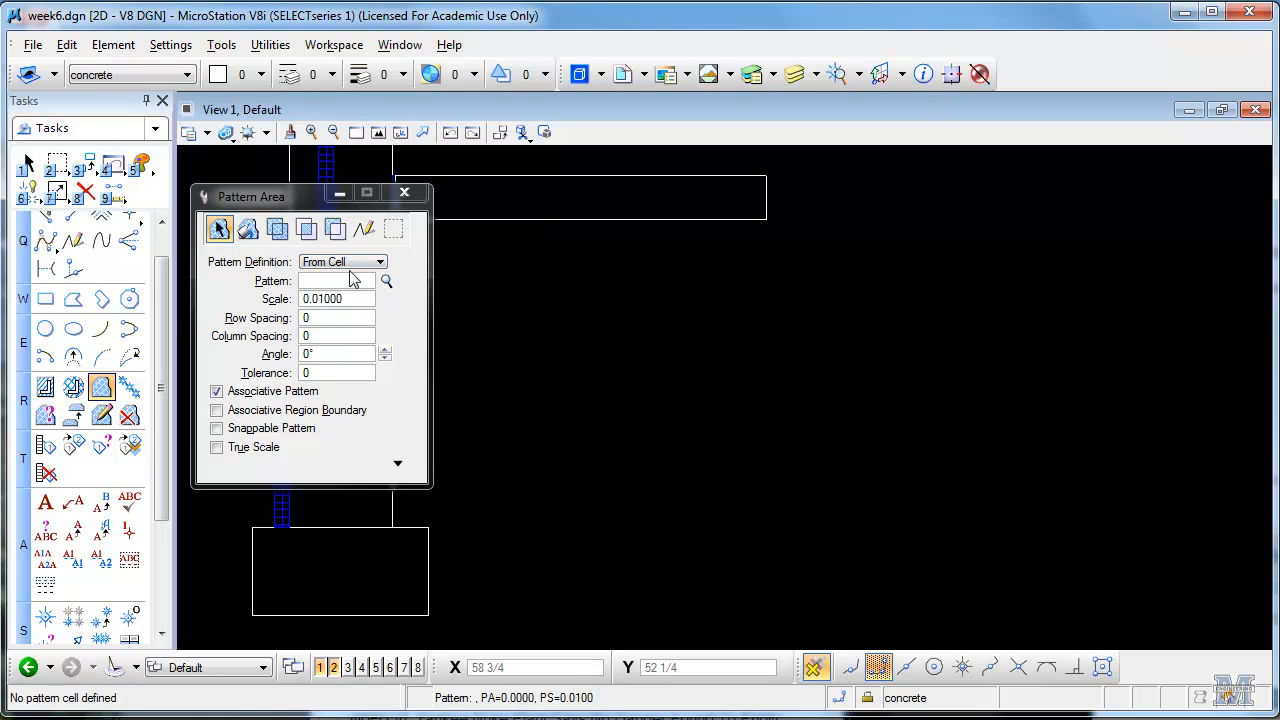
Detach the sample2 cell library and attach areapat.cel in its place.
{"action": "left_click", "coordinate": [388, 280]}
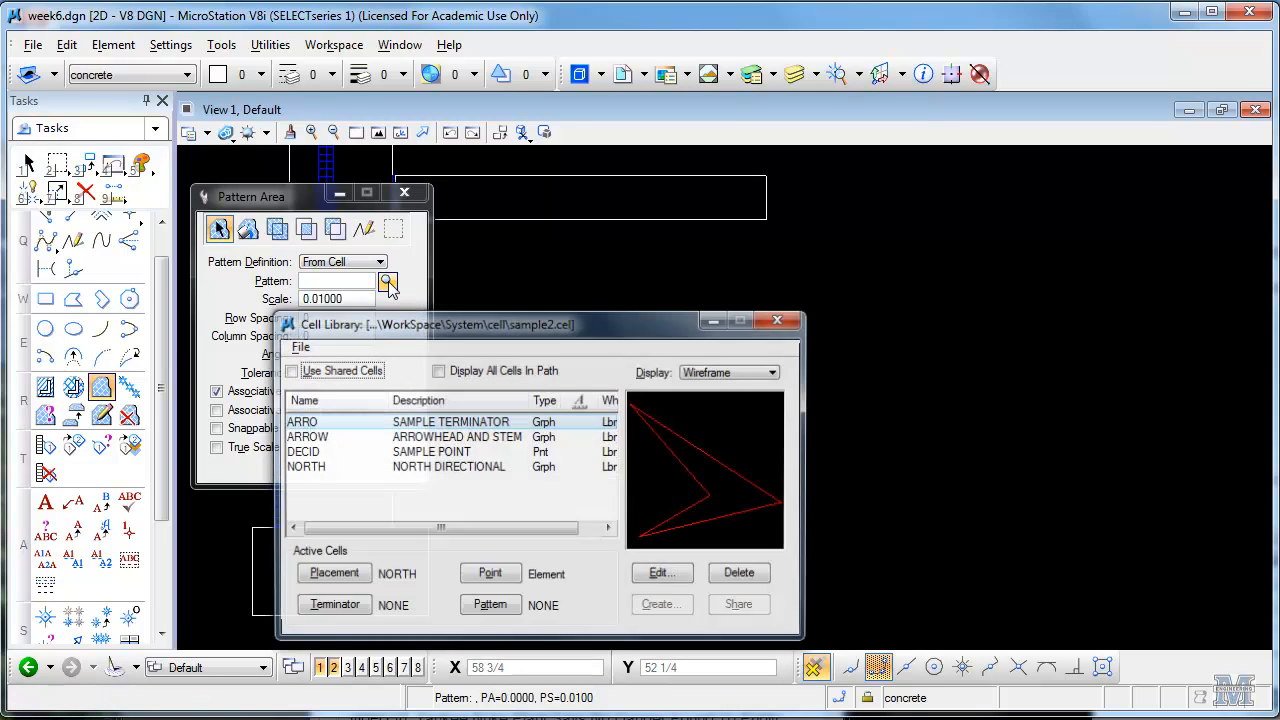
{"action": "left_click", "coordinate": [300, 348]}
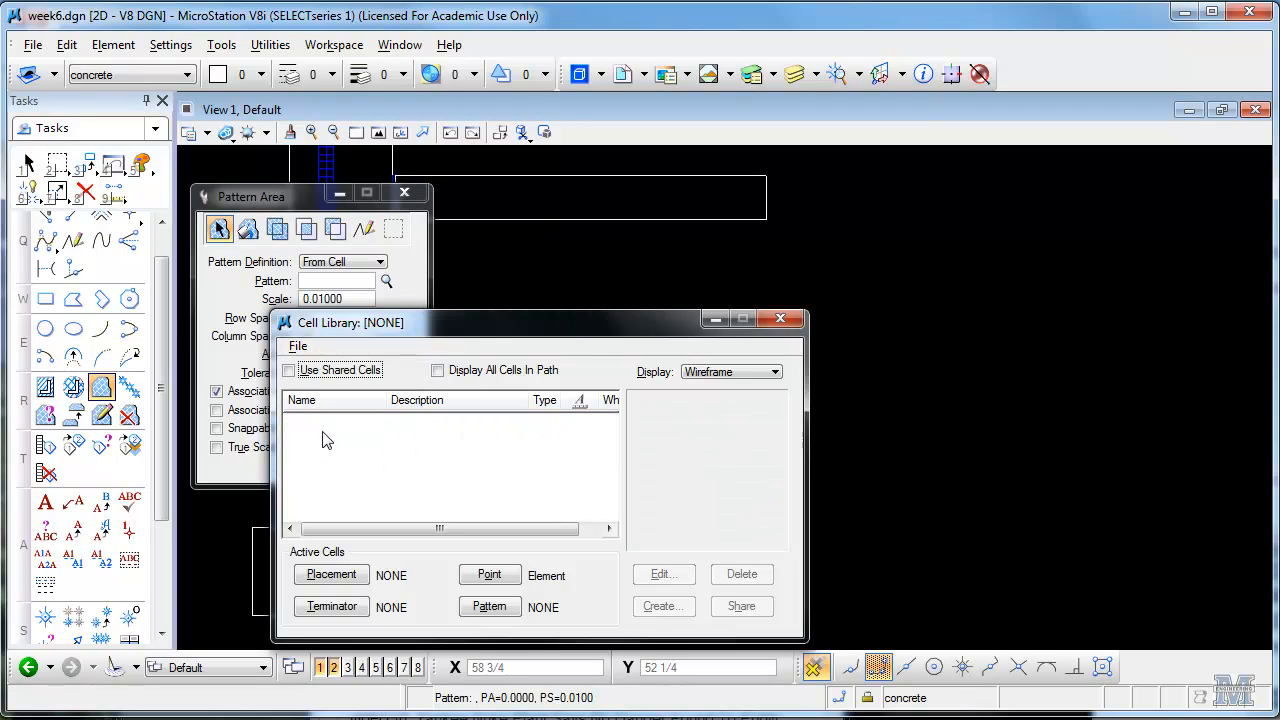
{"action": "left_click", "coordinate": [296, 346]}
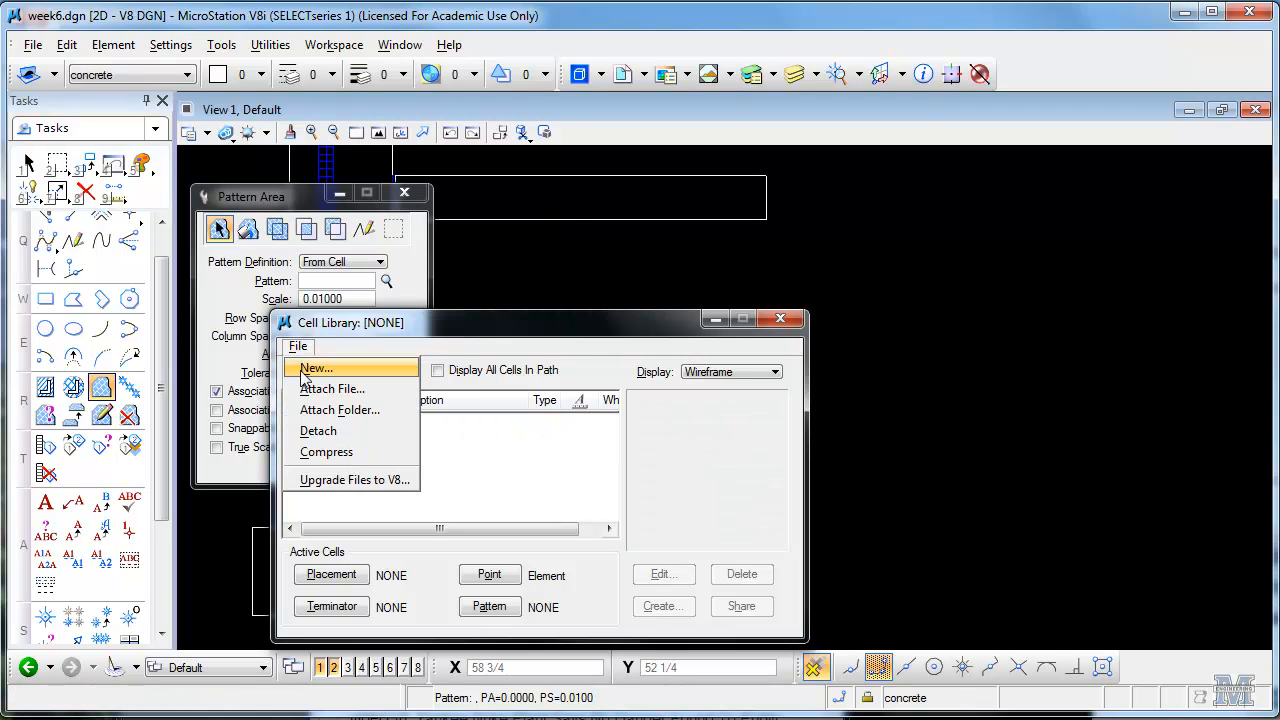
{"action": "left_click", "coordinate": [332, 388]}
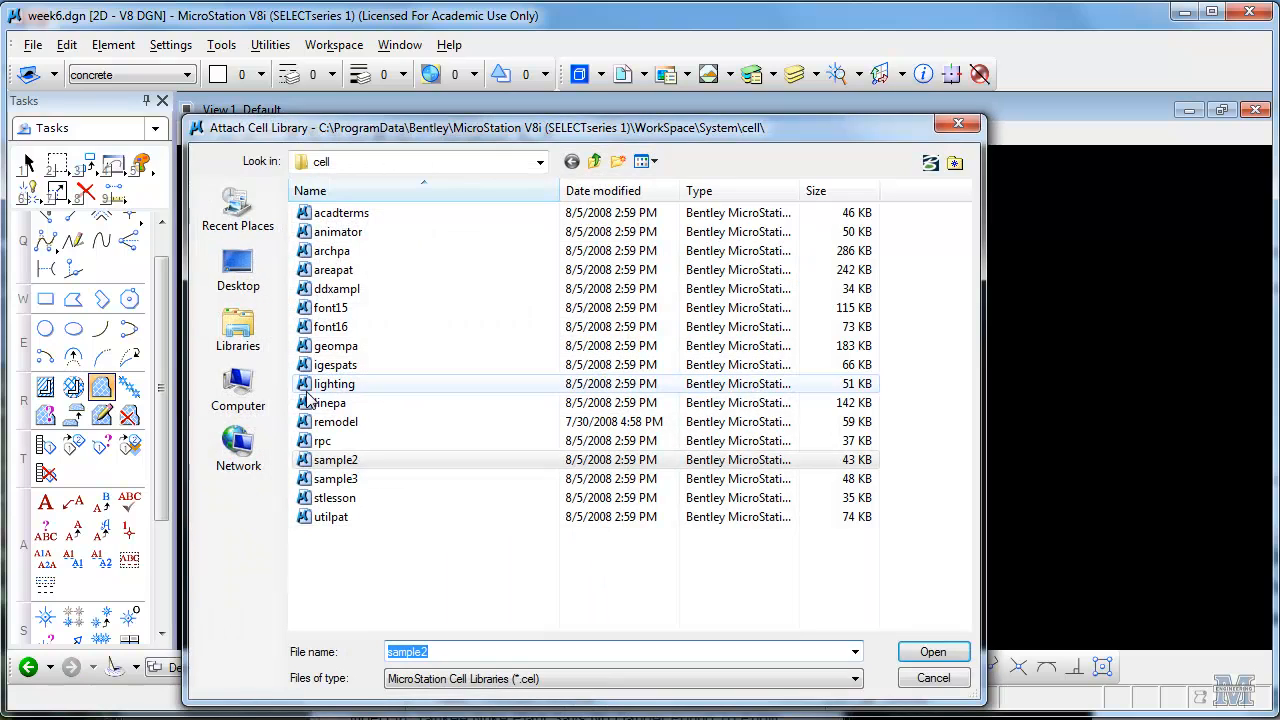
{"action": "mouse_move", "coordinate": [332, 384]}
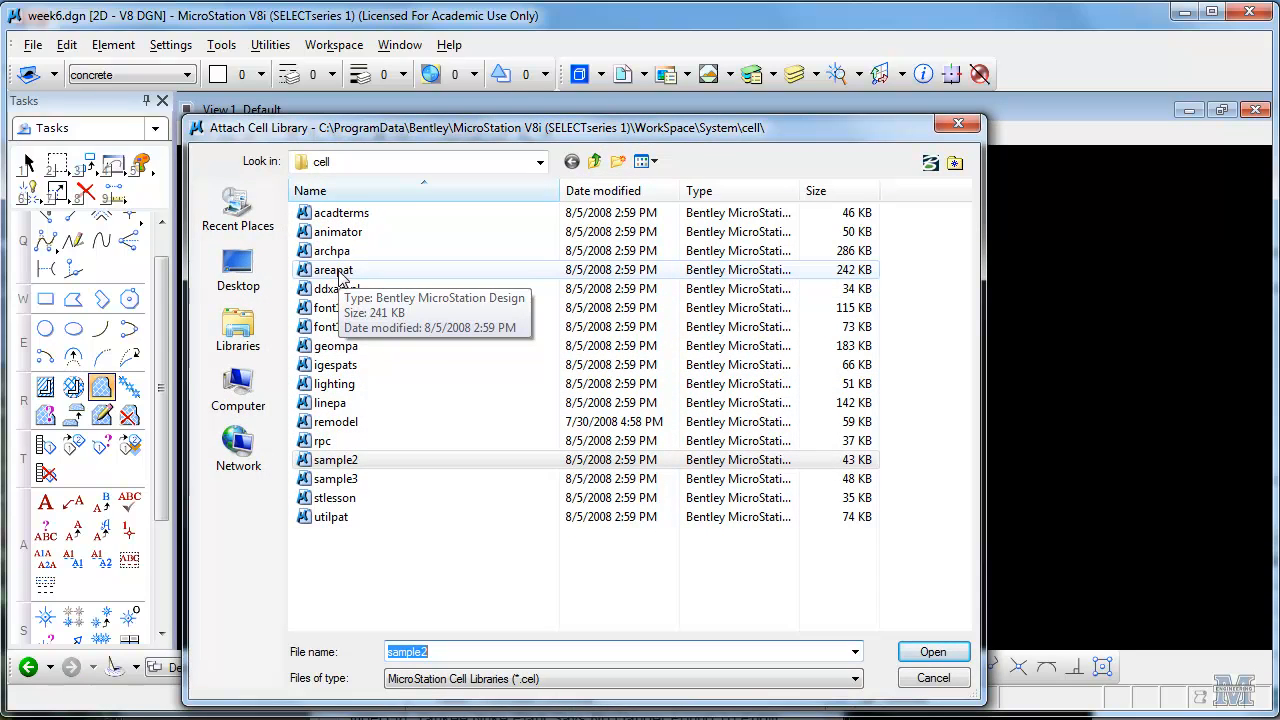
{"action": "left_click", "coordinate": [932, 652]}
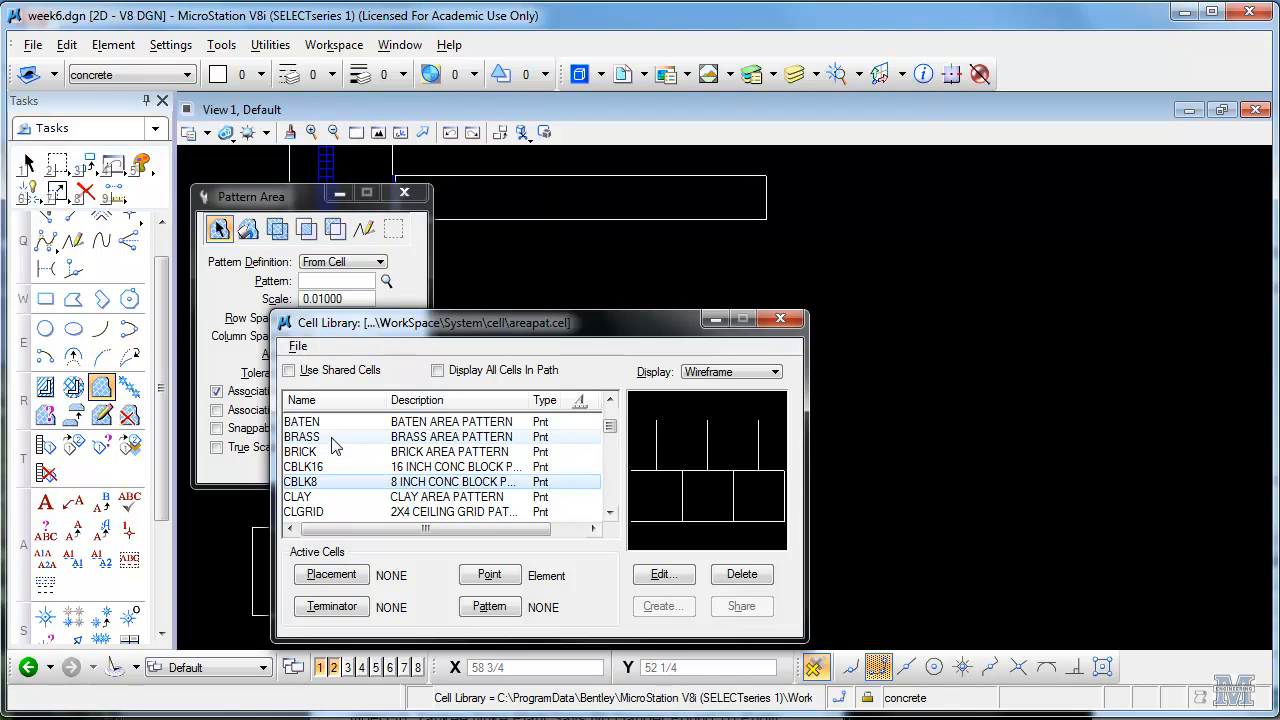
Place a trial CONCRT concrete cell at scale 0.02 beside the footing, then delete it.
{"action": "scroll", "scroll_direction": "down", "scroll_amount": 3}
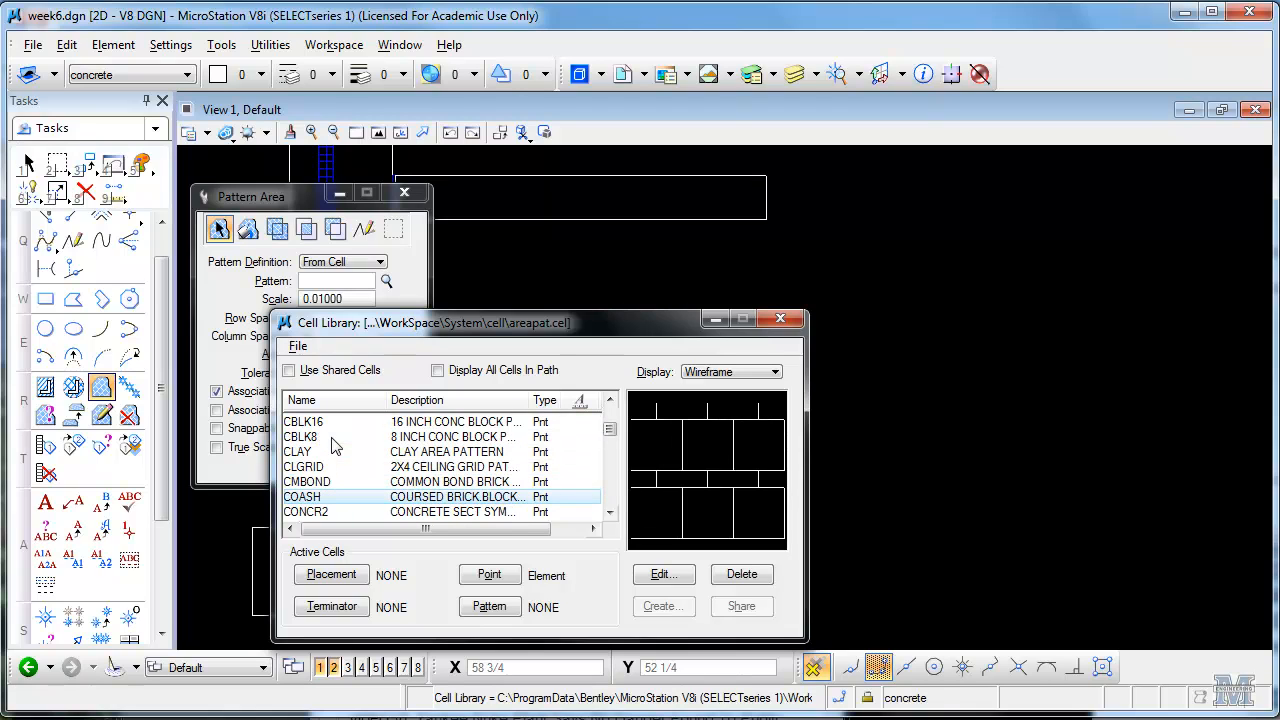
{"action": "scroll", "scroll_direction": "down", "scroll_amount": 3}
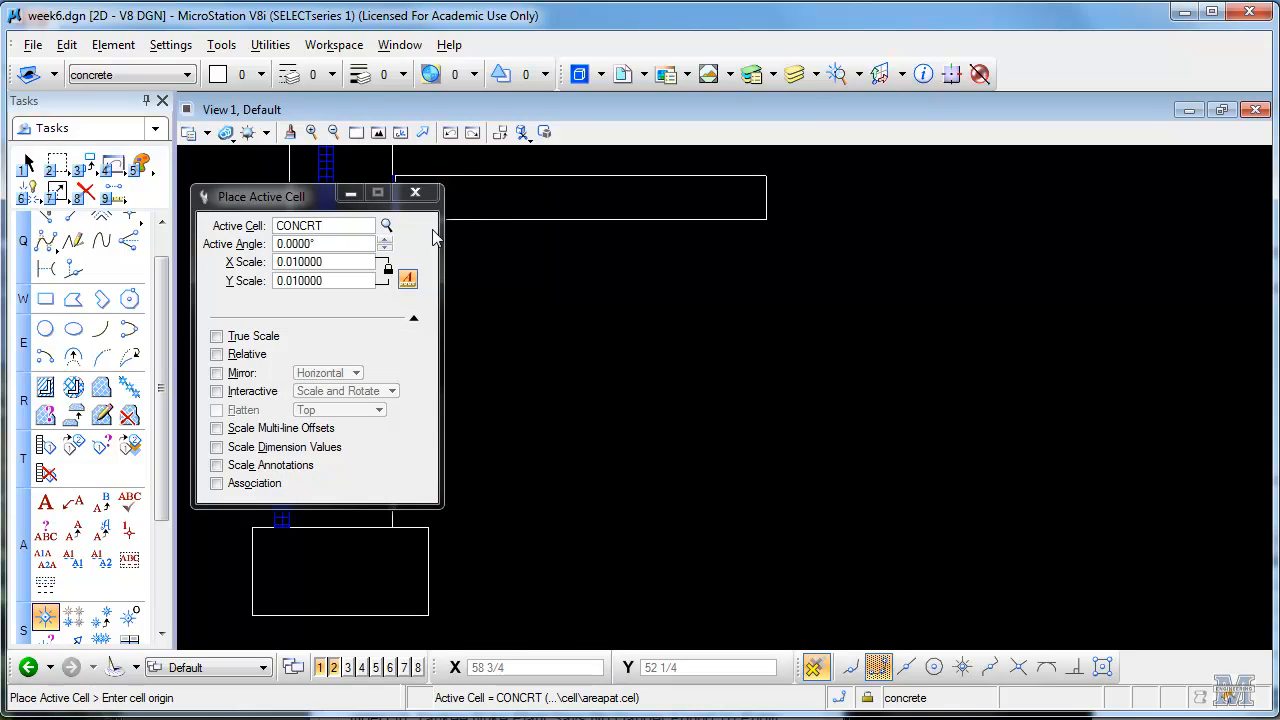
{"action": "mouse_move", "coordinate": [638, 486]}
{"action": "type", "text": "0.020000"}
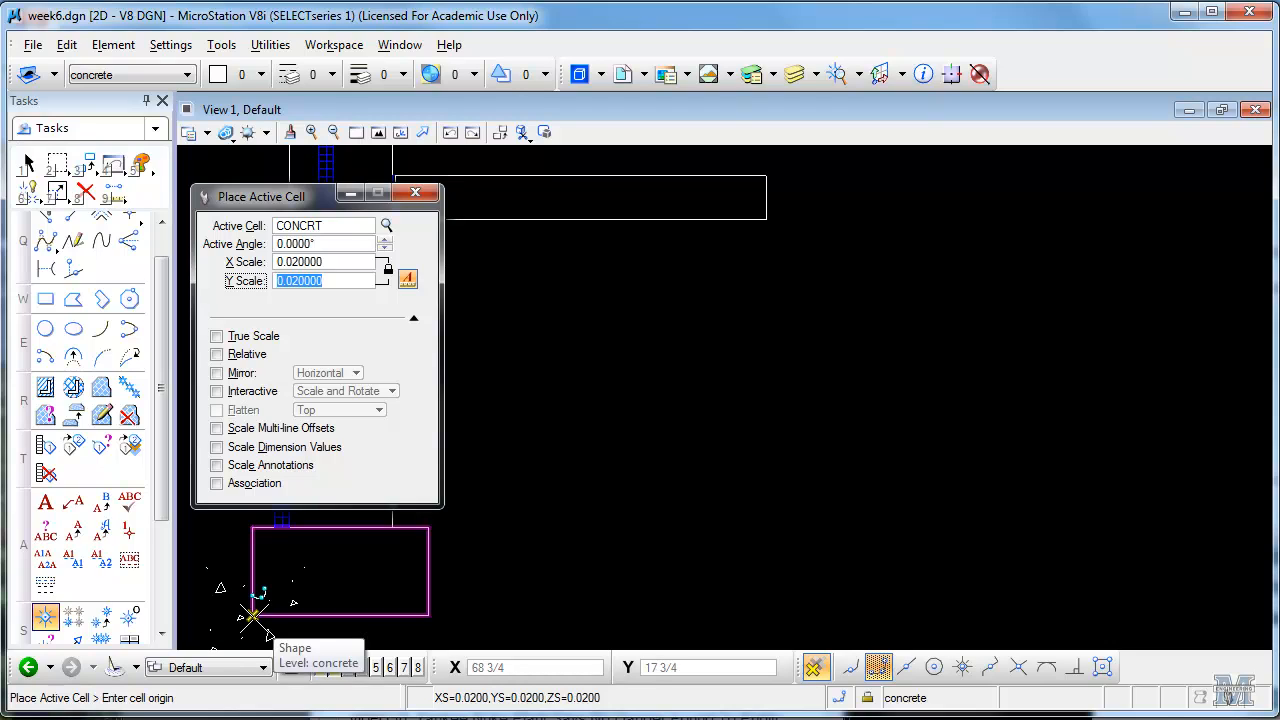
{"action": "left_click", "coordinate": [256, 610]}
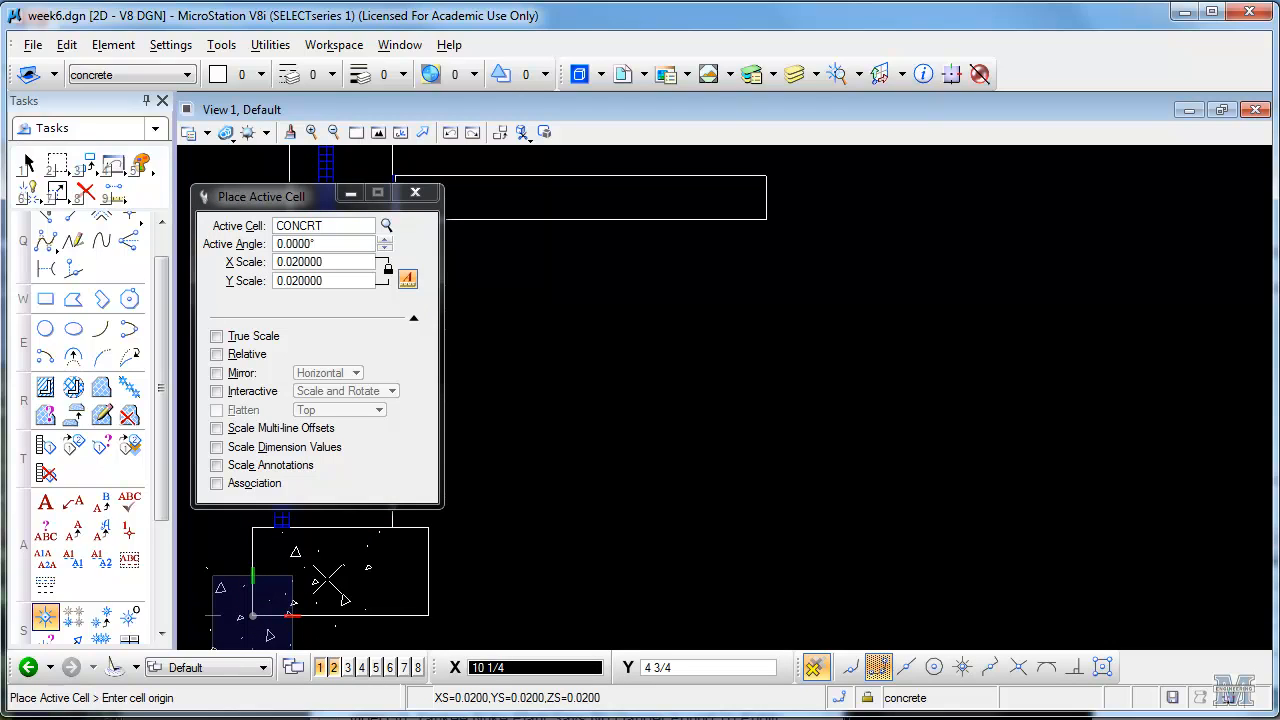
{"action": "left_click_drag", "start_coordinate": [260, 196], "coordinate": [764, 264]}
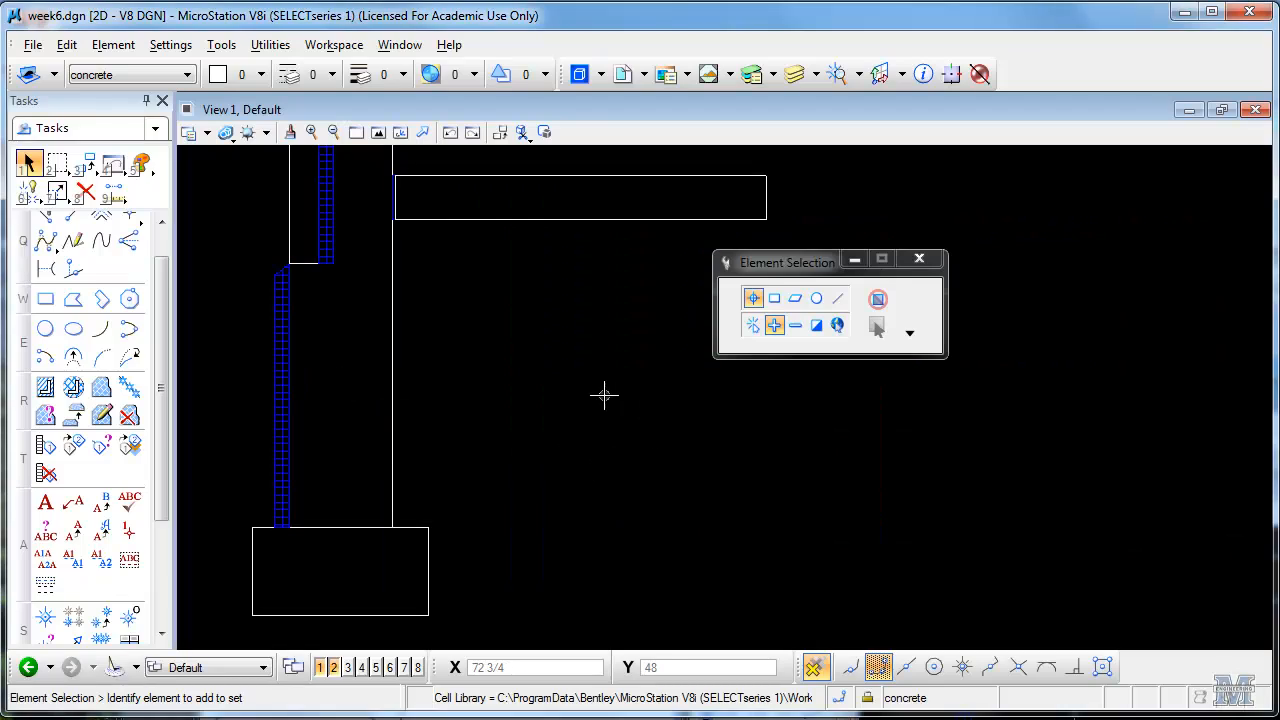
{"action": "mouse_move", "coordinate": [100, 388]}
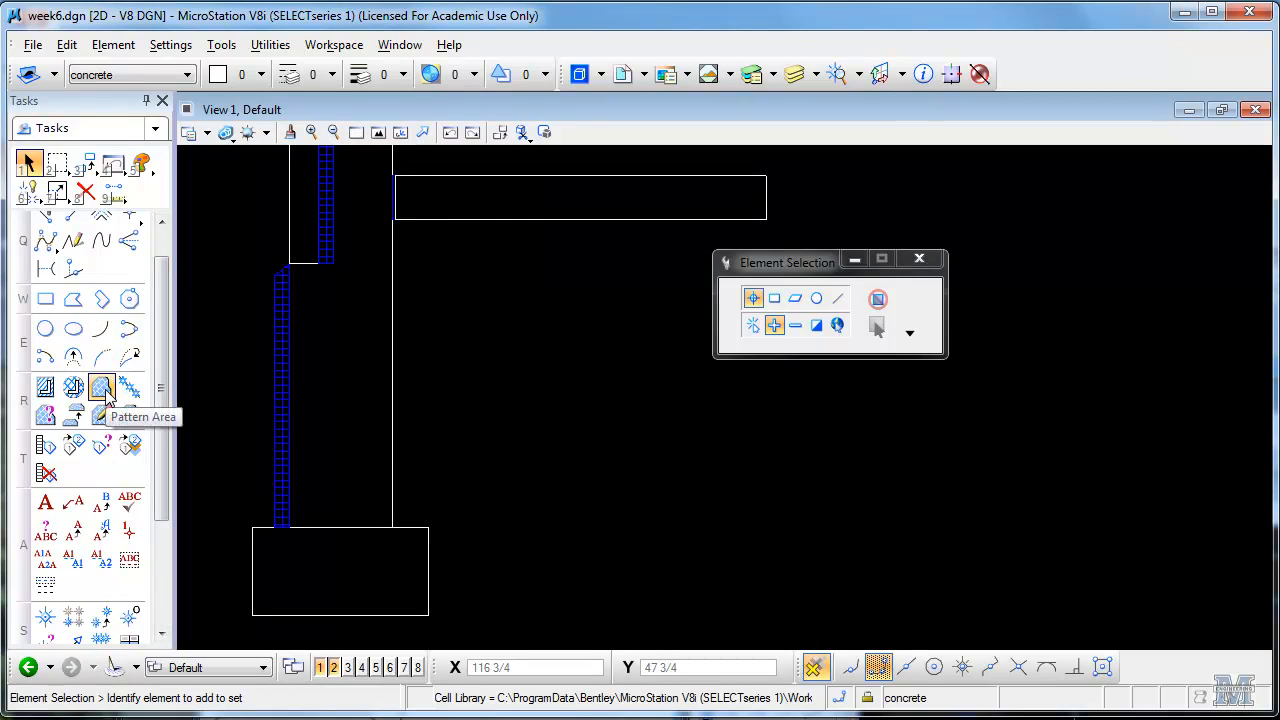
Start Pattern Area and set CONCRT from the Cell Library as the active pattern.
{"action": "left_click", "coordinate": [100, 388]}
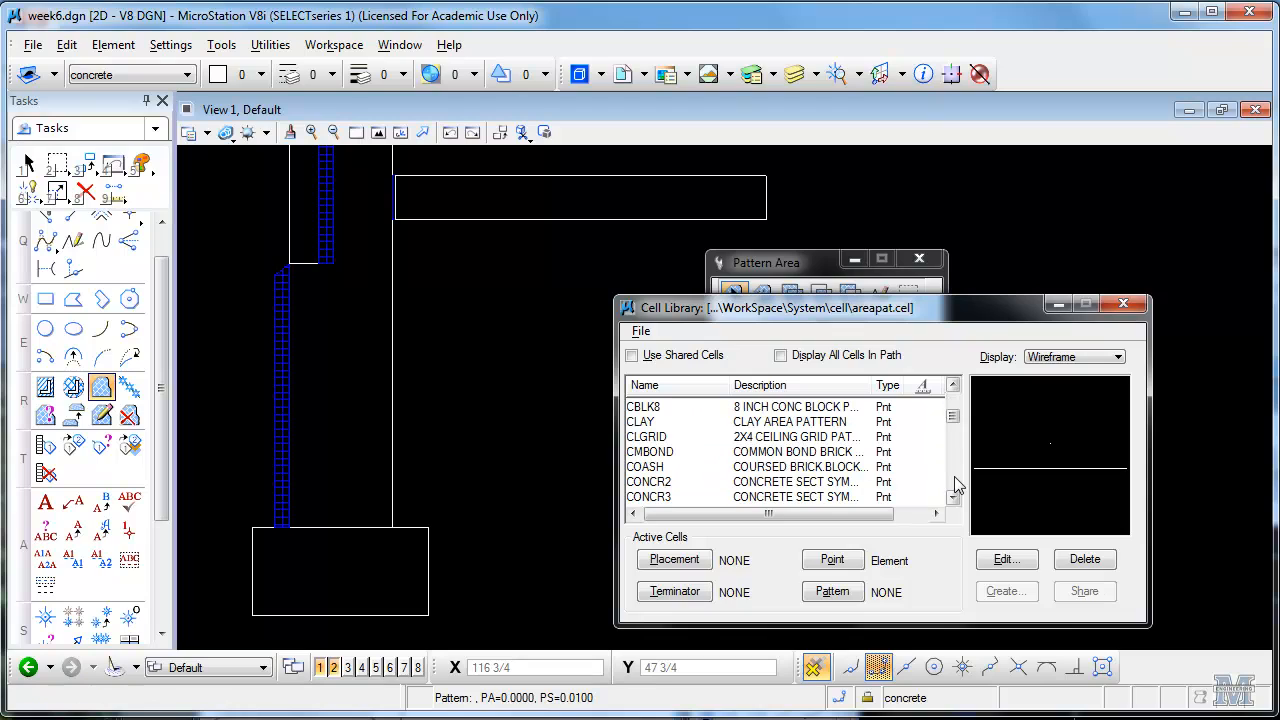
{"action": "left_click", "coordinate": [648, 420]}
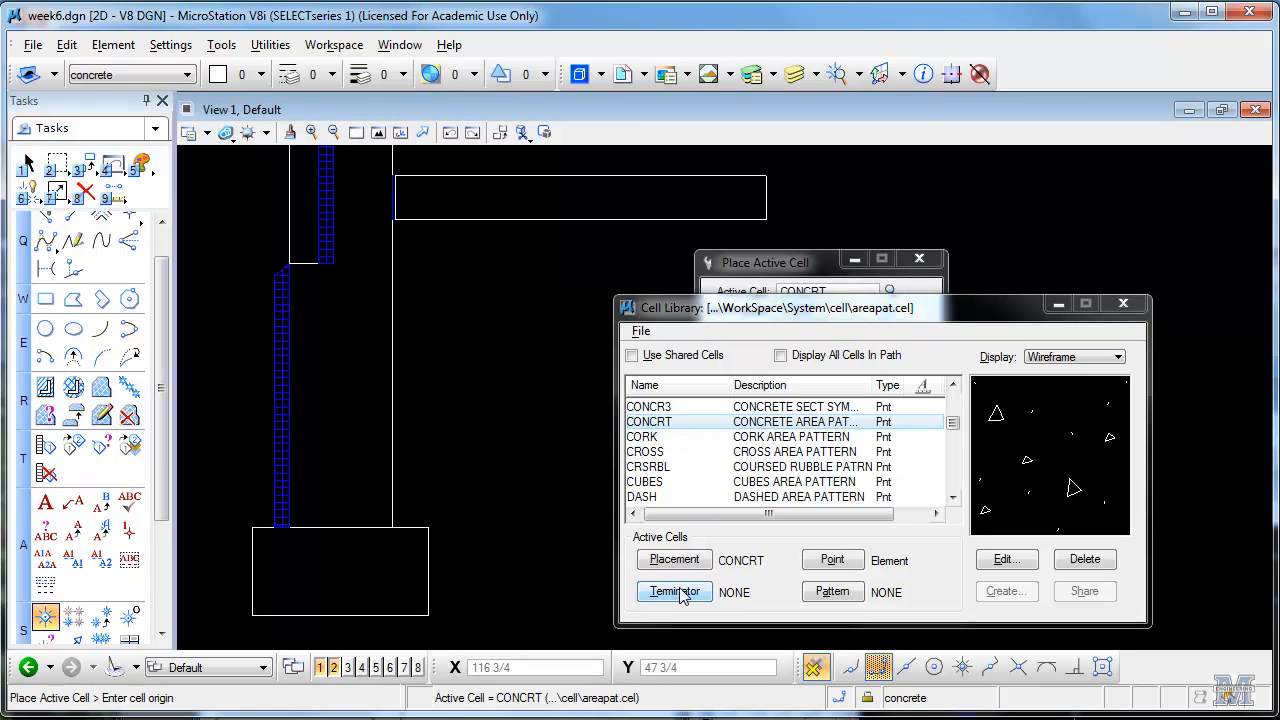
{"action": "left_click", "coordinate": [674, 560]}
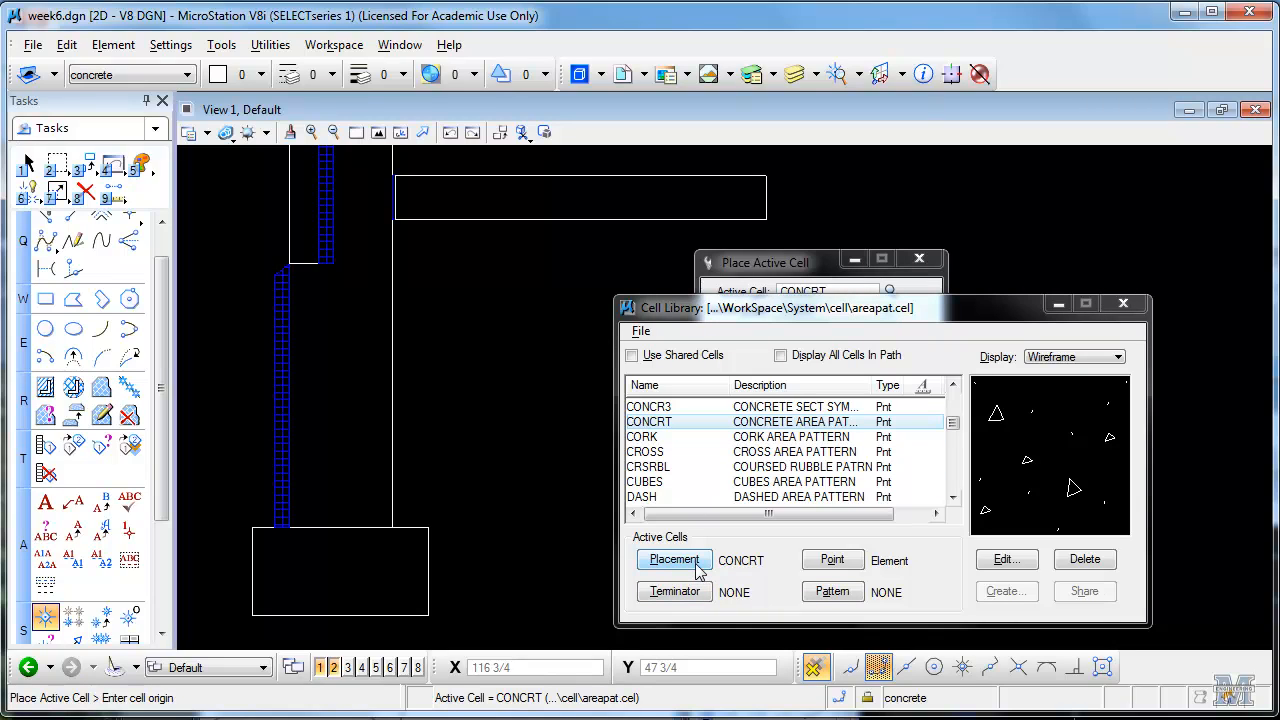
{"action": "left_click", "coordinate": [832, 592]}
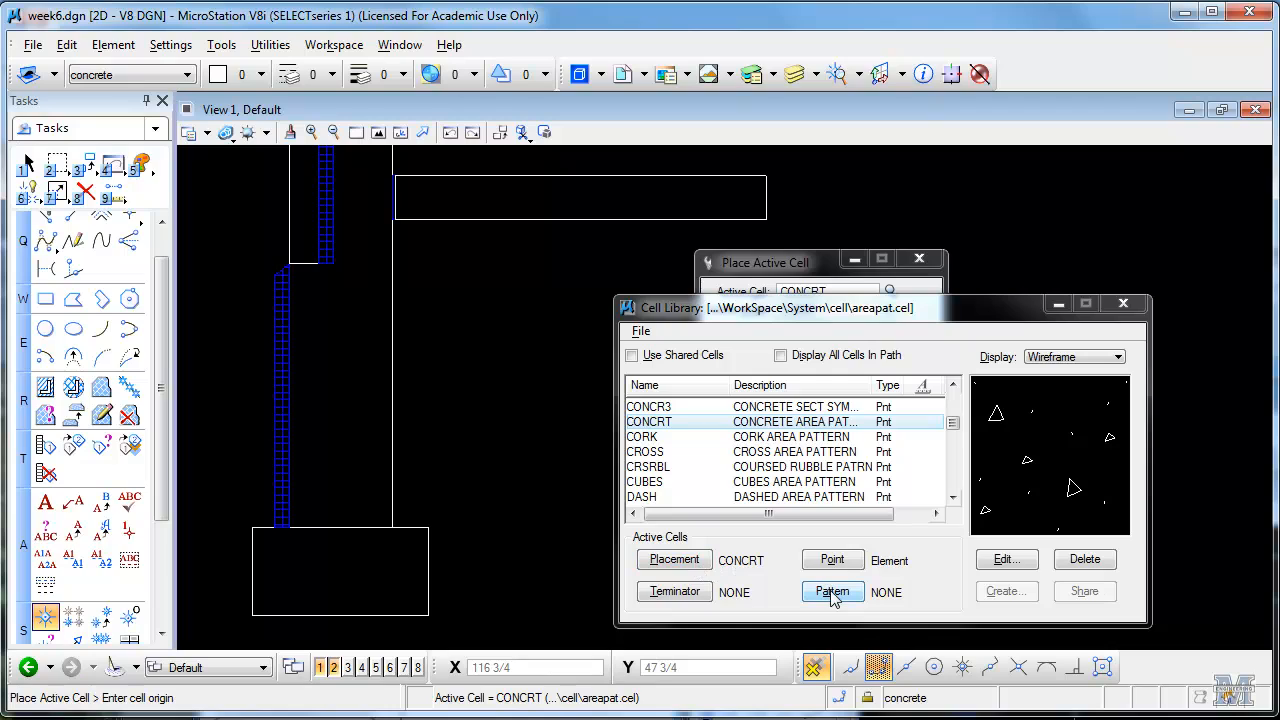
{"action": "left_click", "coordinate": [832, 592]}
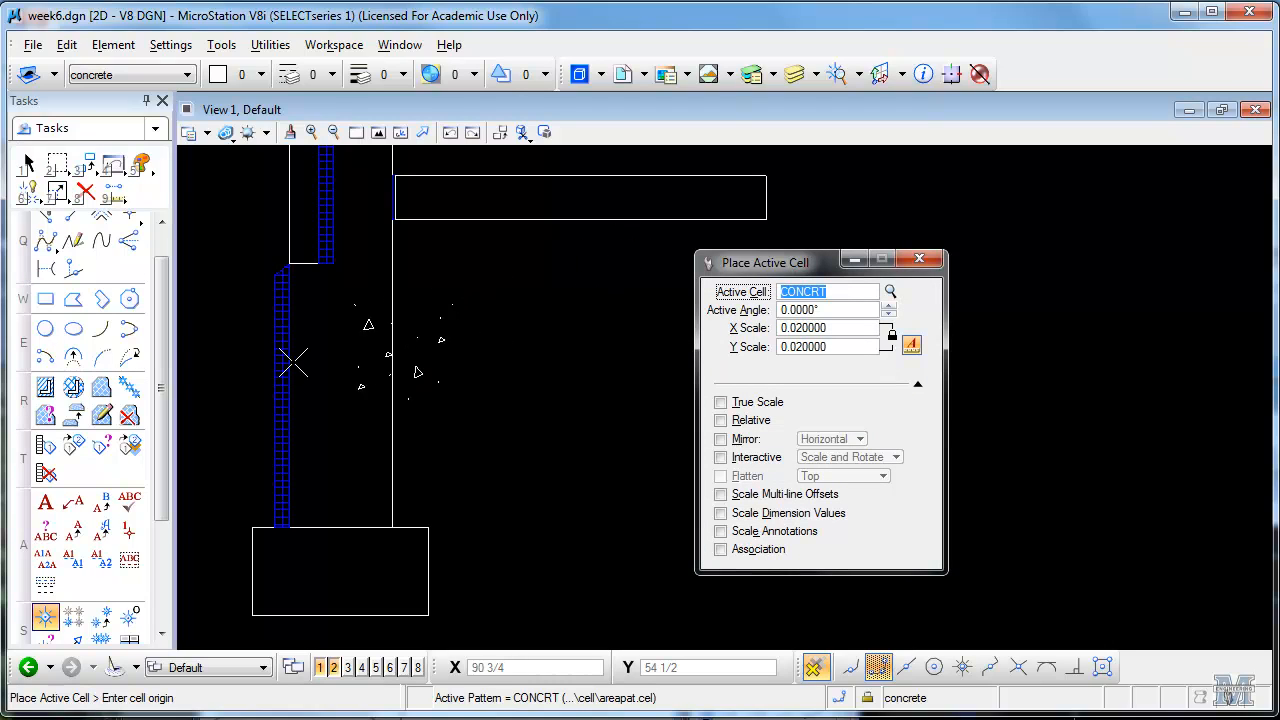
Pattern the footing outline and then the slab outline with CONCRT at scale 0.01.
{"action": "left_click", "coordinate": [100, 388]}
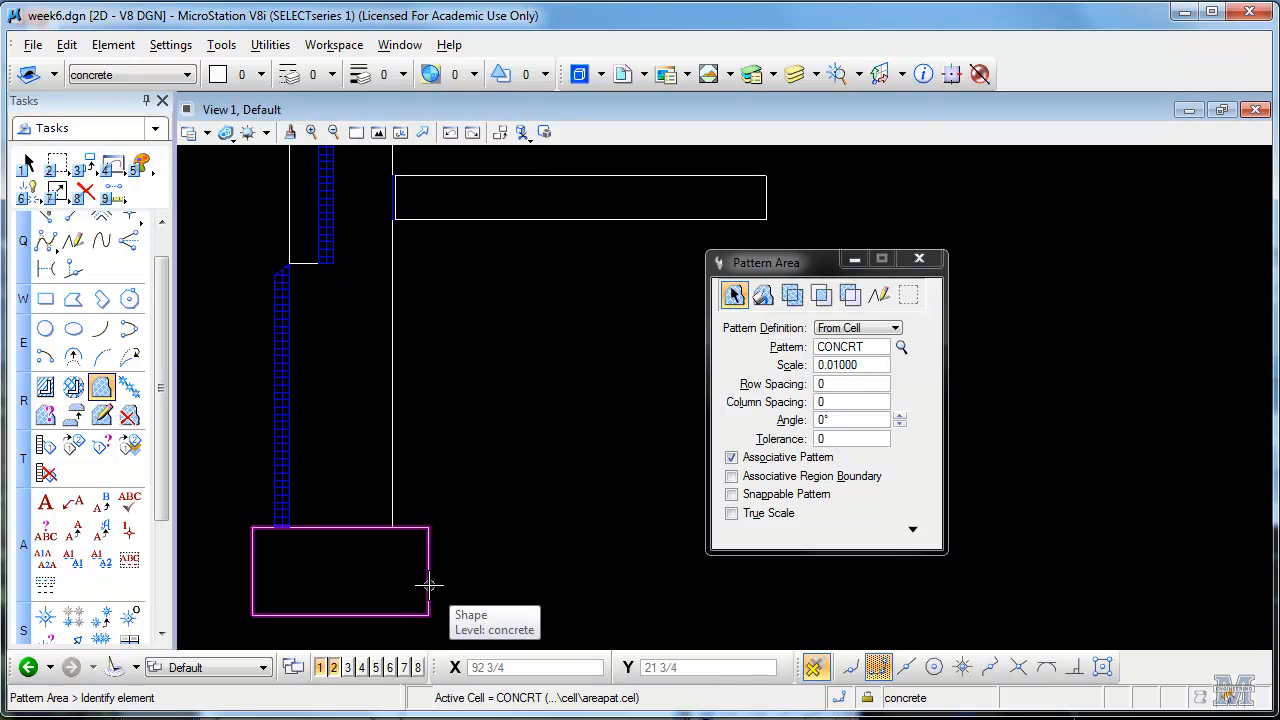
{"action": "left_click", "coordinate": [430, 584]}
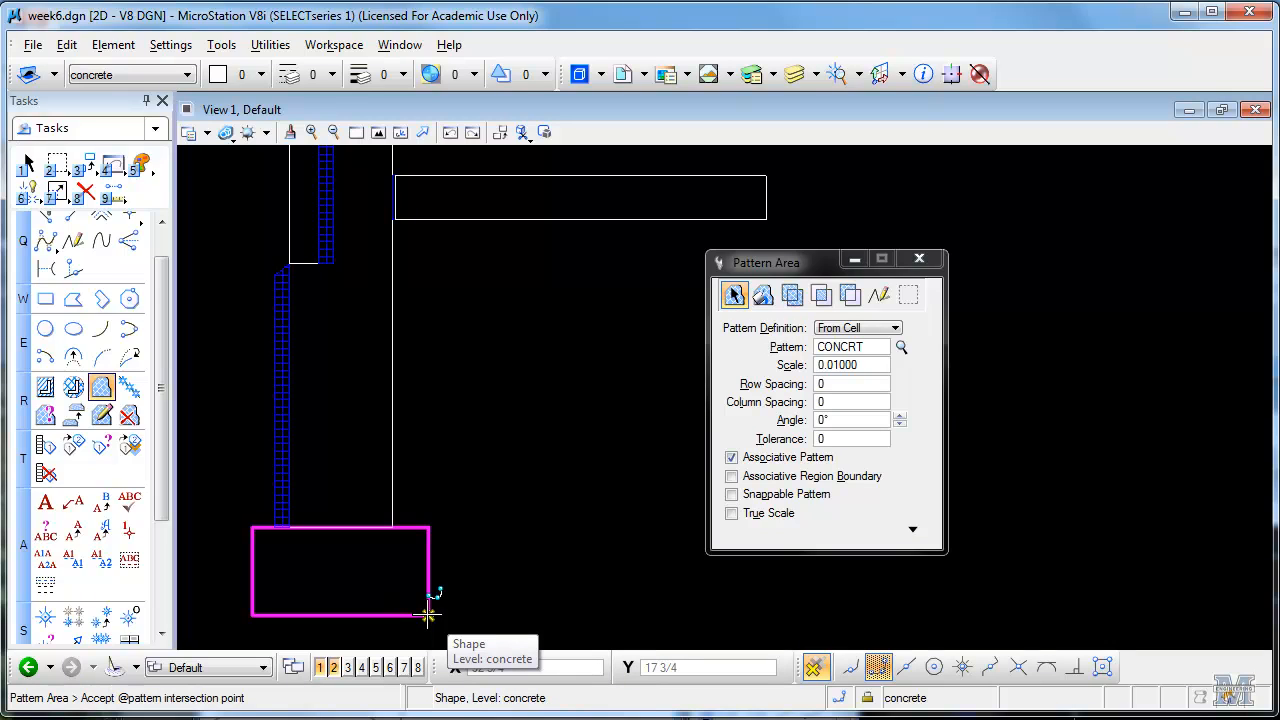
{"action": "left_click", "coordinate": [428, 616]}
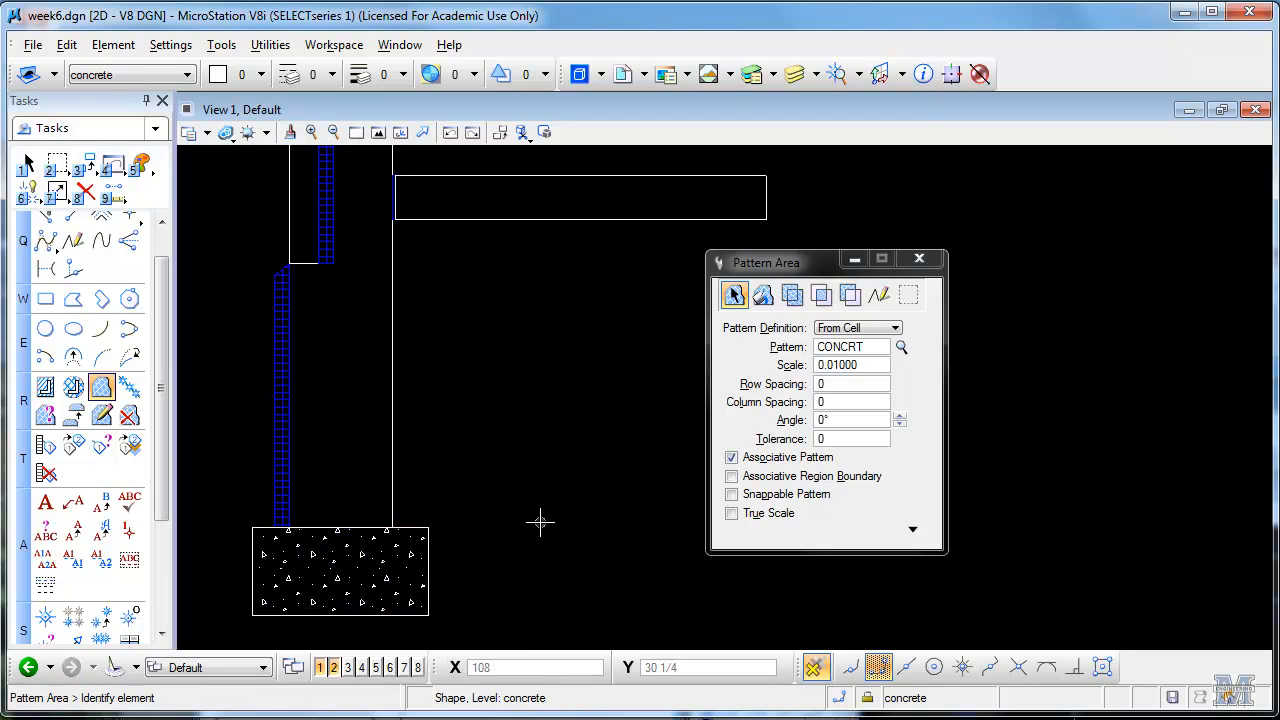
{"action": "mouse_move", "coordinate": [420, 478]}
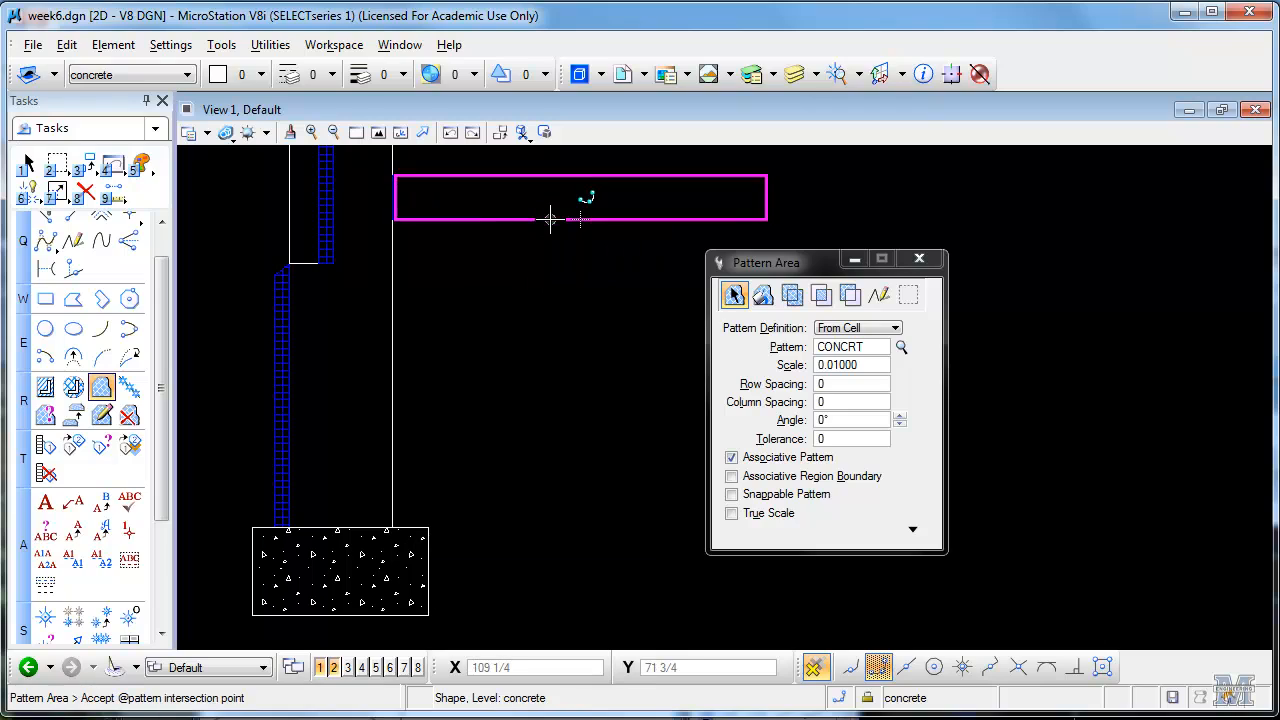
{"action": "left_click", "coordinate": [550, 218]}
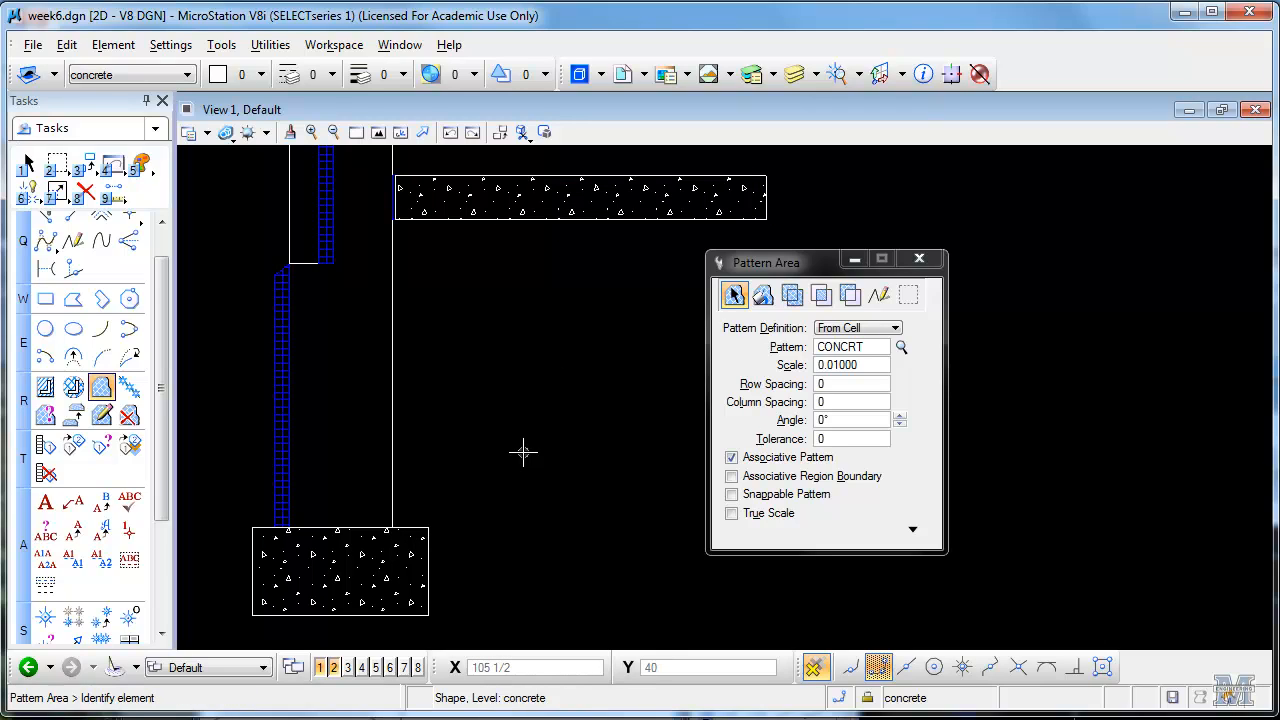
{"action": "mouse_move", "coordinate": [656, 532]}
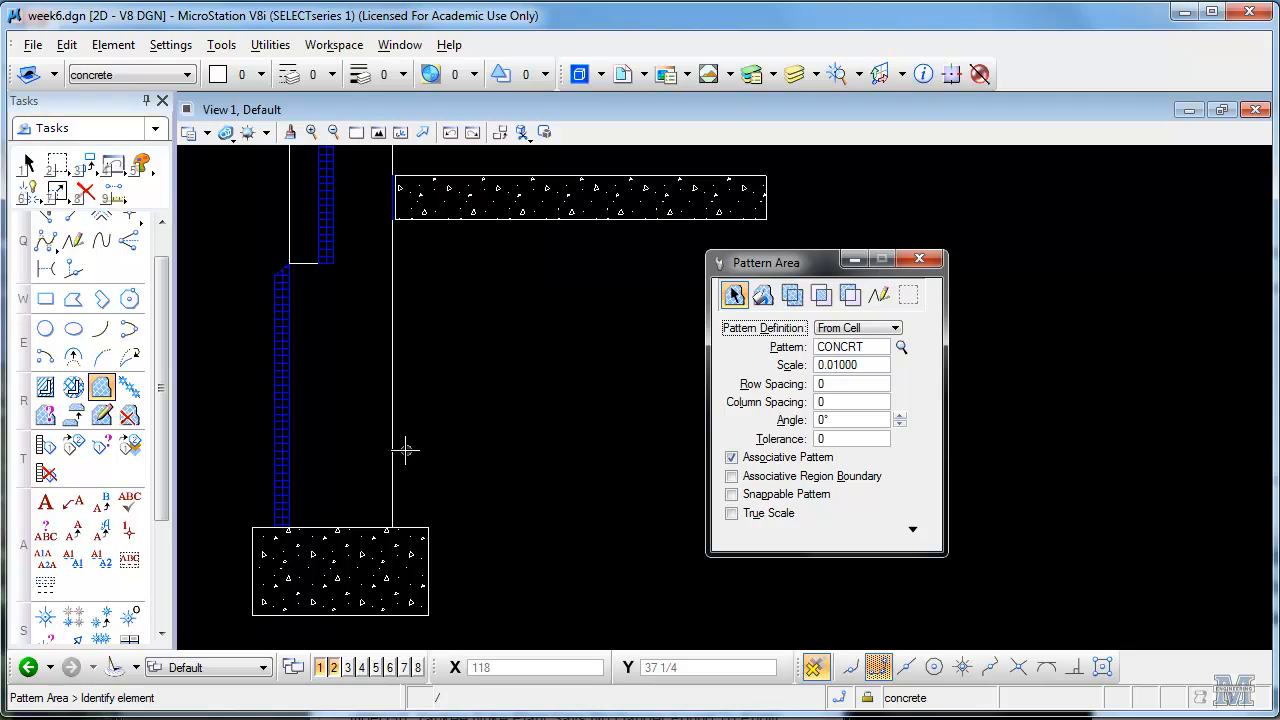
Switch Pattern Area to Flood and fill the foundation wall stem with CONCRT.
{"action": "left_click", "coordinate": [392, 464]}
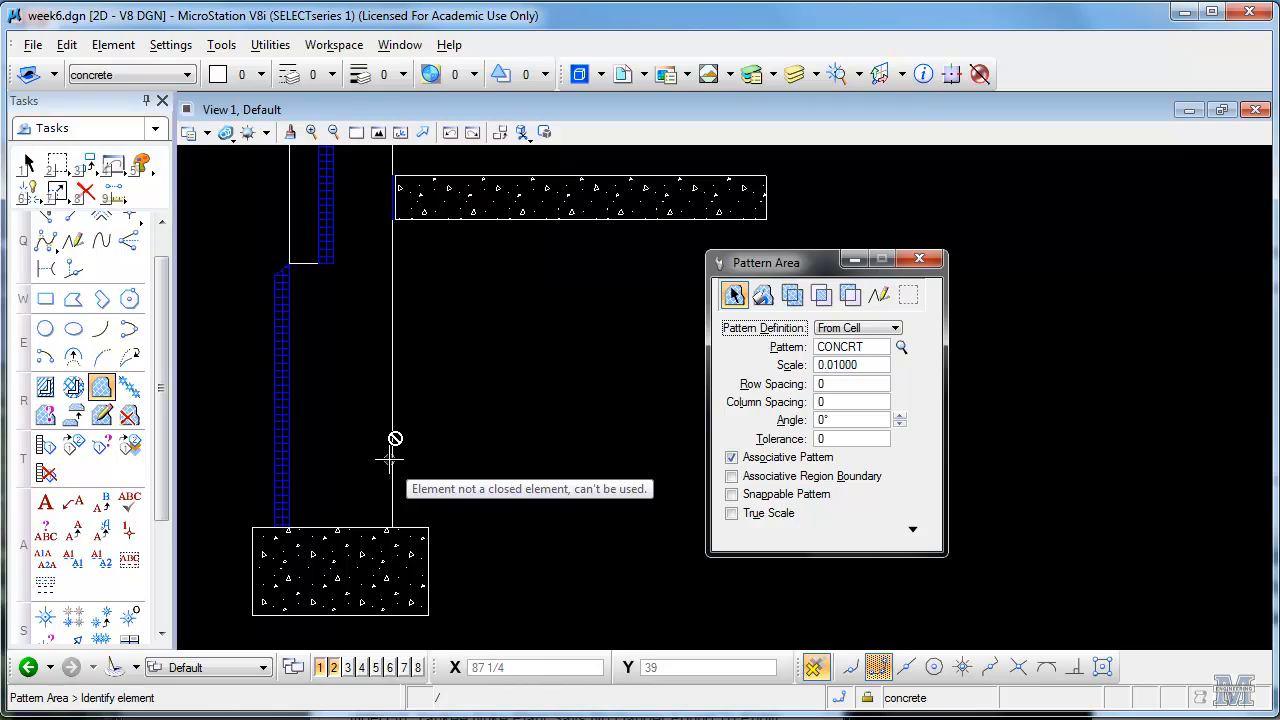
{"action": "left_click", "coordinate": [762, 294]}
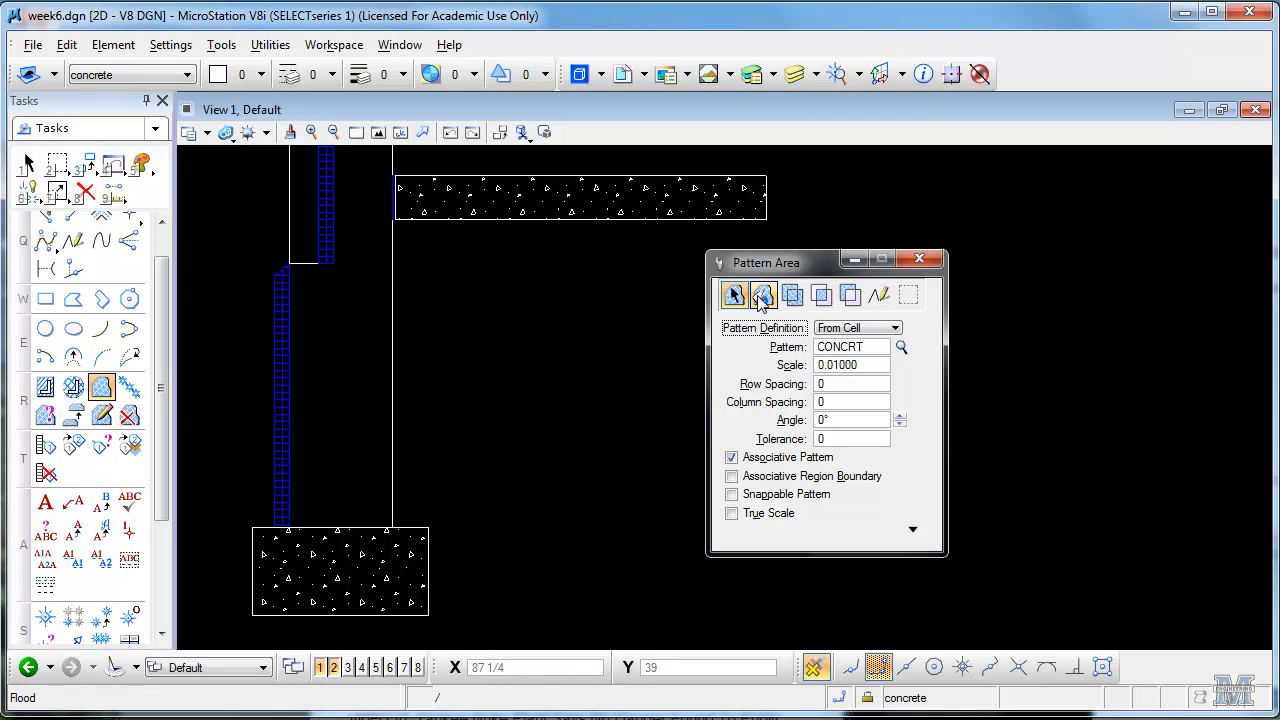
{"action": "left_click", "coordinate": [764, 294]}
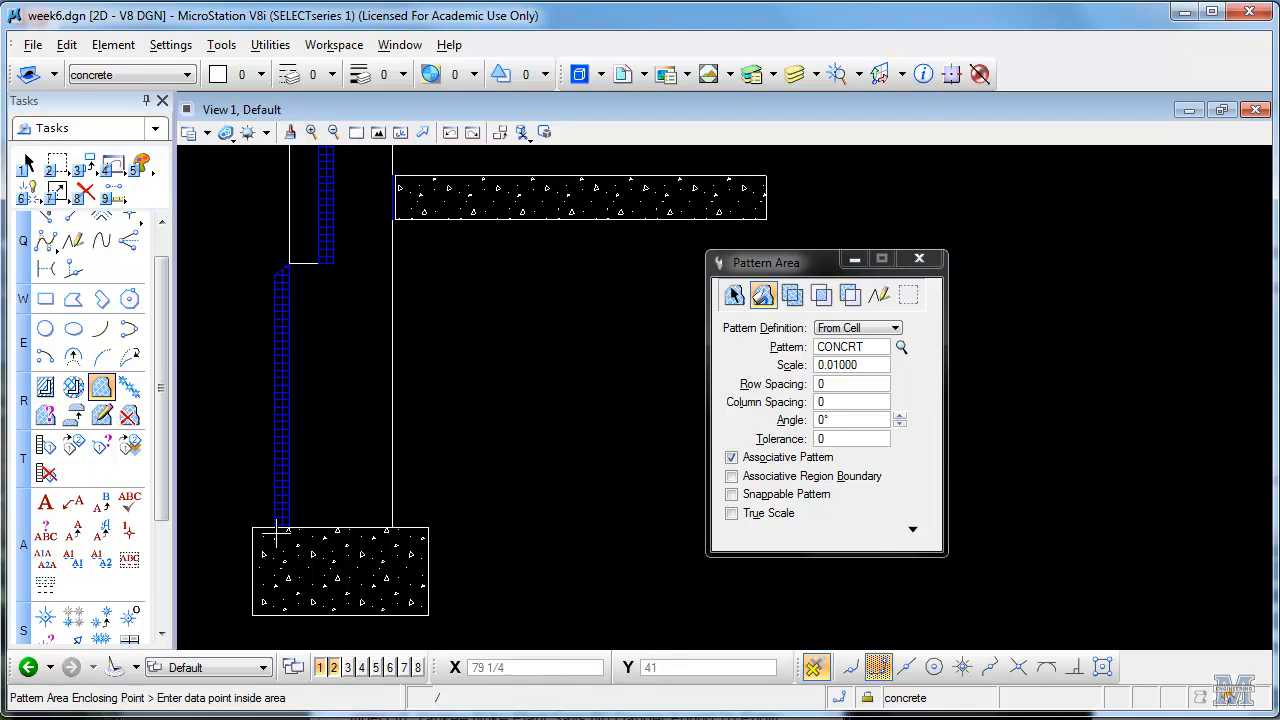
{"action": "mouse_move", "coordinate": [210, 704]}
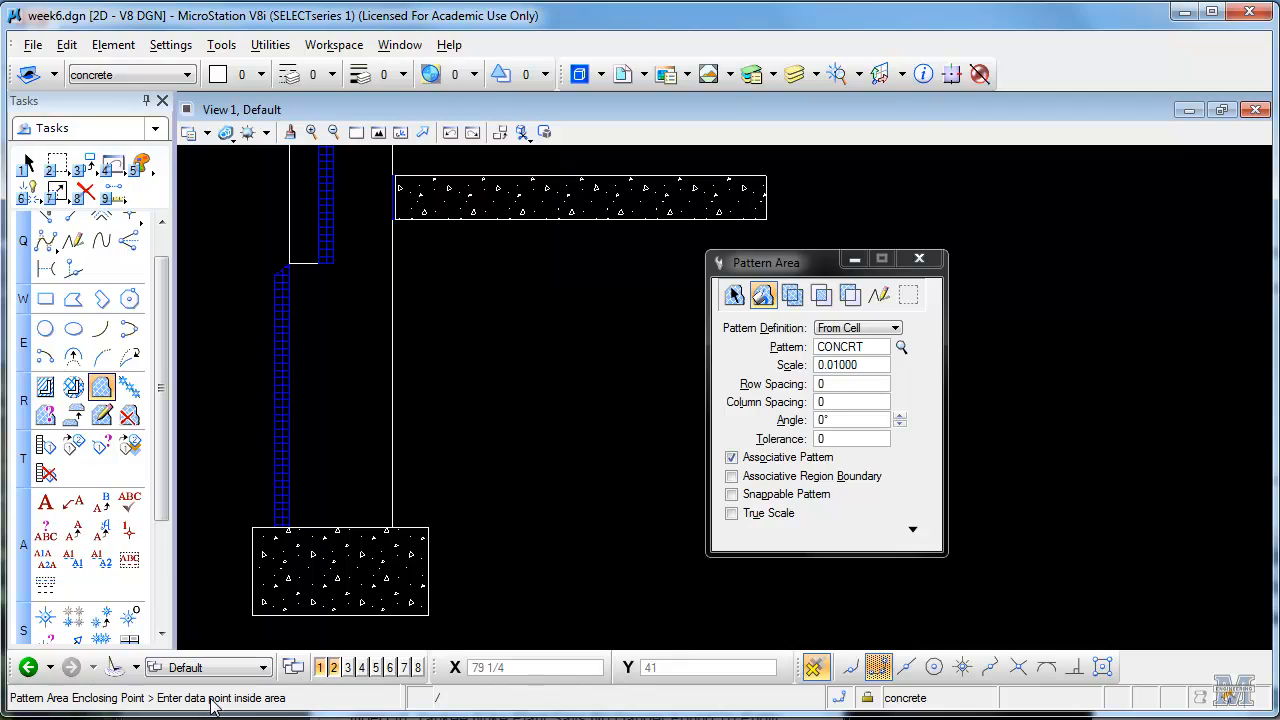
{"action": "mouse_move", "coordinate": [340, 358]}
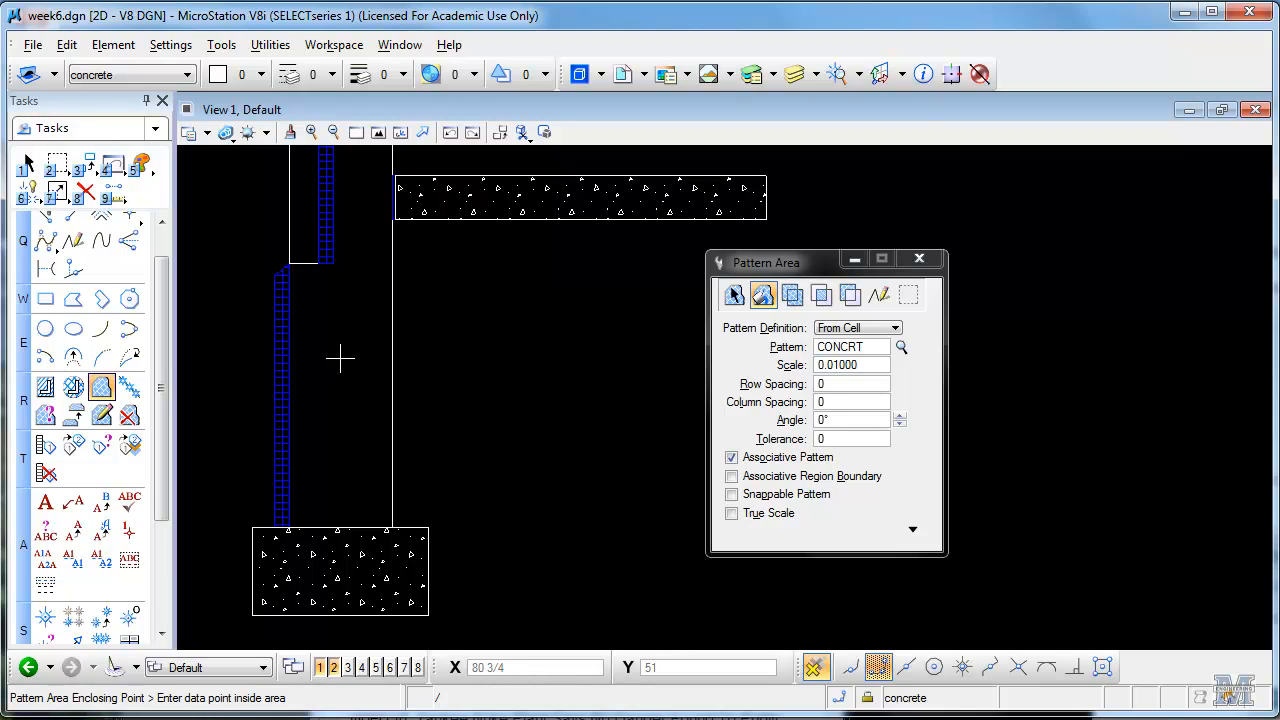
{"action": "left_click", "coordinate": [340, 376]}
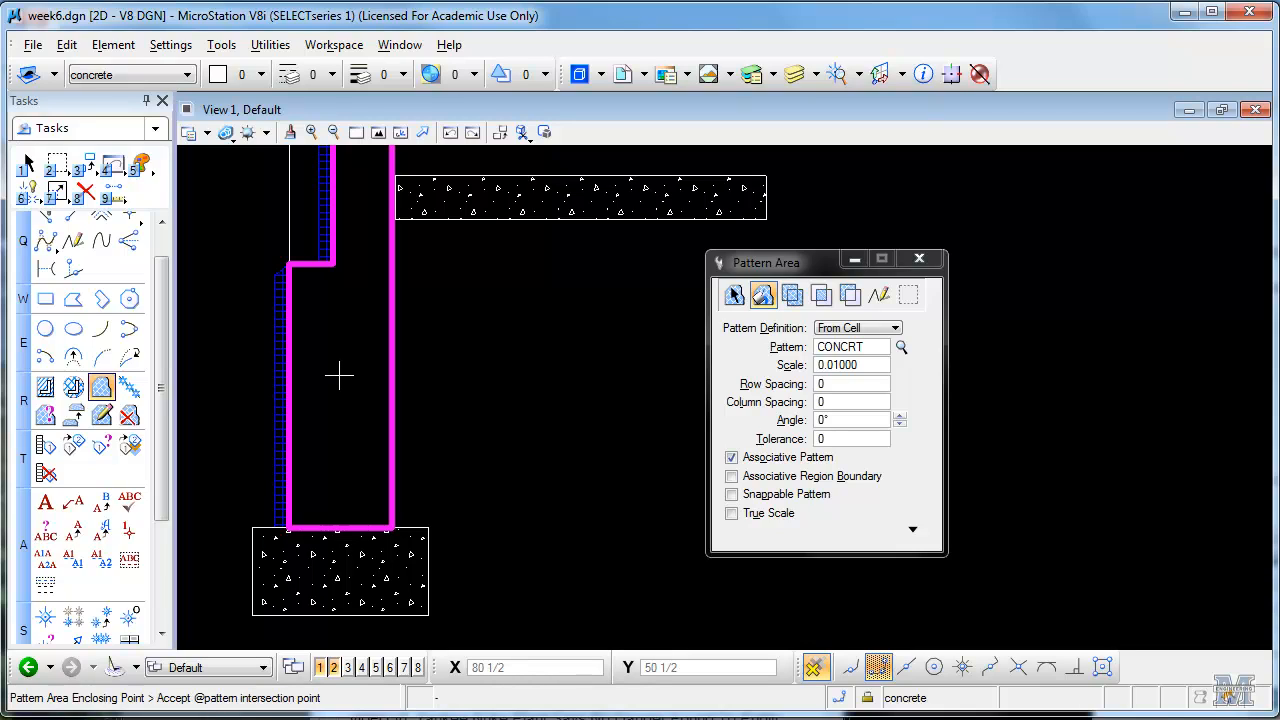
{"action": "left_click", "coordinate": [336, 376]}
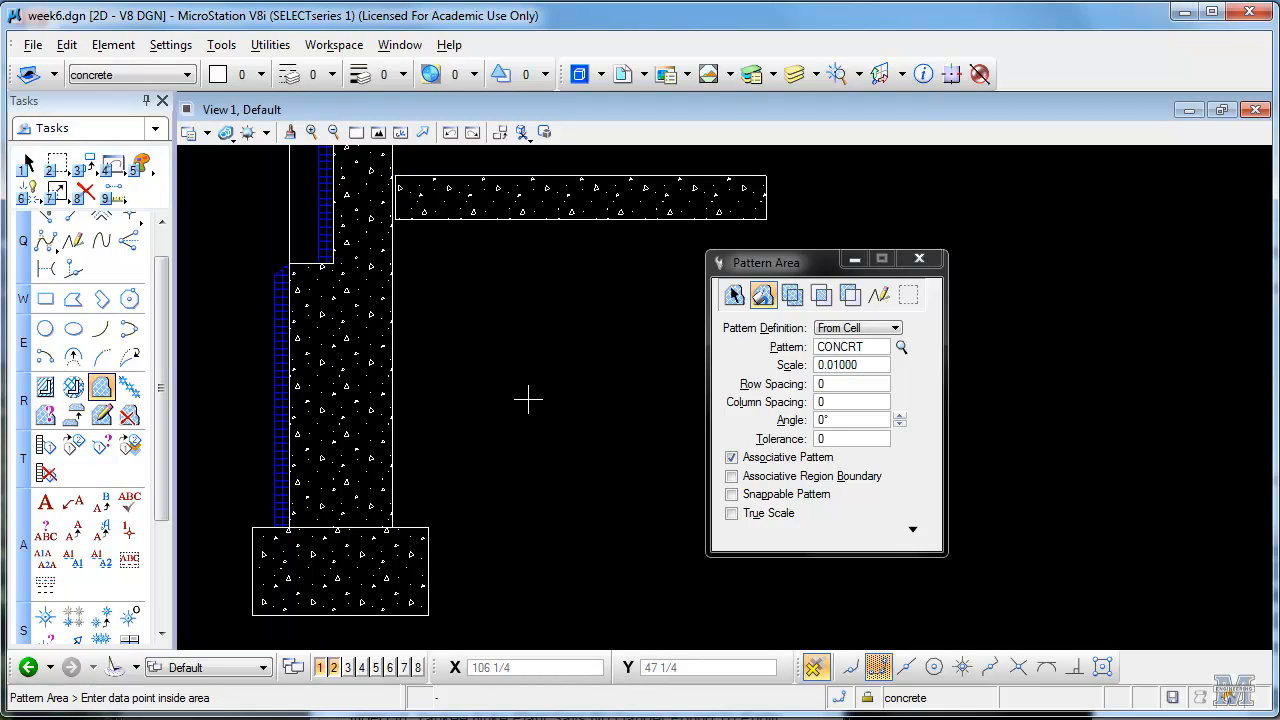
{"action": "mouse_move", "coordinate": [616, 532]}
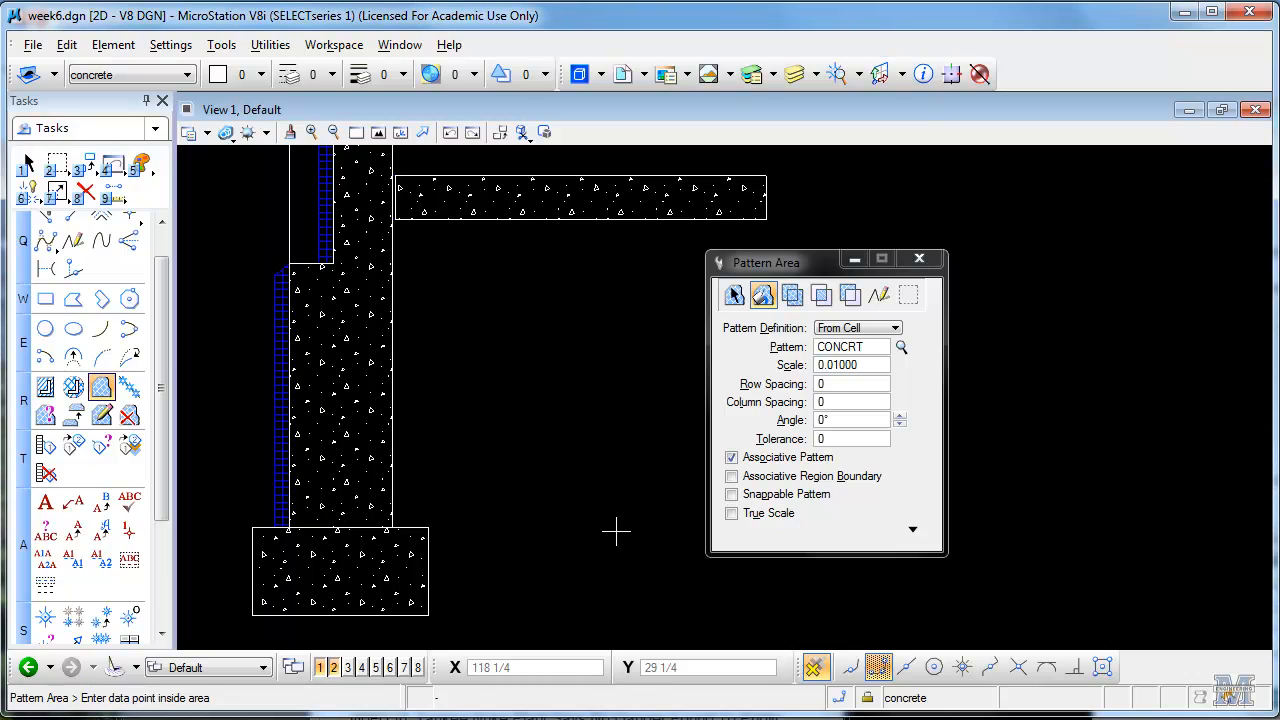